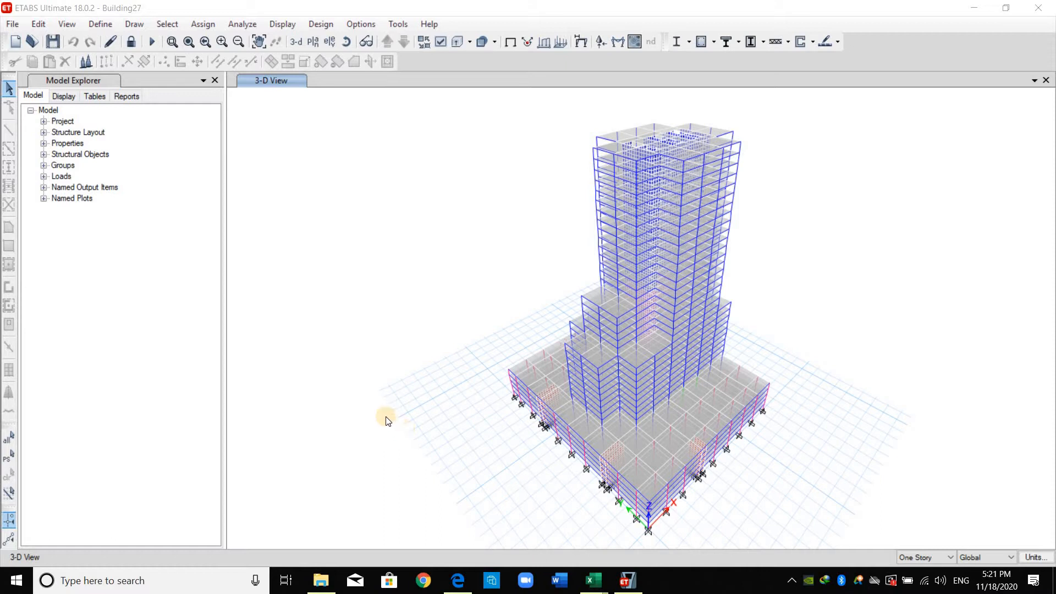
mouse_move(167, 23)
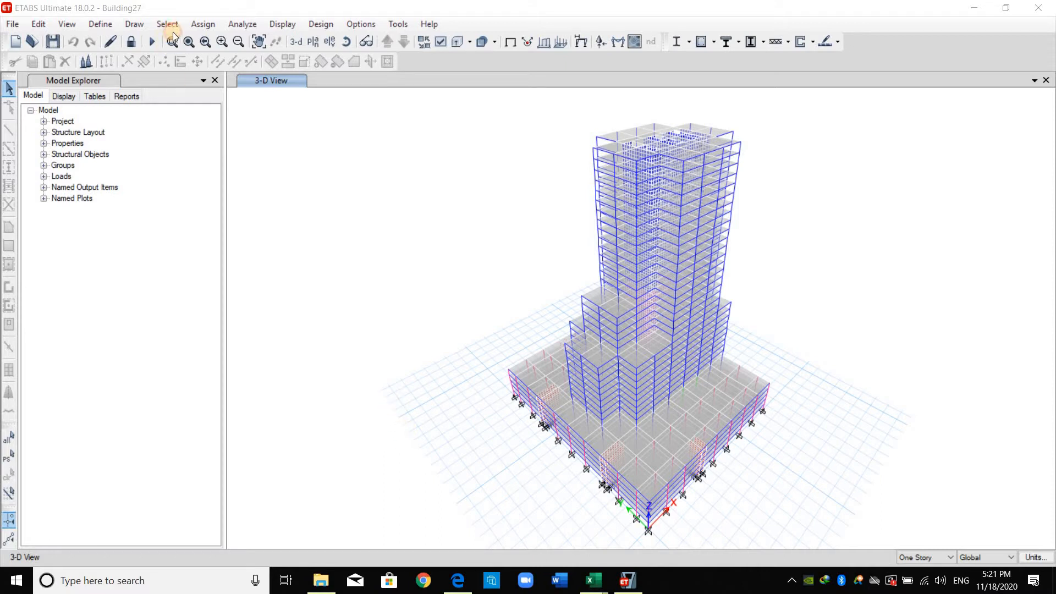
Step: Select all columns in the model by object type
click(167, 23)
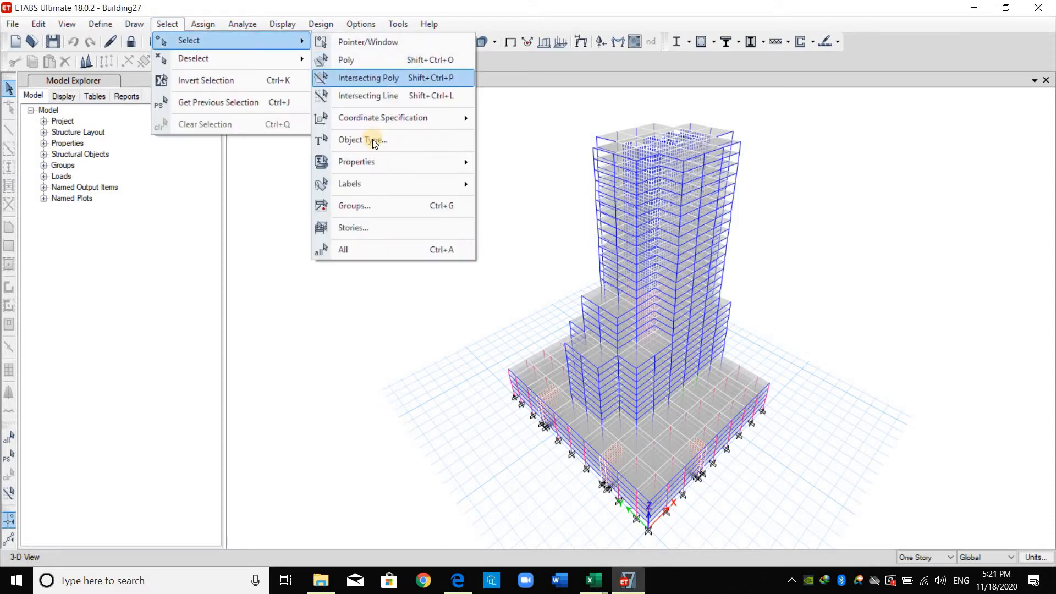
click(362, 139)
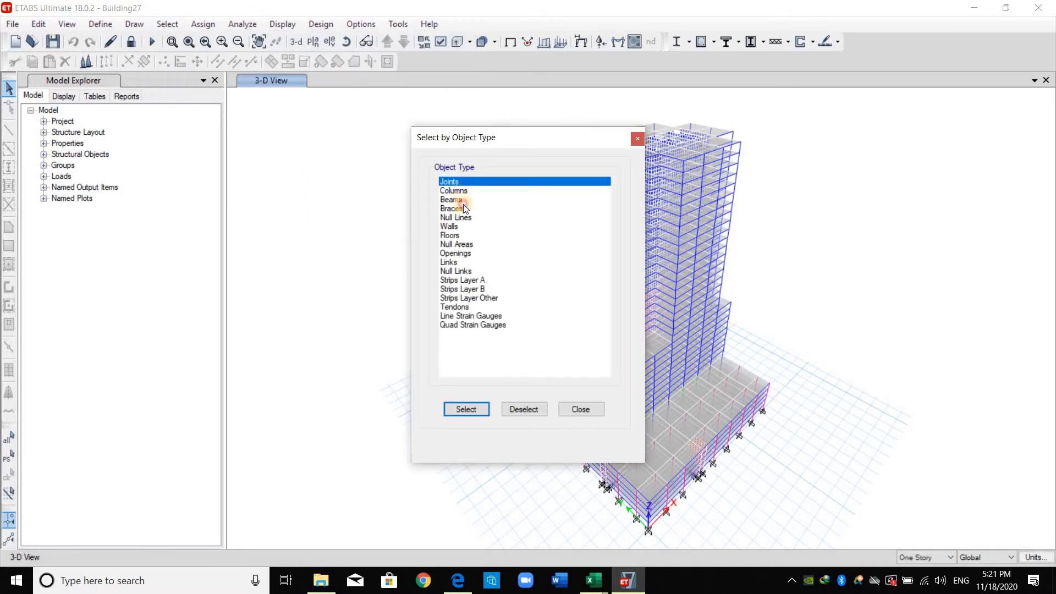
click(453, 191)
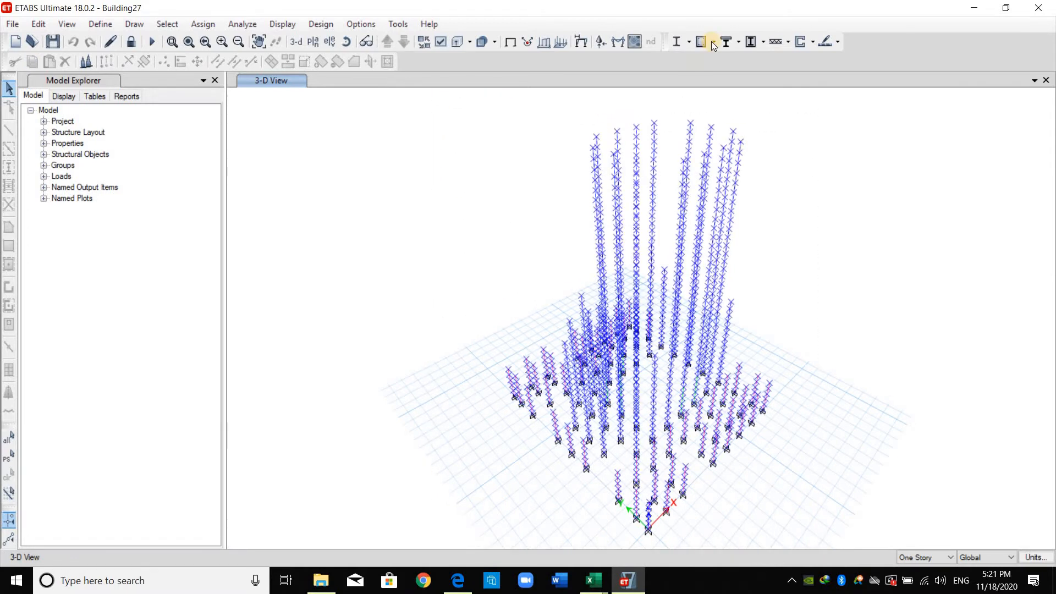
mouse_move(712, 42)
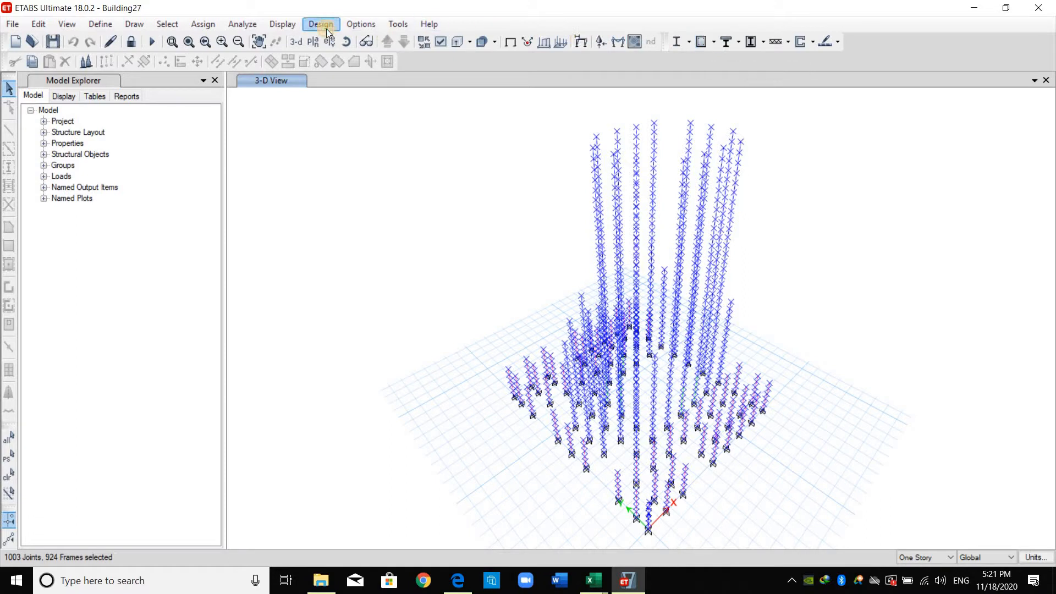
Step: Review the columns' concrete design overwrites and keep Framing Type as Sway Special
click(320, 23)
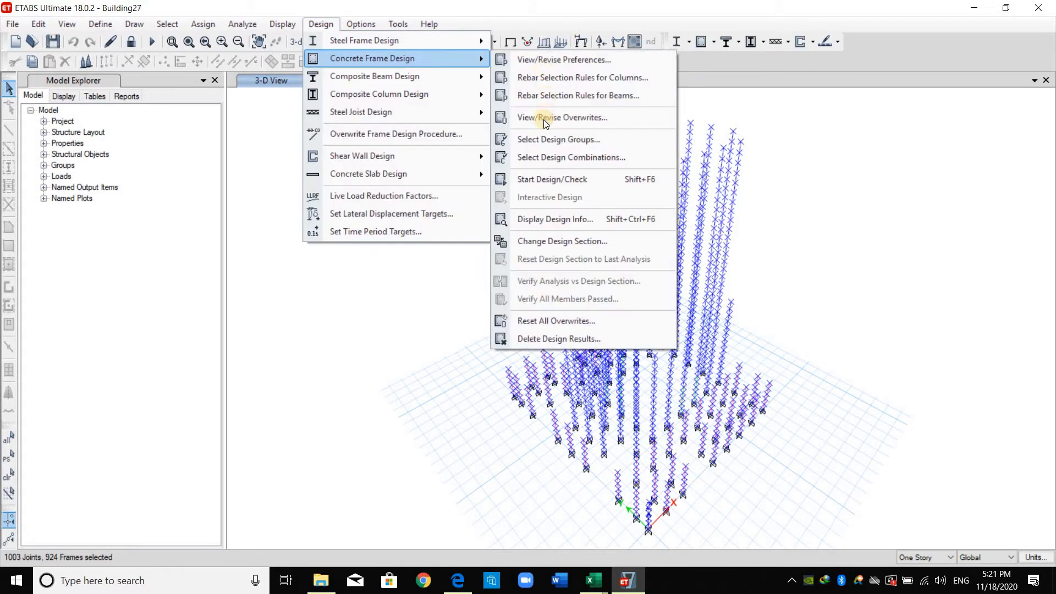
mouse_move(562, 118)
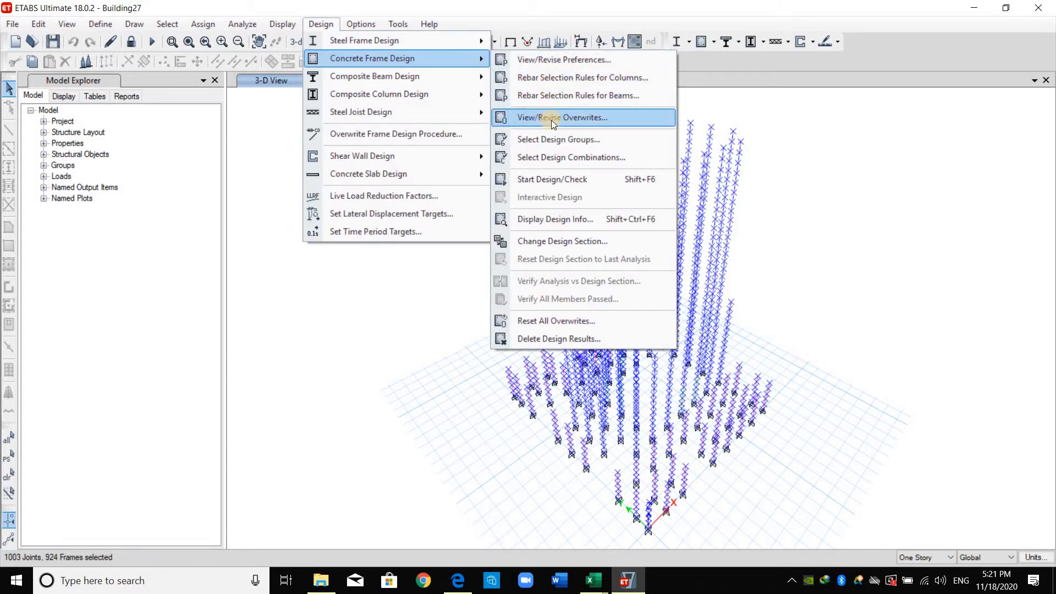
click(561, 118)
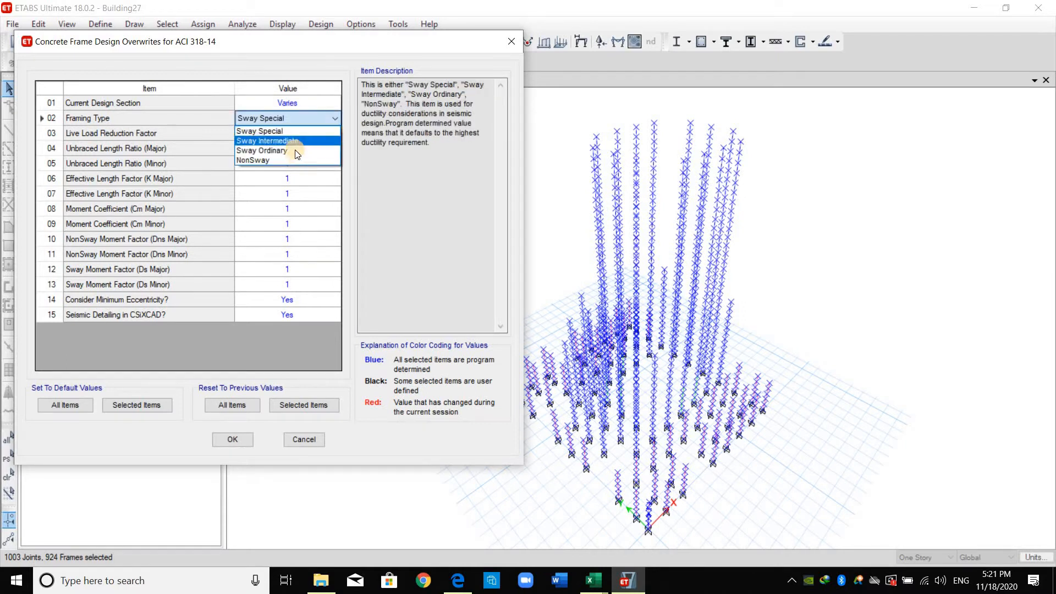
mouse_move(287, 151)
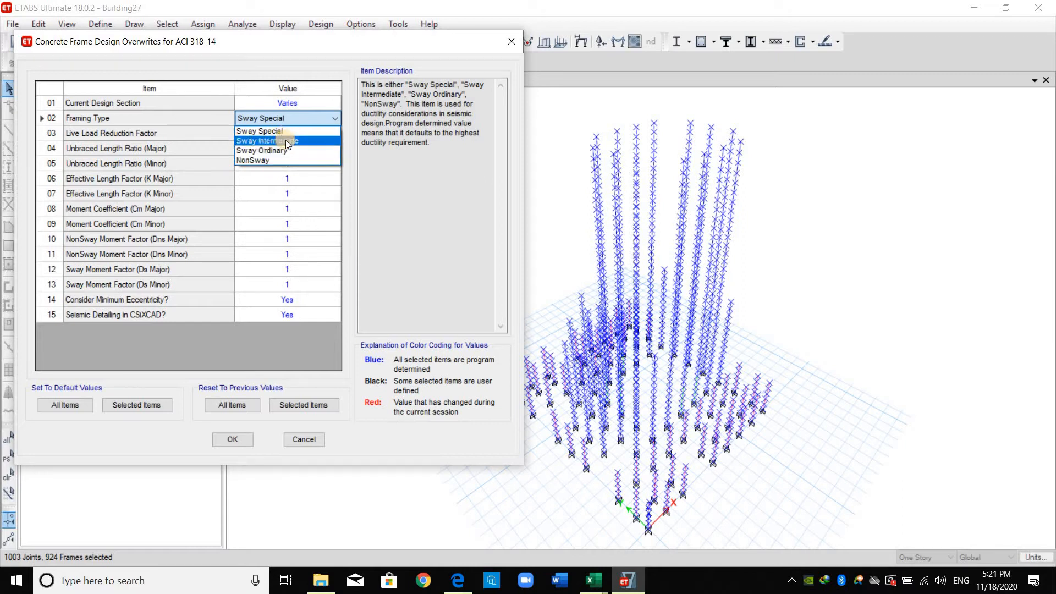
mouse_move(261, 150)
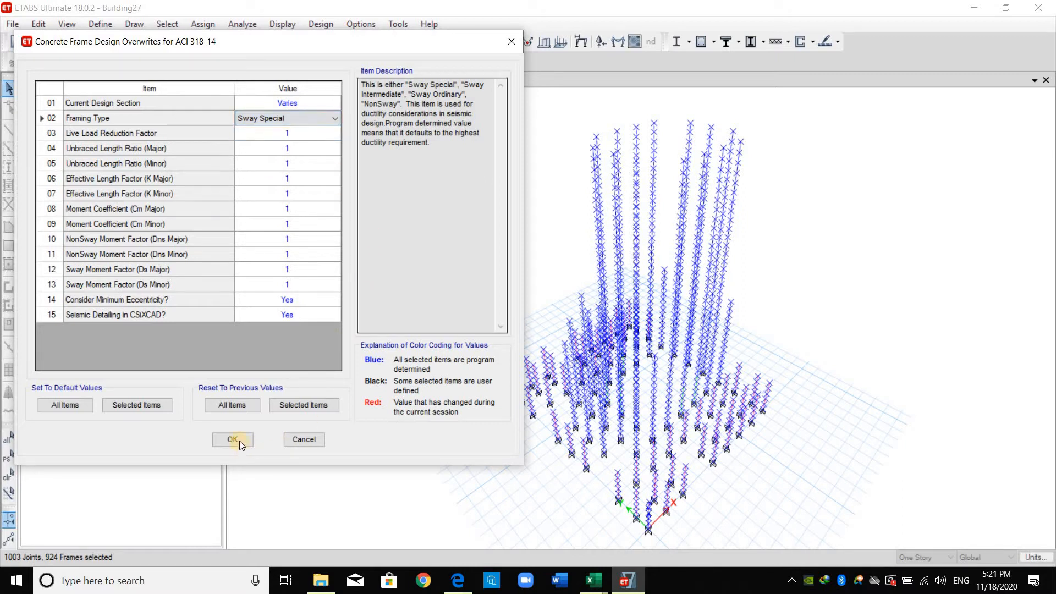
click(233, 439)
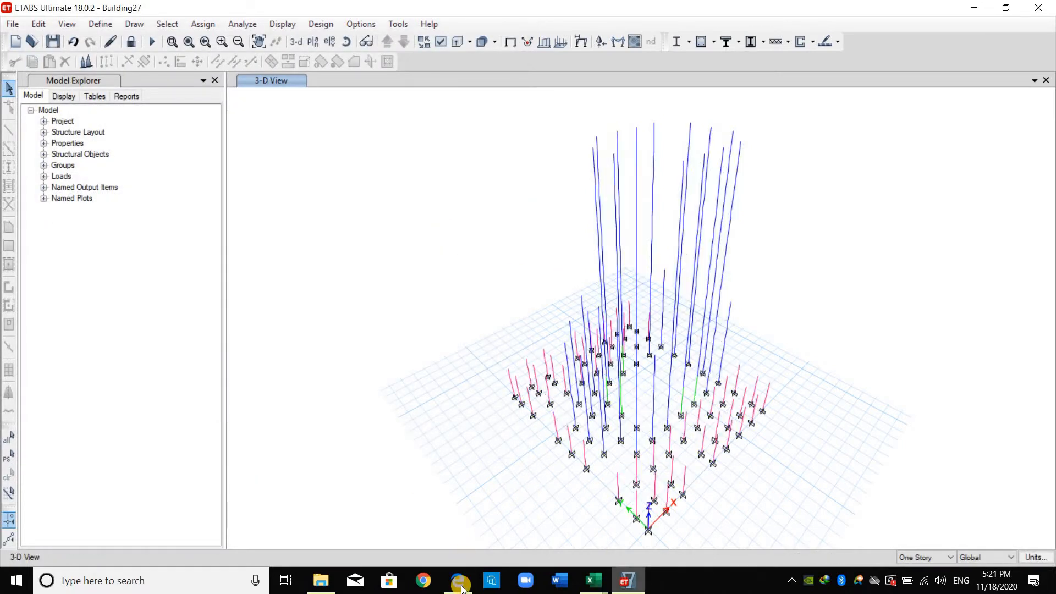
Step: Review ACI 318M-19 sections 6.6.4.3 and 6.6.4.4 on nonsway frames and stability index Q
click(457, 580)
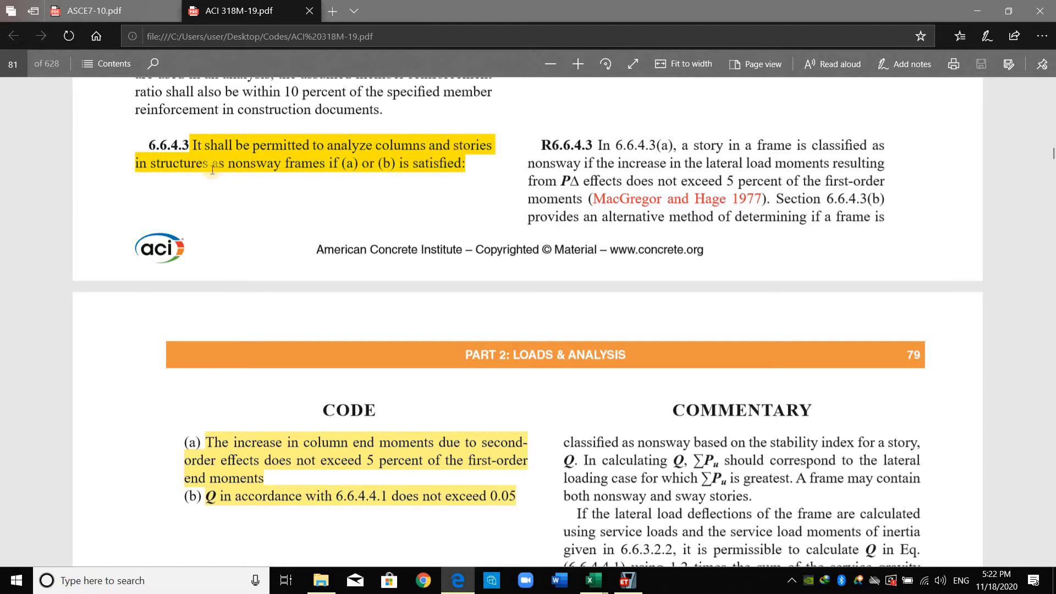
mouse_move(310, 197)
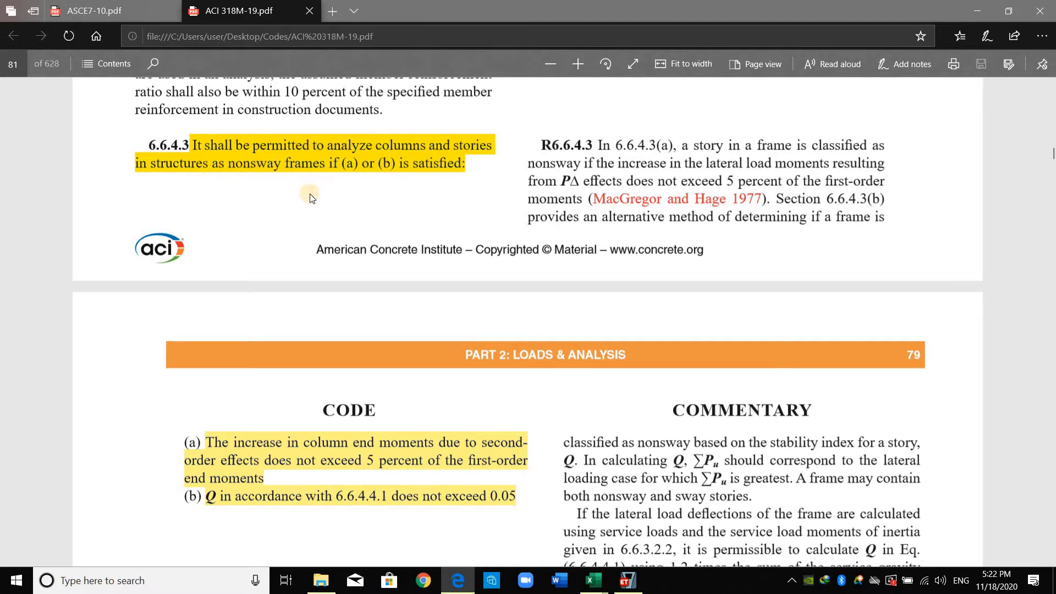
scroll(down, 3)
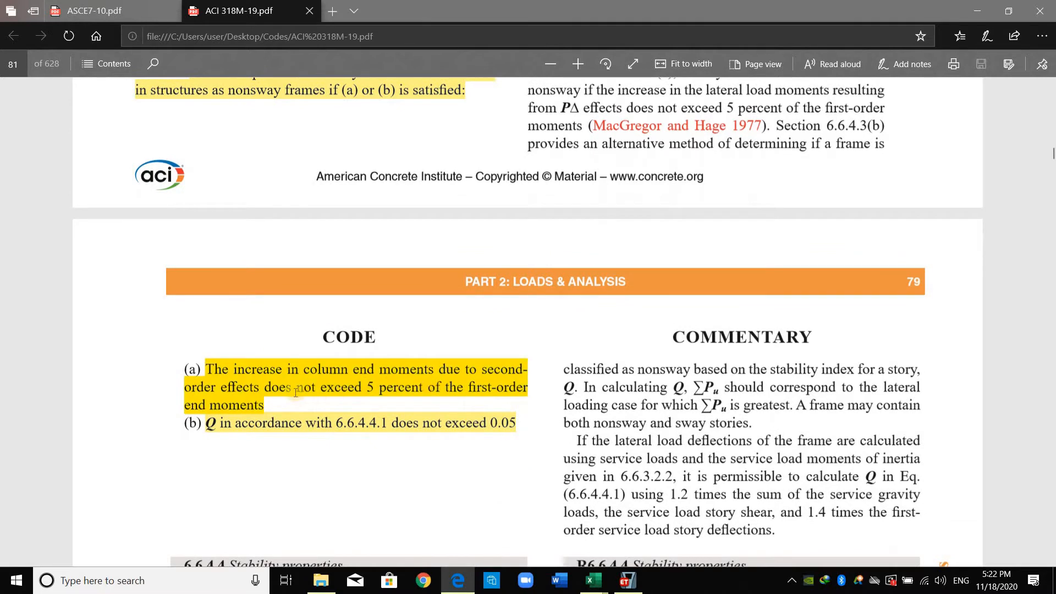
mouse_move(435, 396)
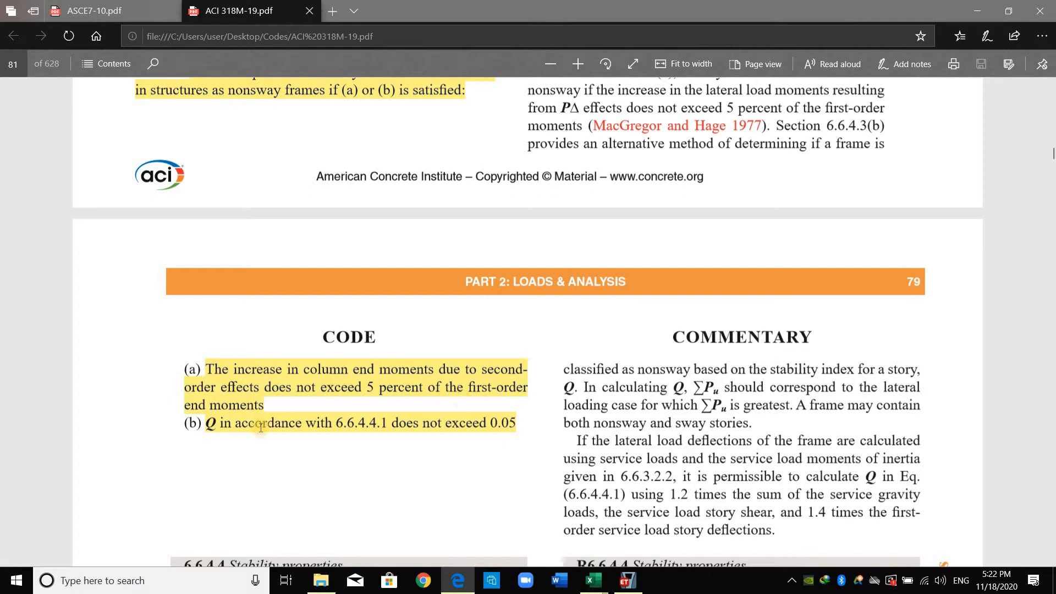
drag(206, 422, 511, 423)
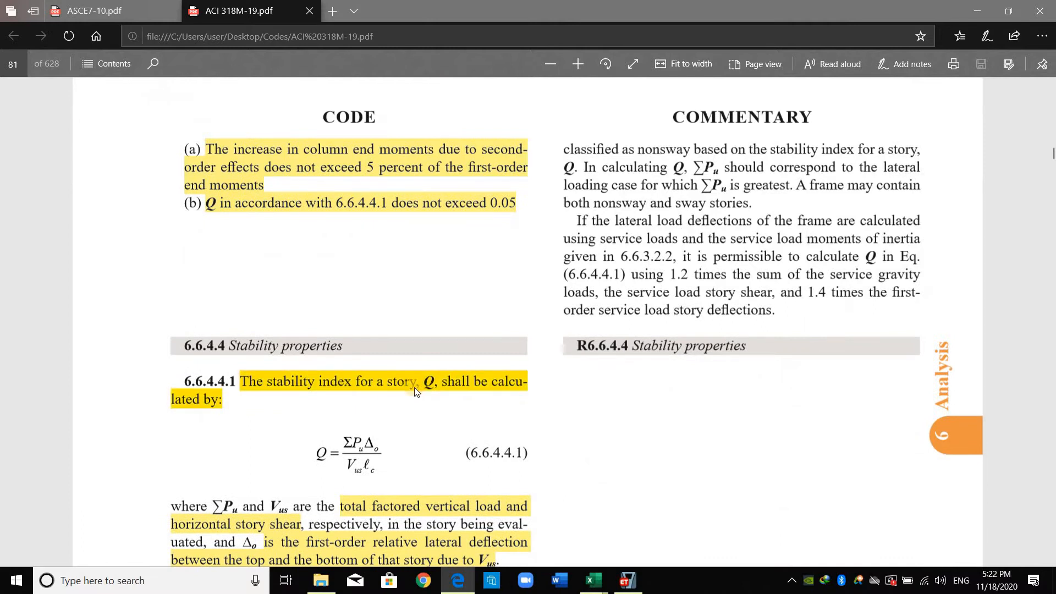
scroll(down, 3)
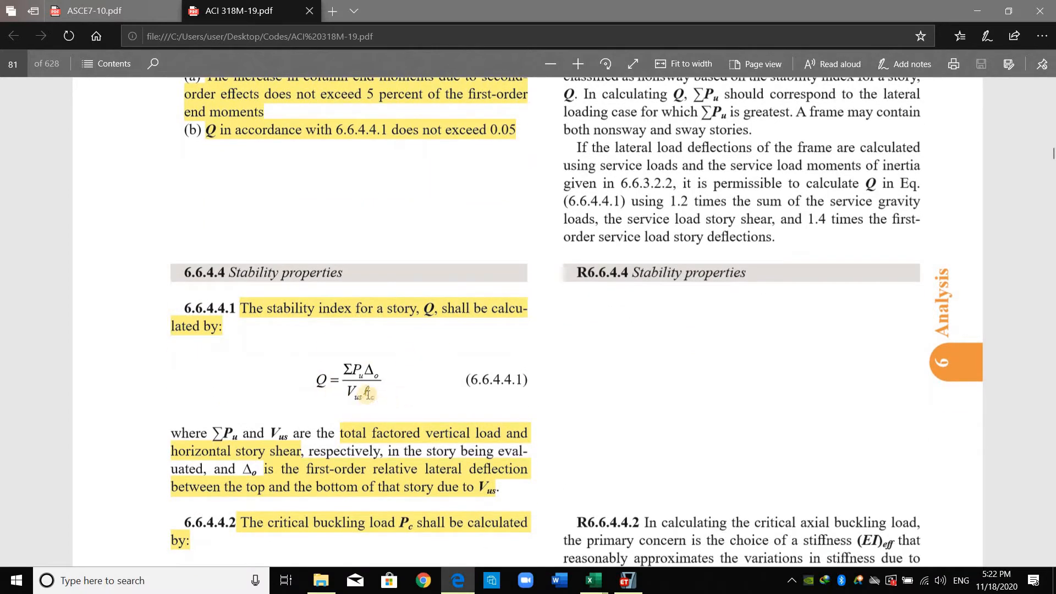
scroll(down, 3)
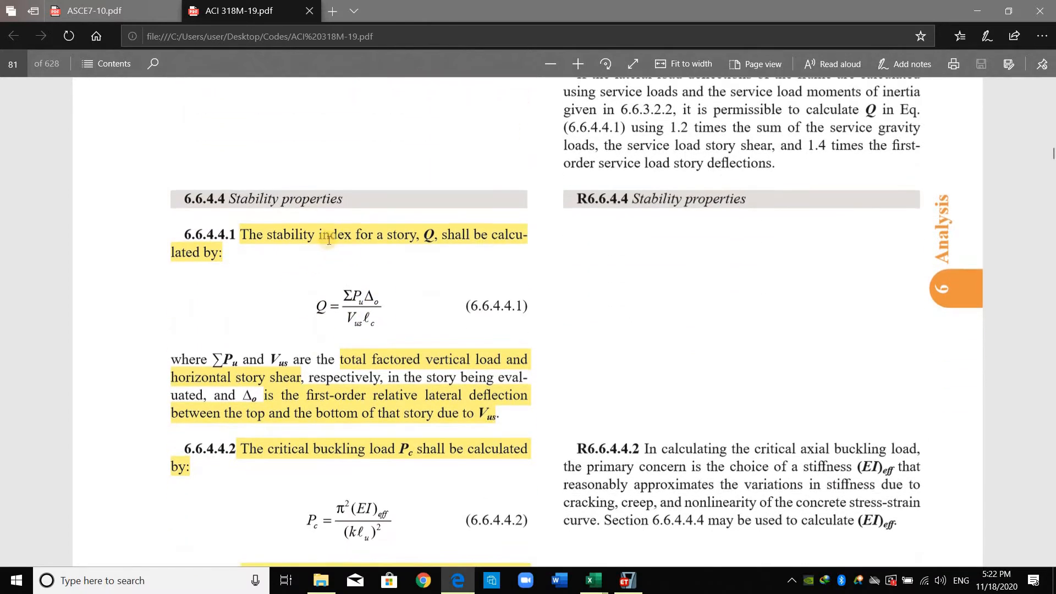
click(92, 11)
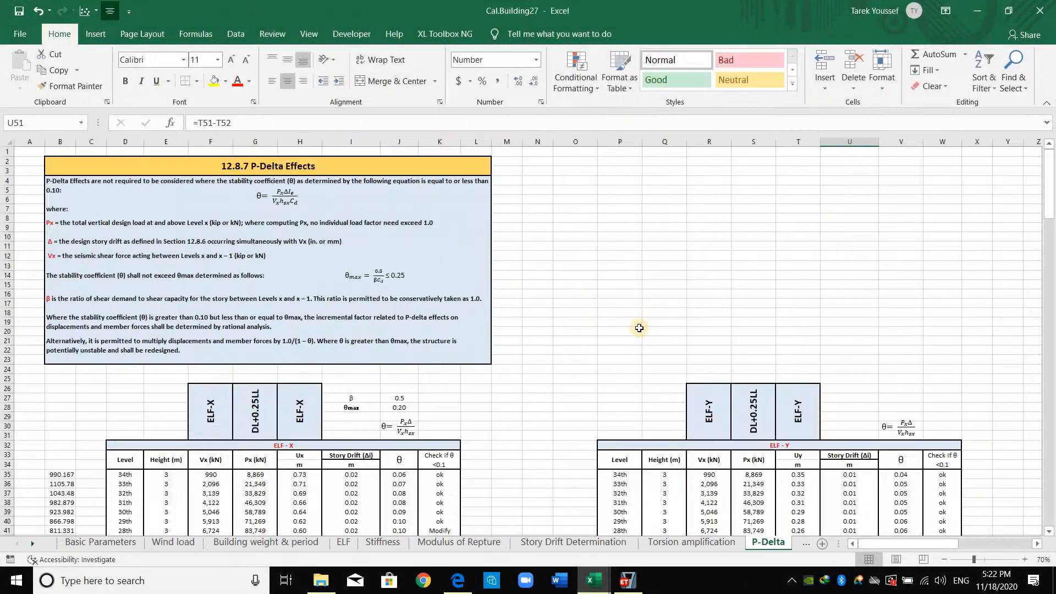
Step: Scroll the P-Delta sheet through the per-story θ stability coefficient checks
scroll(down, 3)
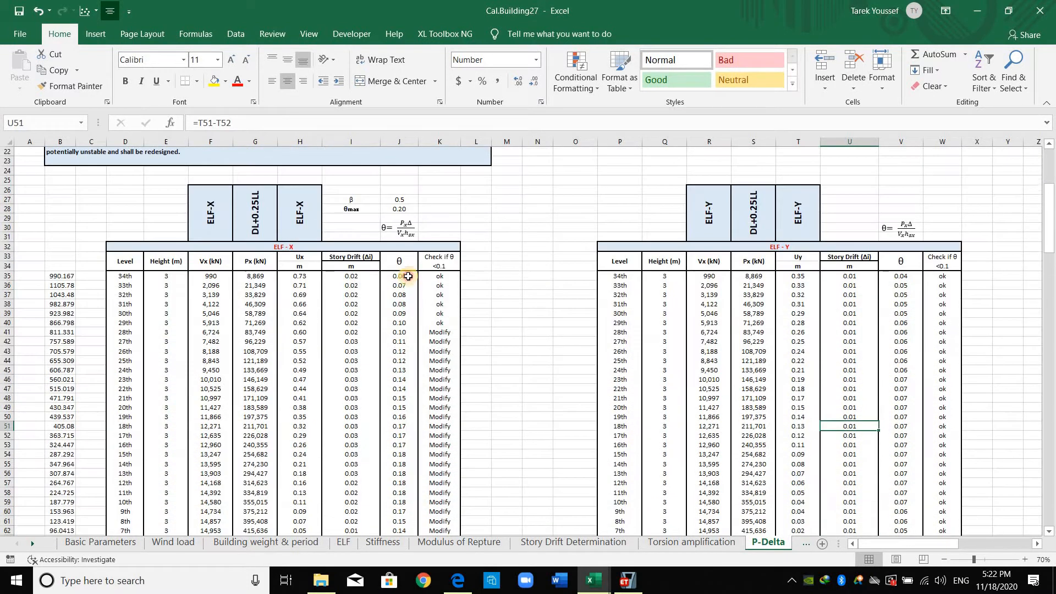
scroll(down, 3)
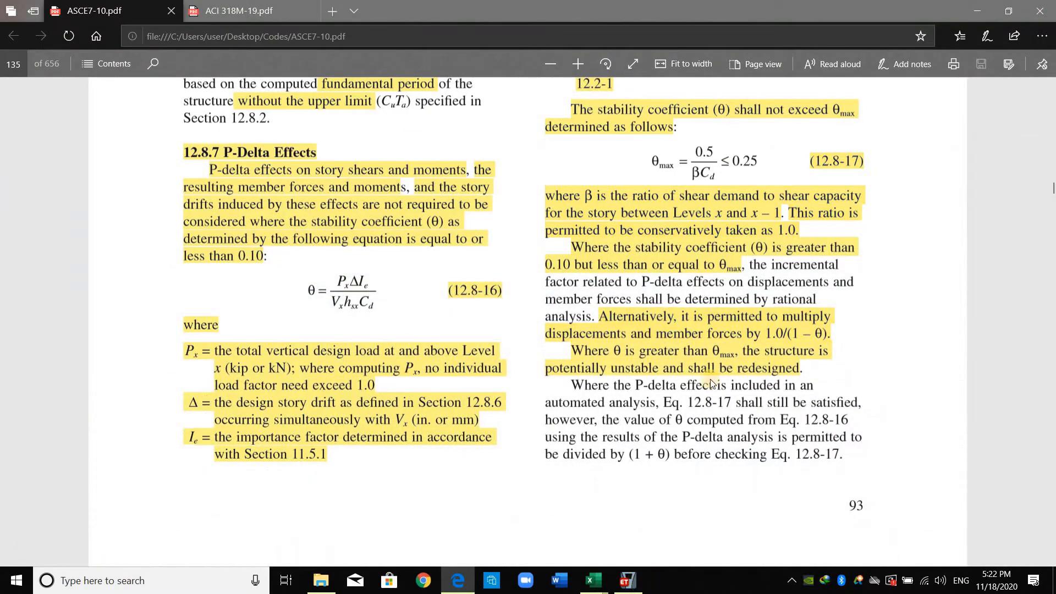
Step: Return to the ETABS building model after viewing ASCE 7-10 section 12.8.7 P-Delta Effects
click(625, 580)
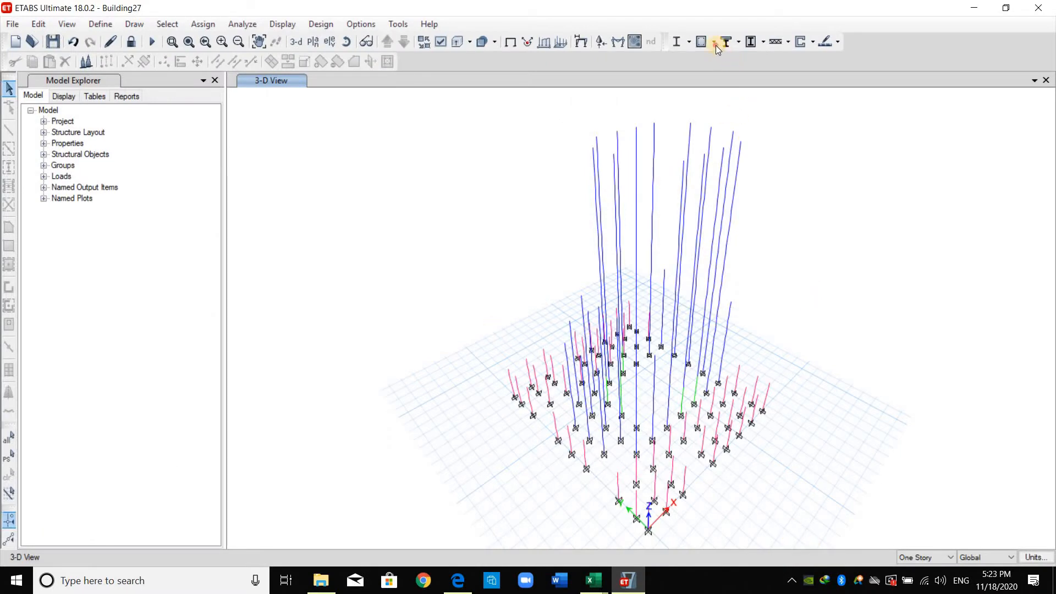
Step: Make the strength combinations 0.9DL+1Ex through D+0.25L the concrete frame design combinations
click(704, 41)
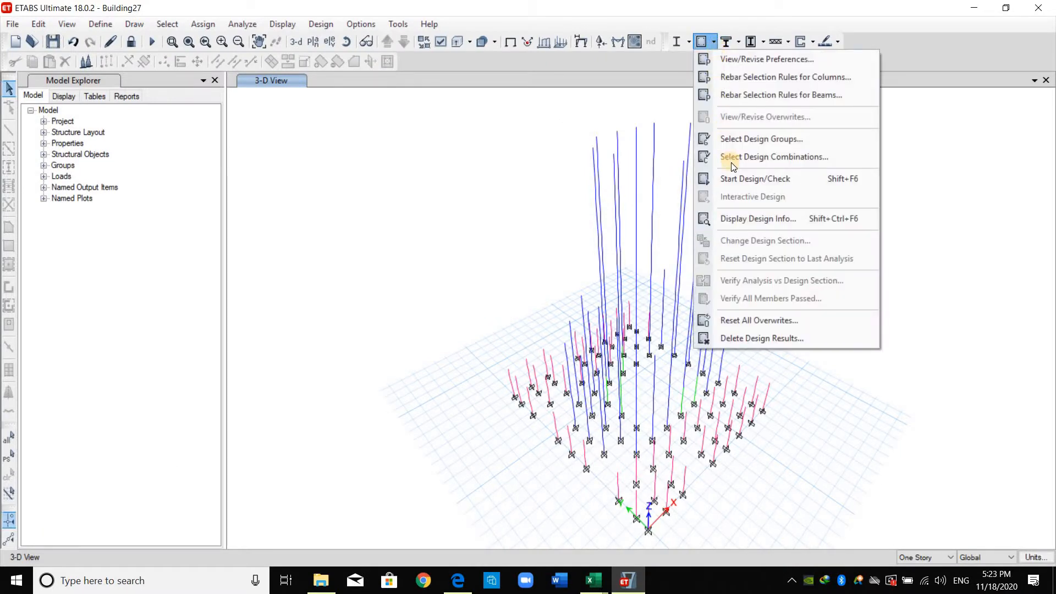
mouse_move(775, 157)
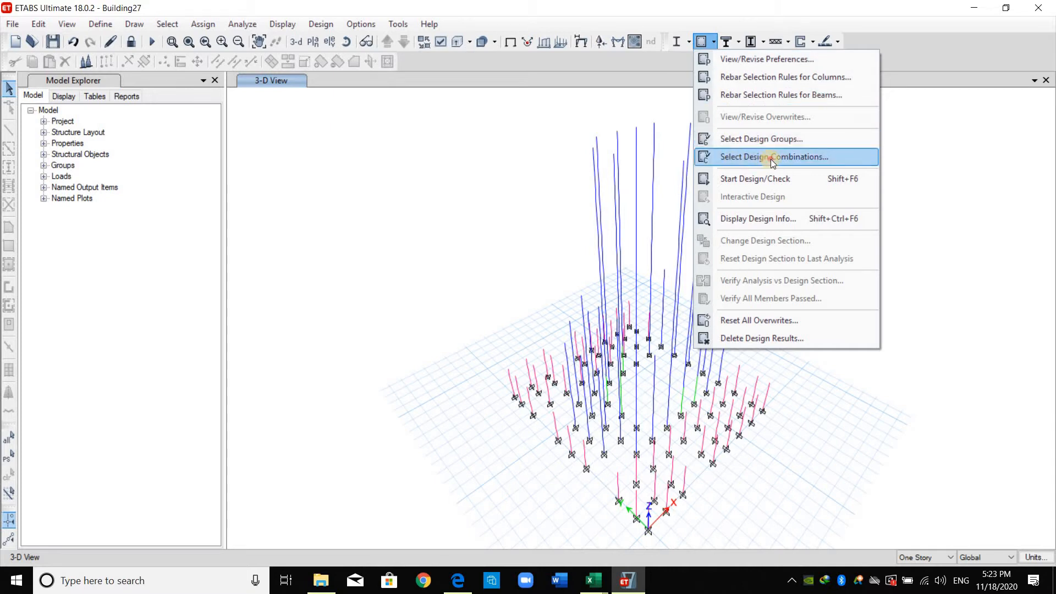
click(773, 156)
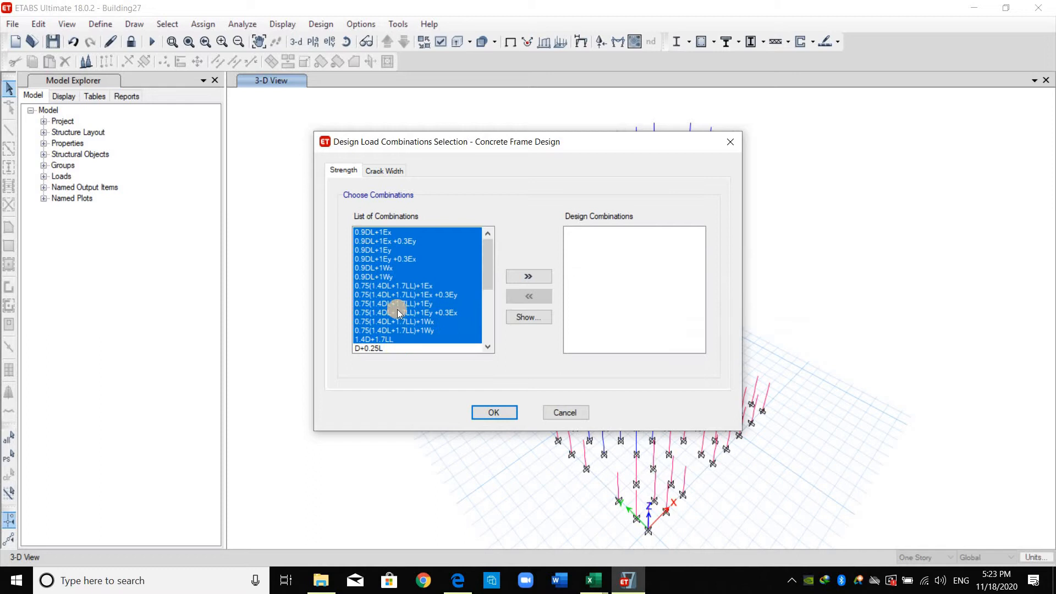
scroll(down, 3)
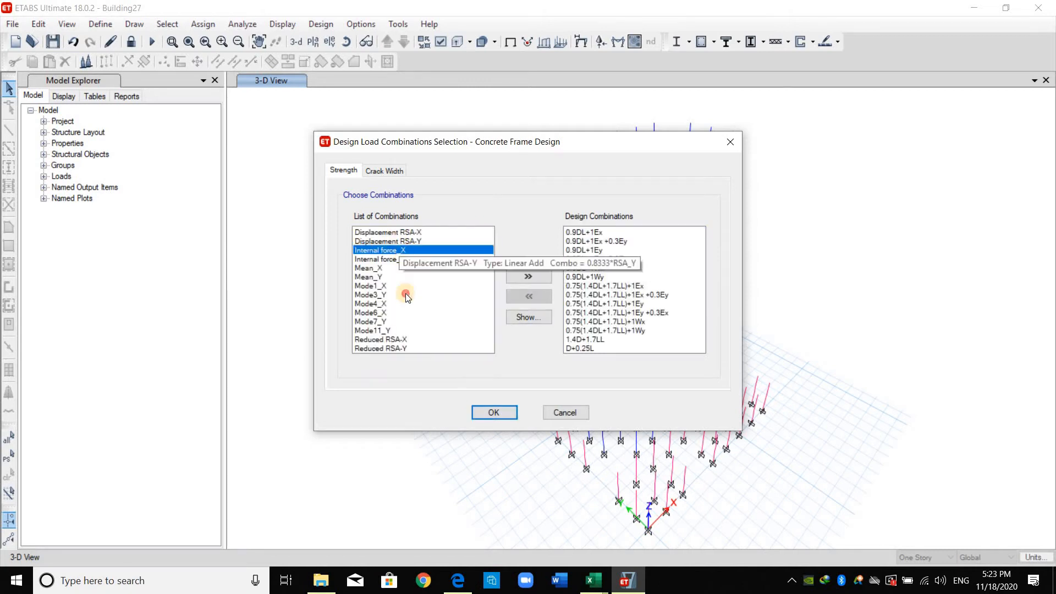
click(390, 260)
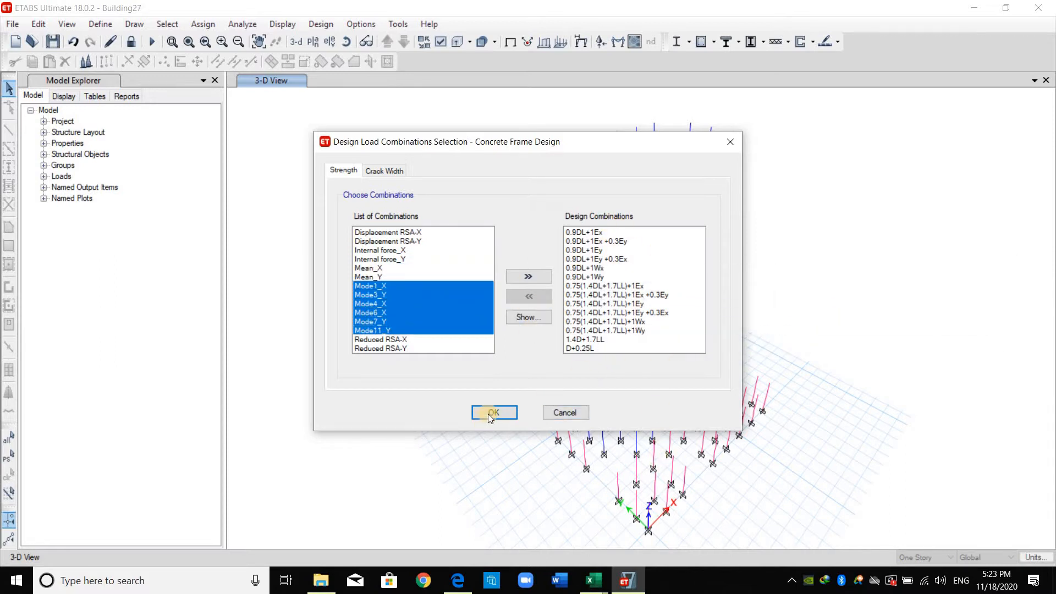
click(494, 412)
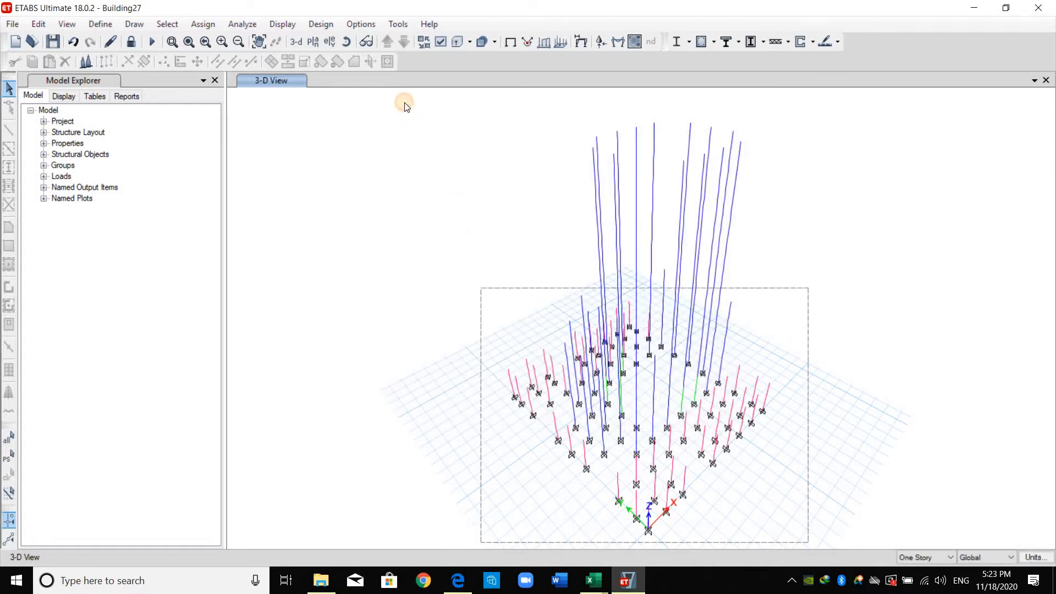
Step: Run Start Design/Check so columns show ACI 318-14 longitudinal reinforcing areas
click(713, 41)
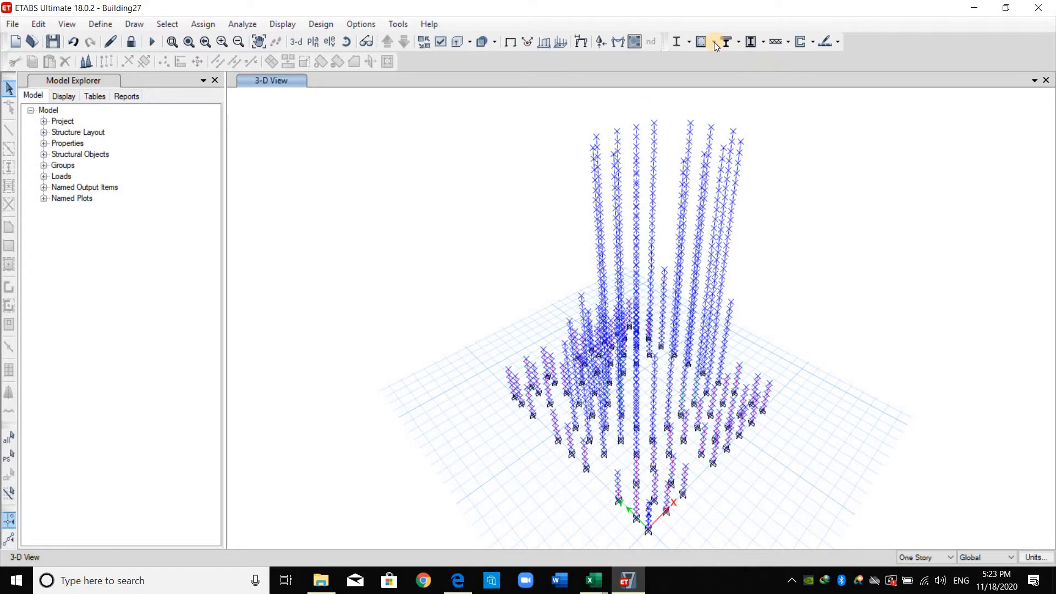
click(707, 41)
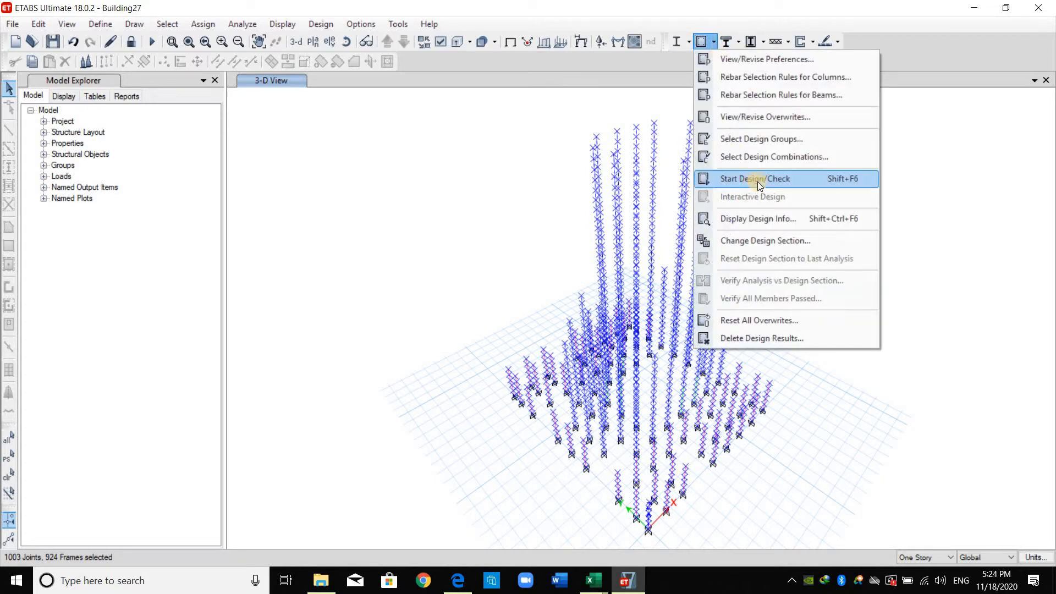
click(754, 178)
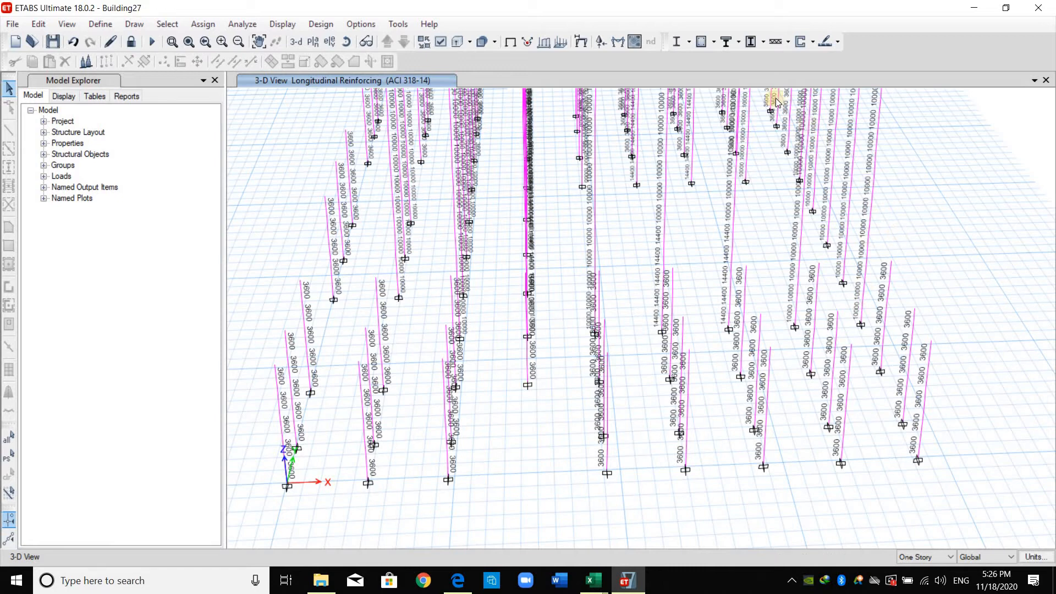
mouse_move(778, 245)
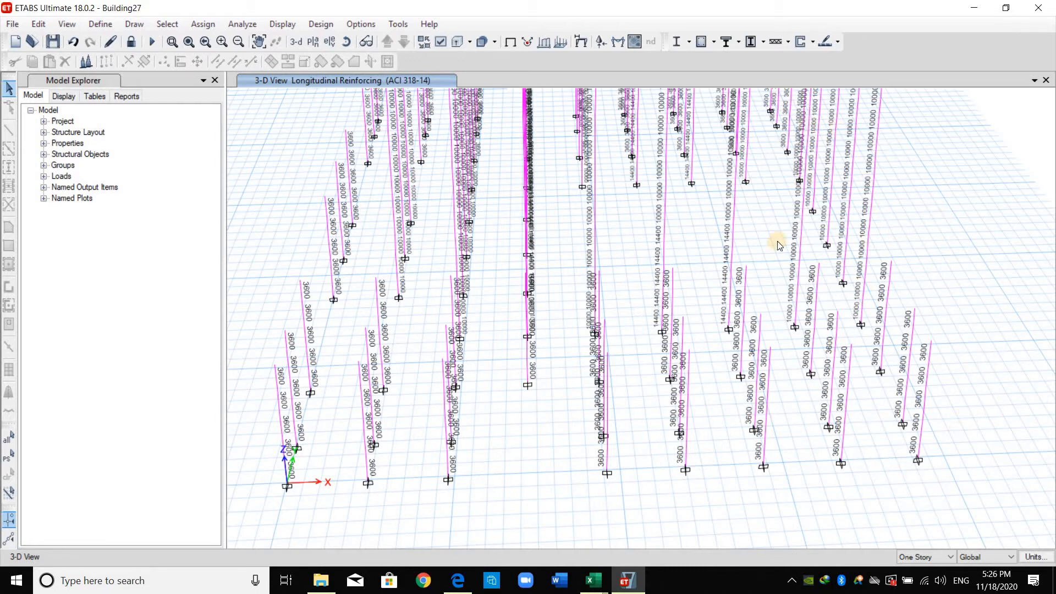
mouse_move(713, 35)
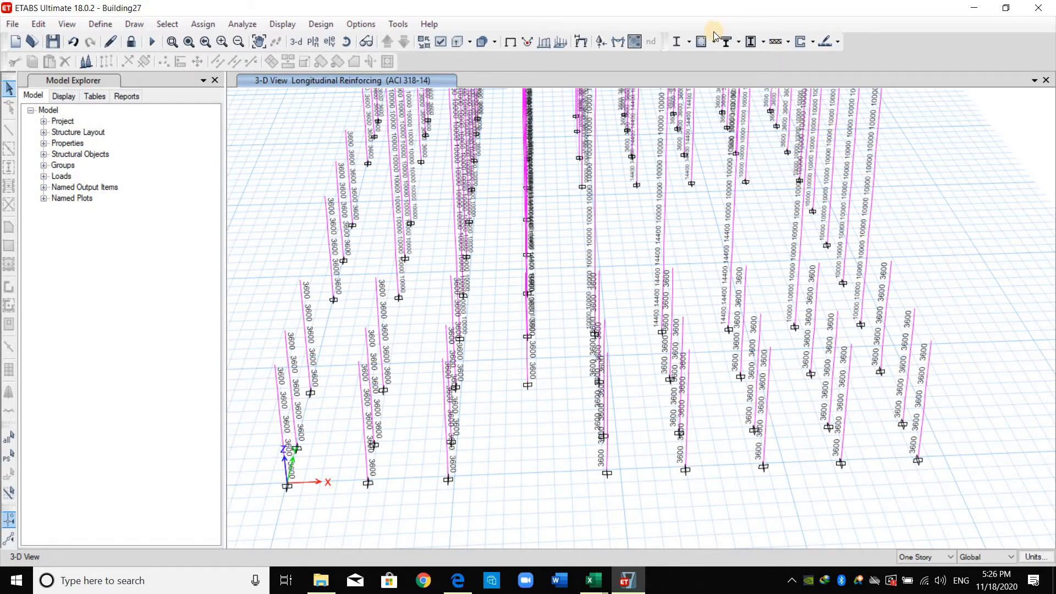
Step: Display design output as Rebar Percentage, showing about 1.00% along every column
click(705, 42)
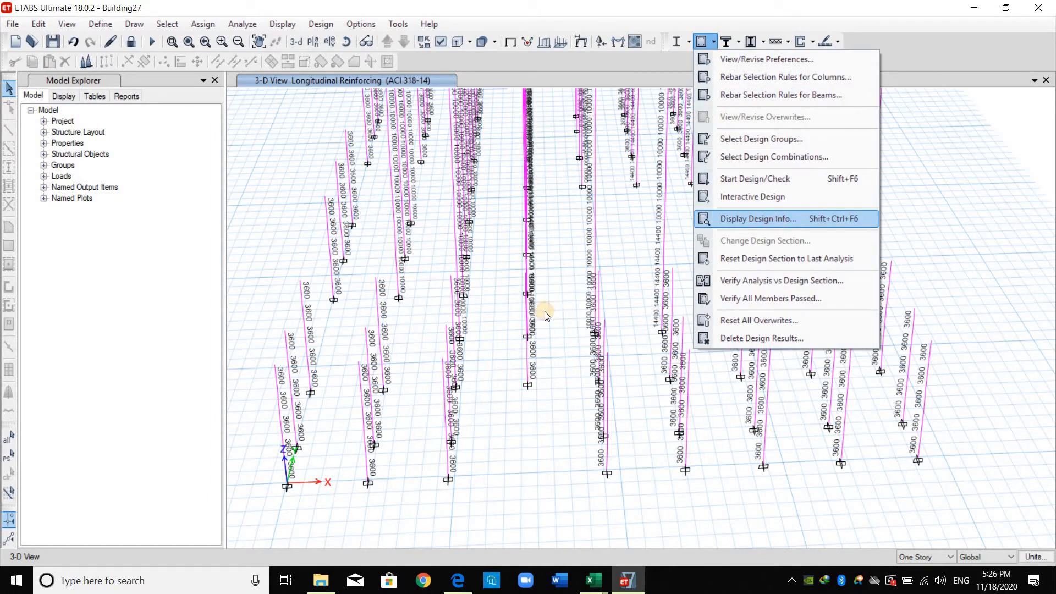
click(757, 218)
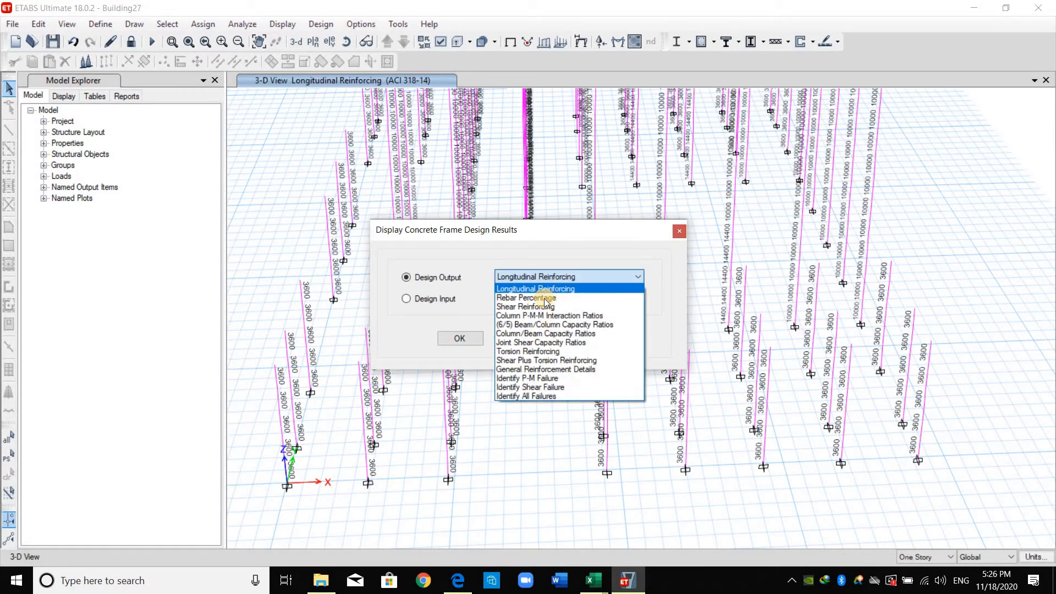
mouse_move(524, 298)
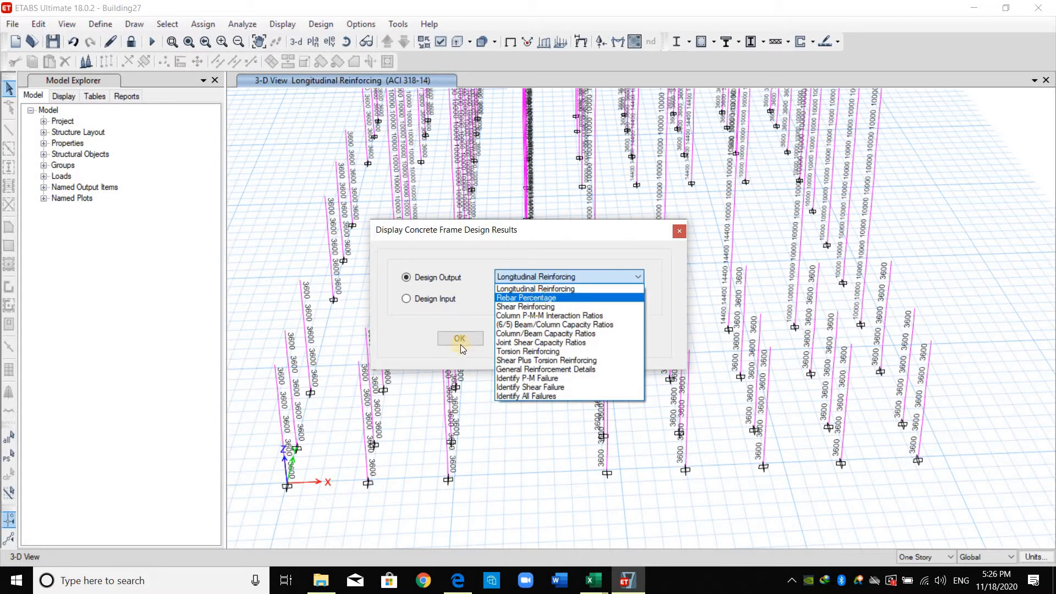
click(524, 298)
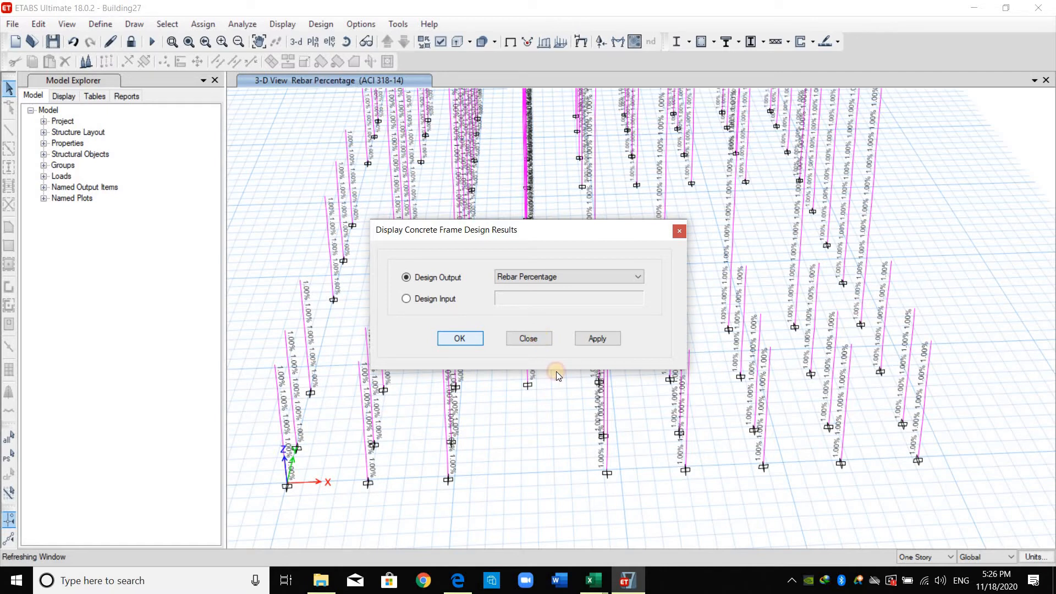
click(460, 337)
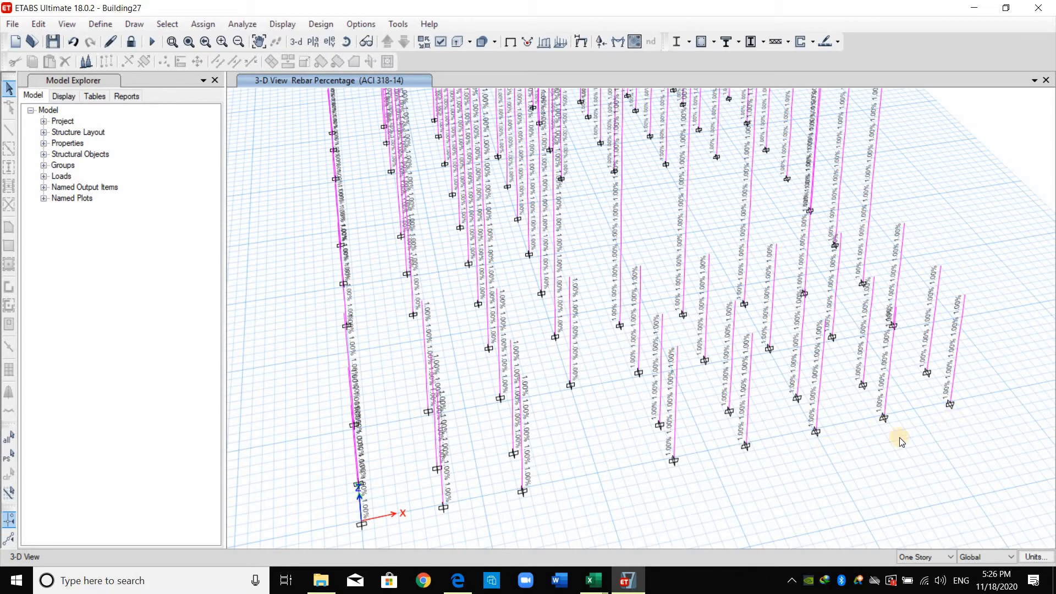
mouse_move(799, 237)
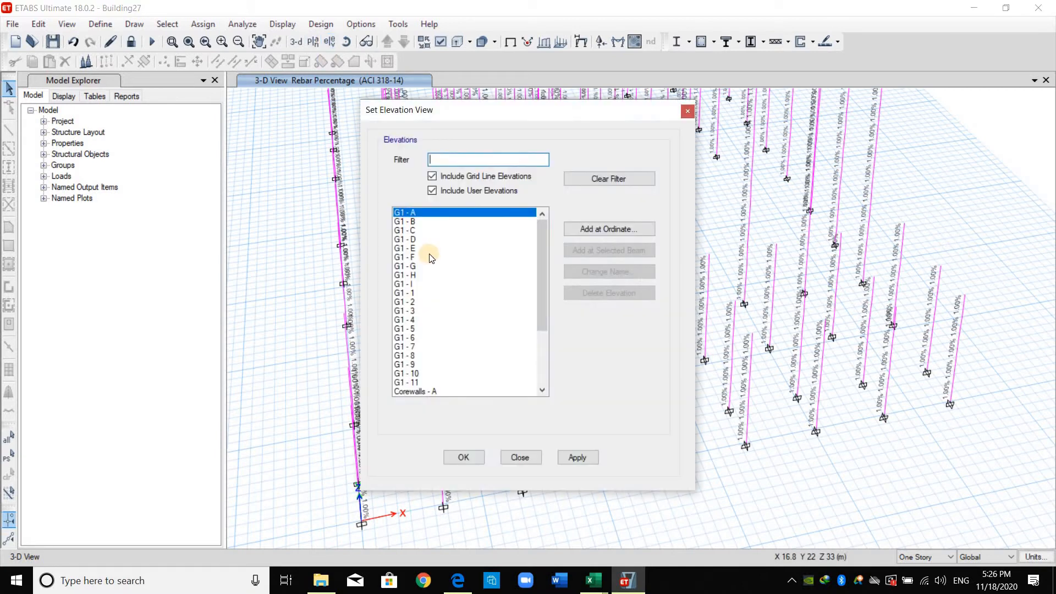
Step: Switch to the G1-4 elevation view showing its columns at 1.00% rebar
click(405, 319)
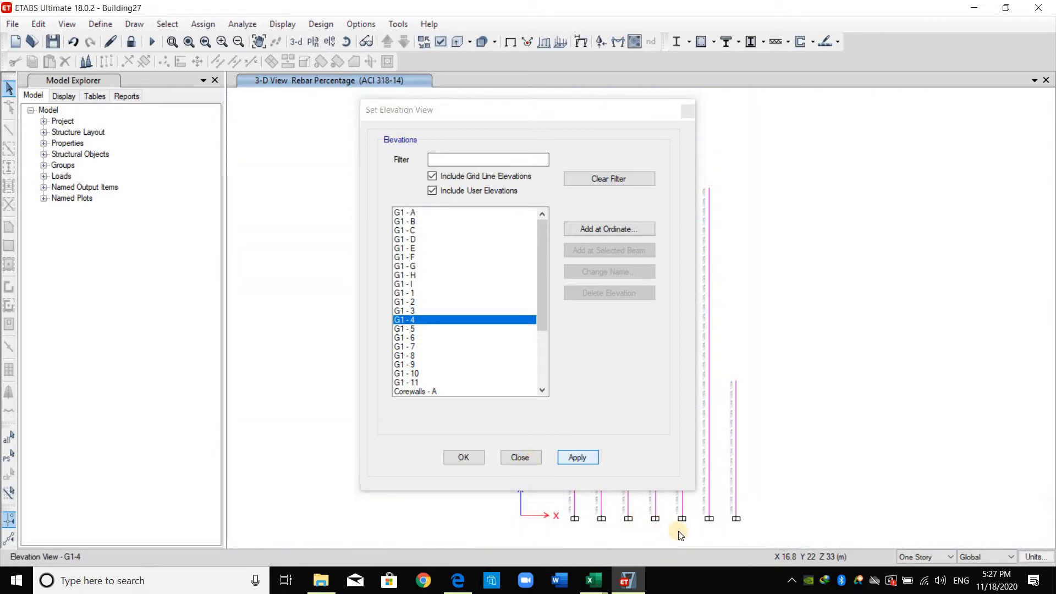
click(463, 457)
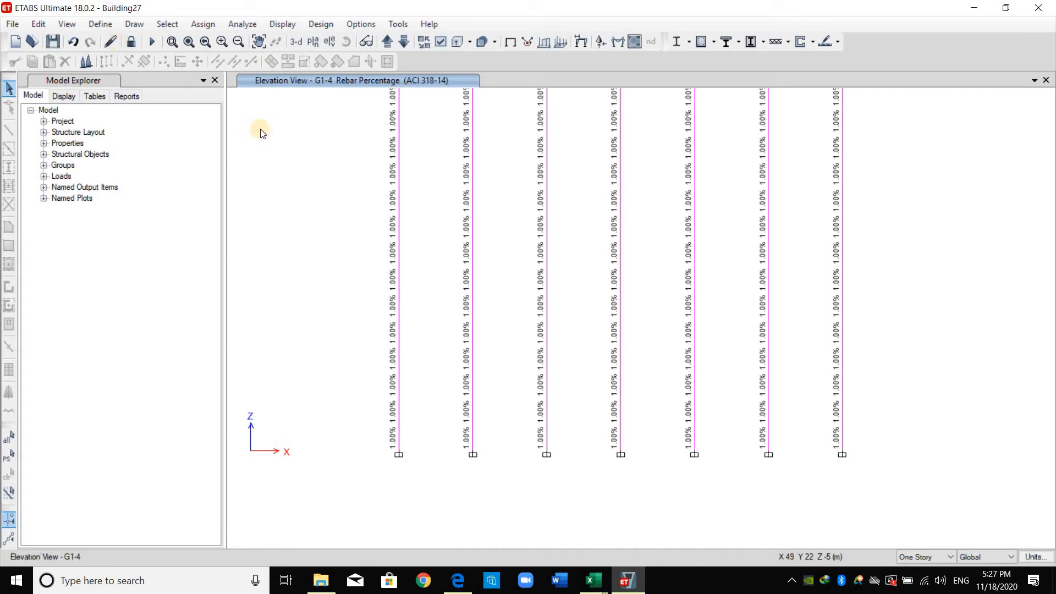
click(100, 23)
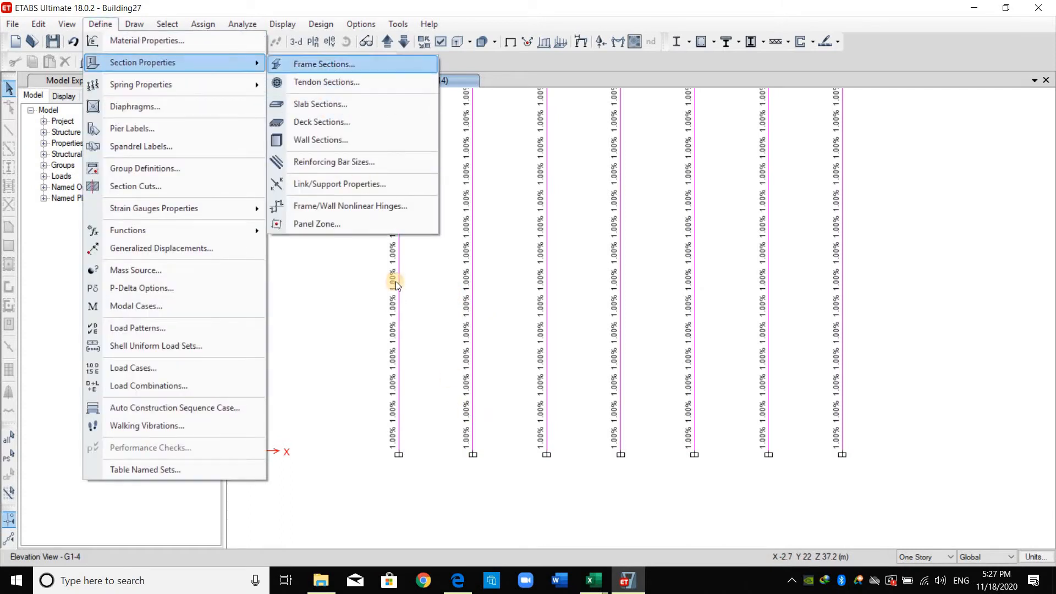
Step: Review frame sections C1 (1000×1000 mm) and C3 (600×600 mm) in Frame Sections
click(323, 64)
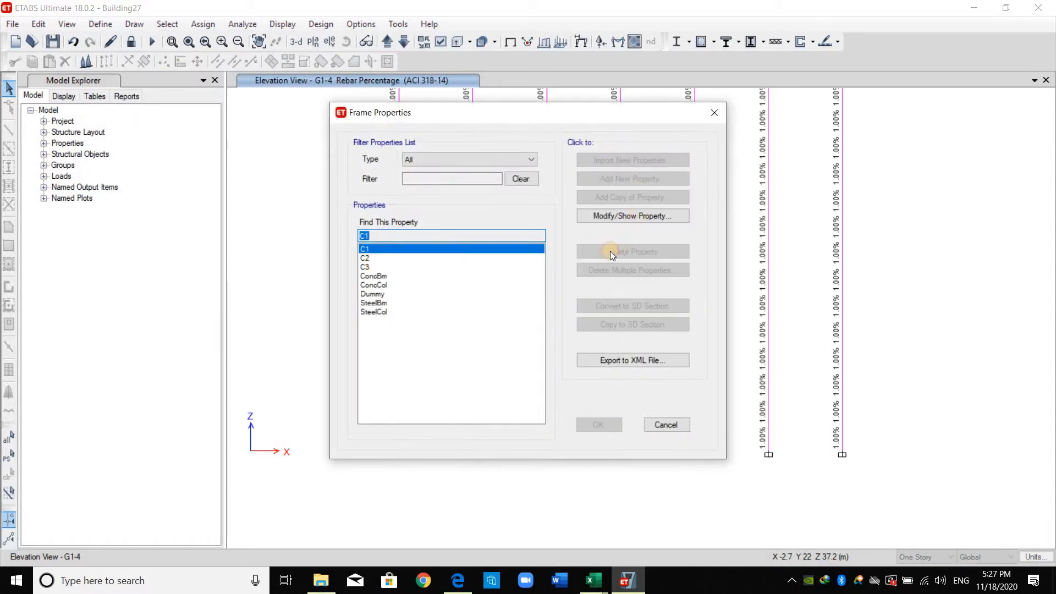
click(631, 216)
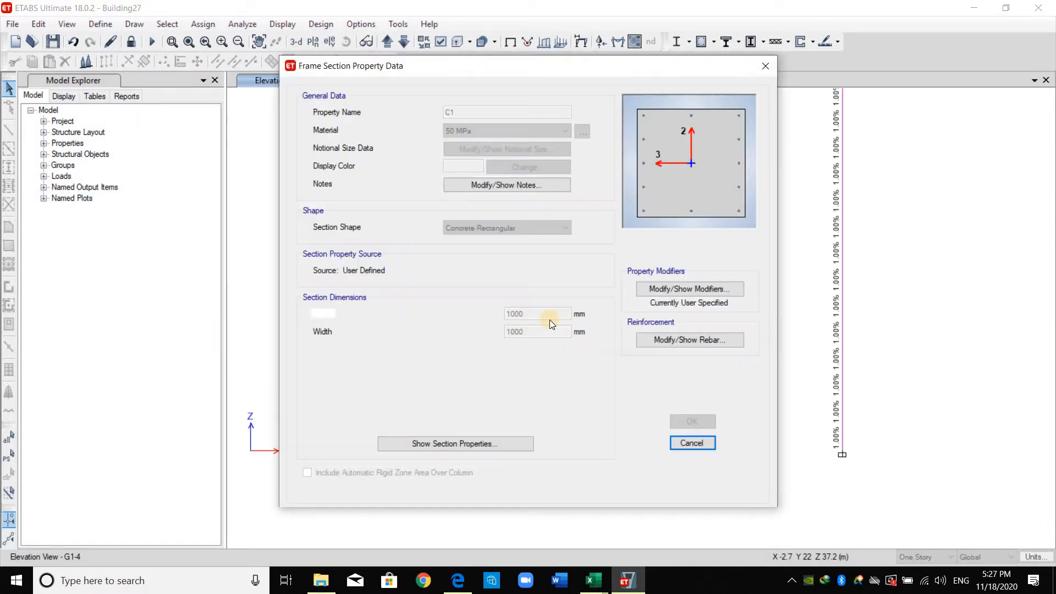
click(691, 442)
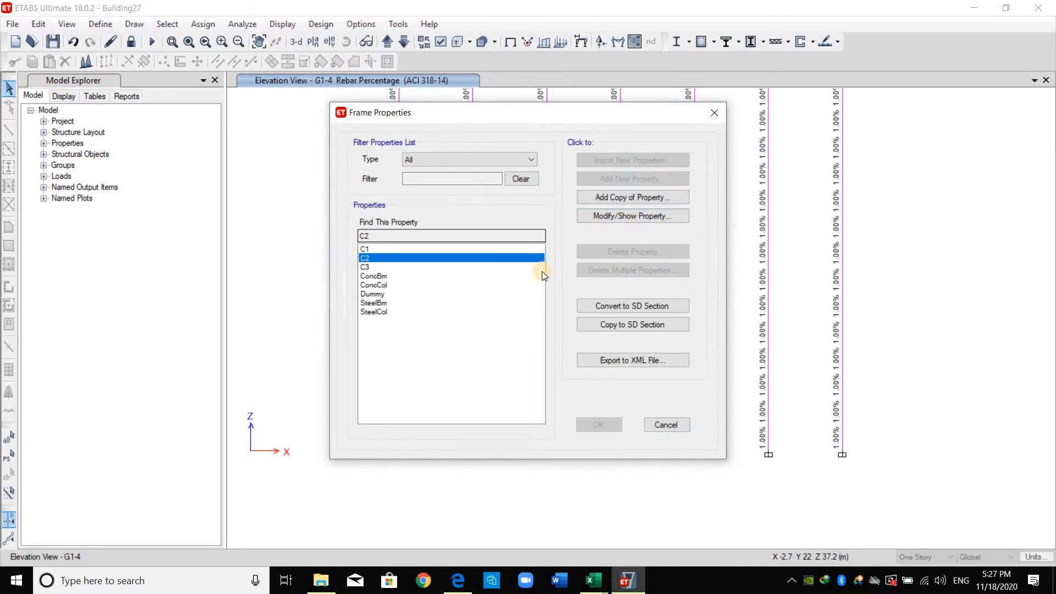
click(632, 216)
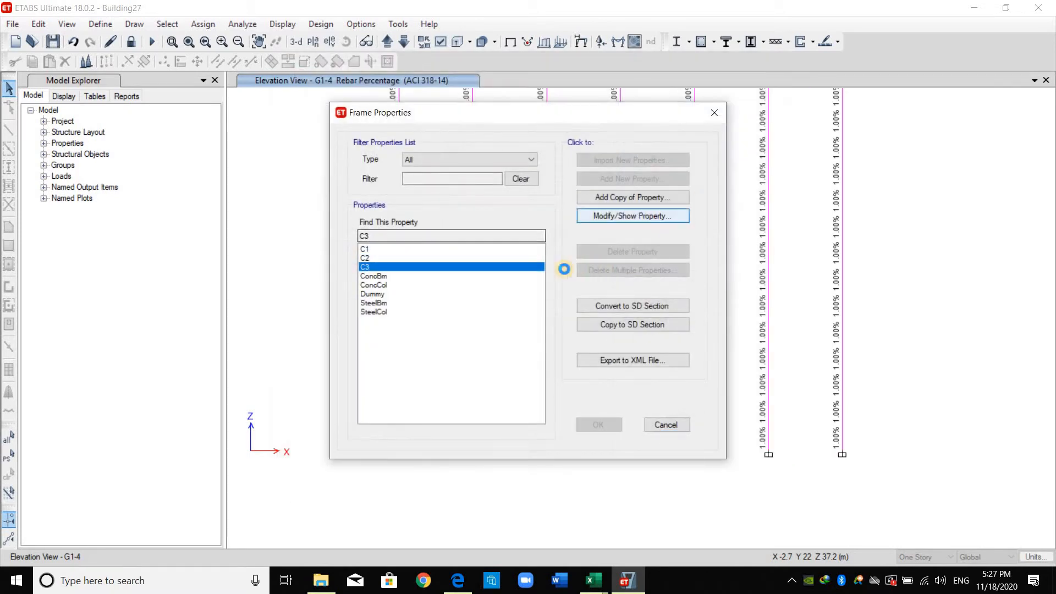
click(631, 216)
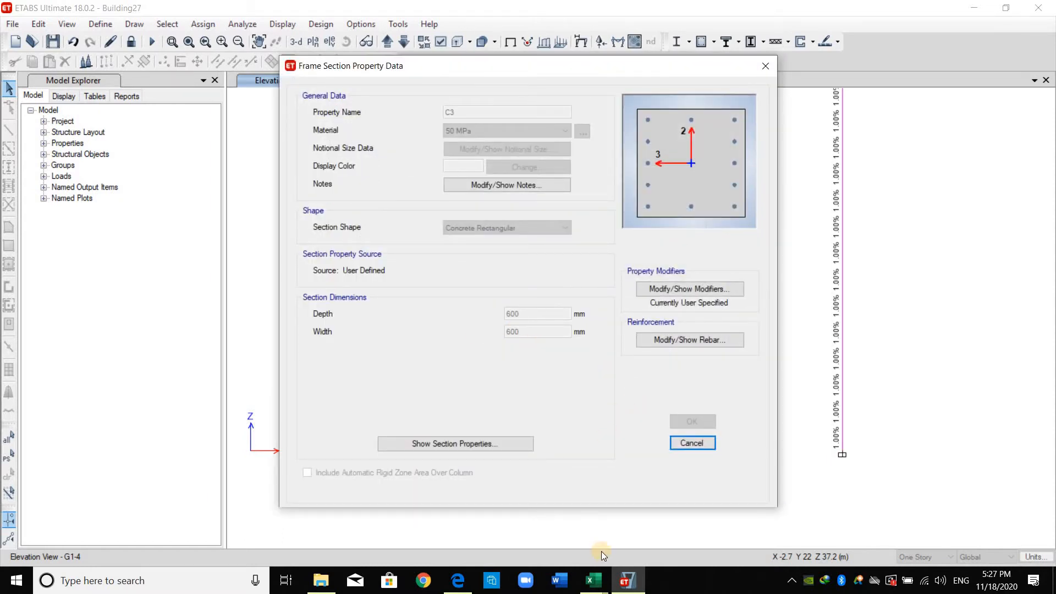
click(690, 442)
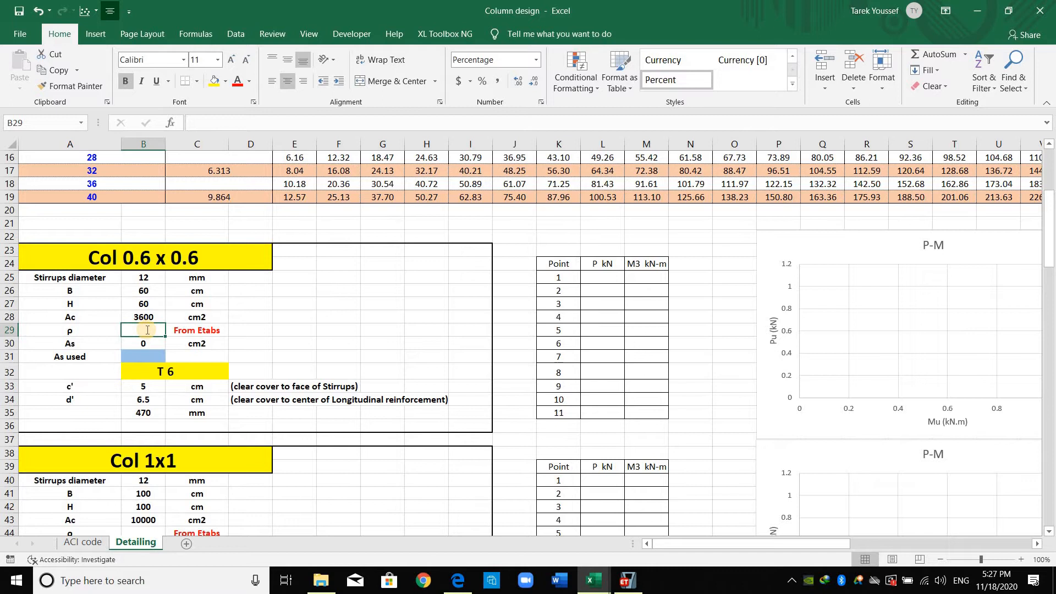
Step: Enter the 1% ratio and reference the area of 24 T14 bars for Col 0.6 x 0.6
text(1%)
click(615, 122)
text(=)
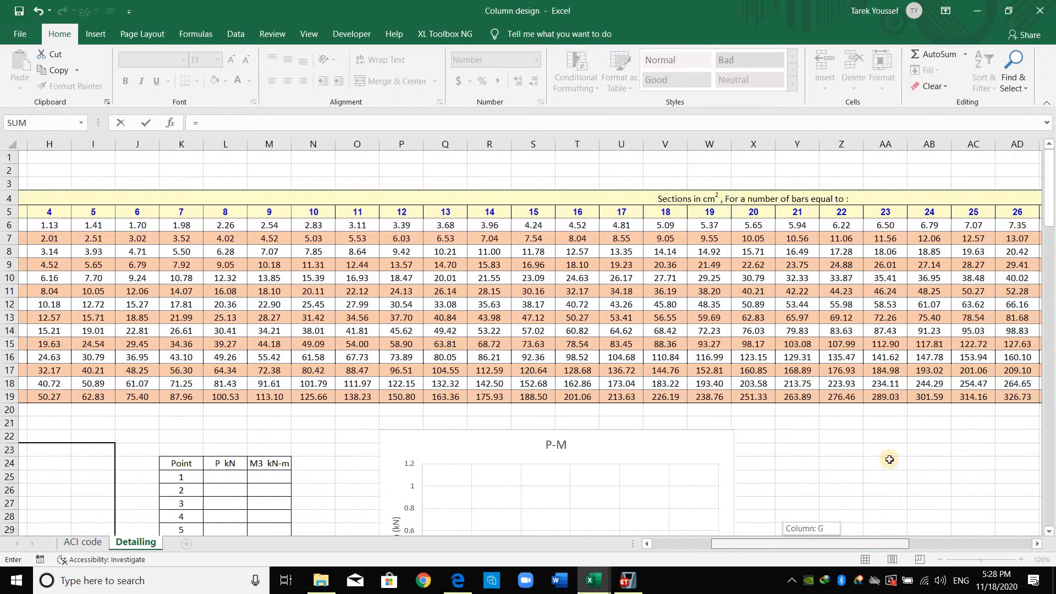
scroll(right, 3)
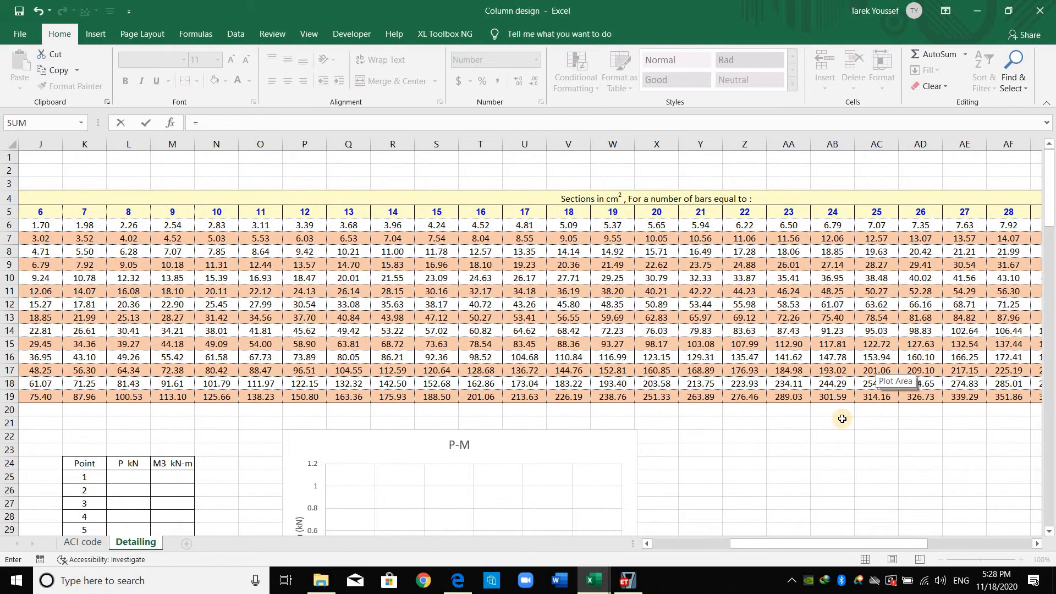
click(831, 277)
text(B31/E10)
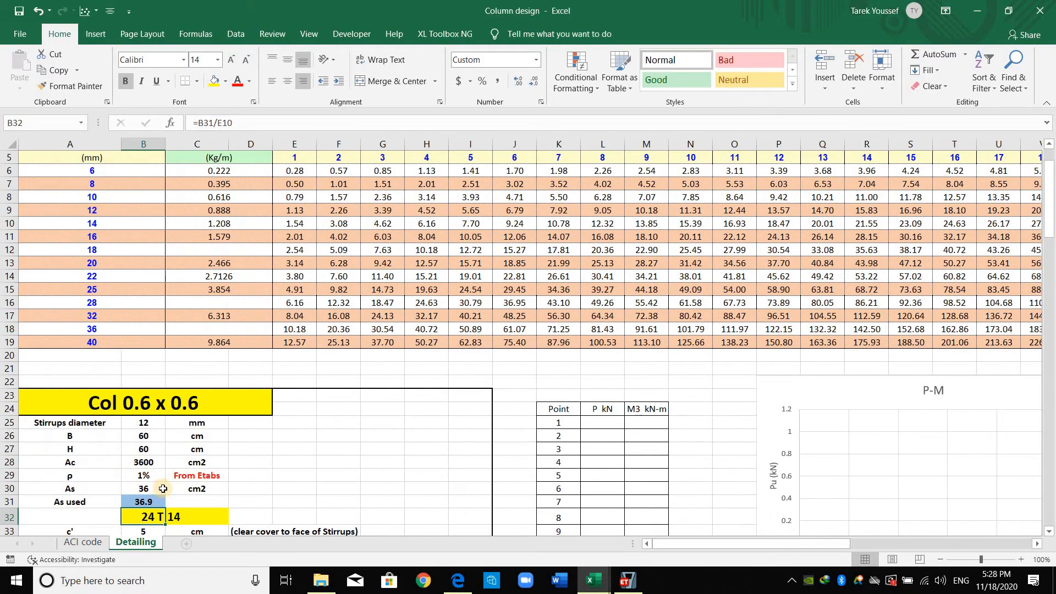
scroll(down, 3)
text(=)
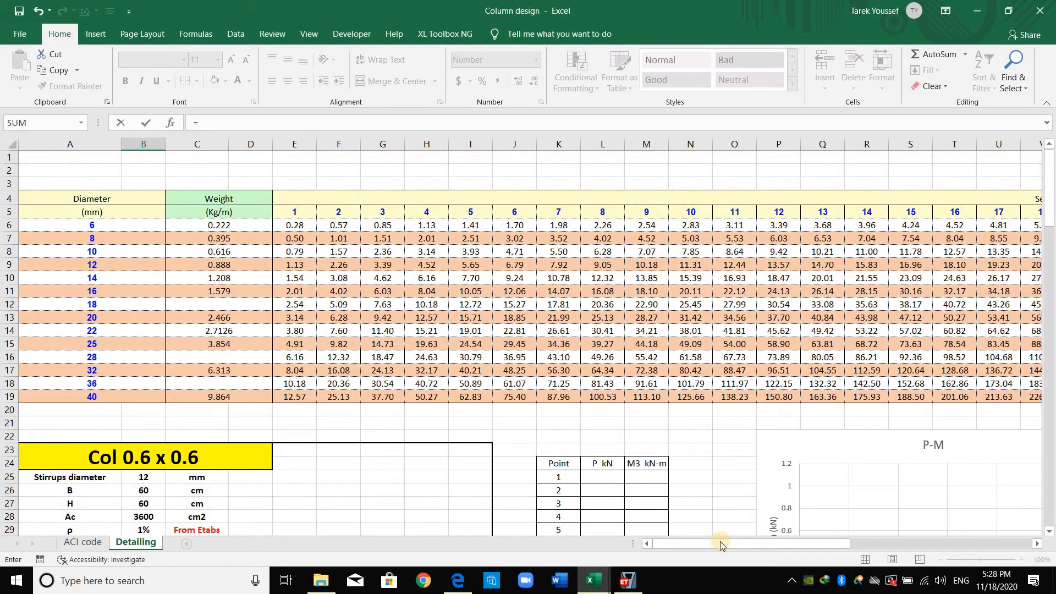
drag(720, 543, 815, 543)
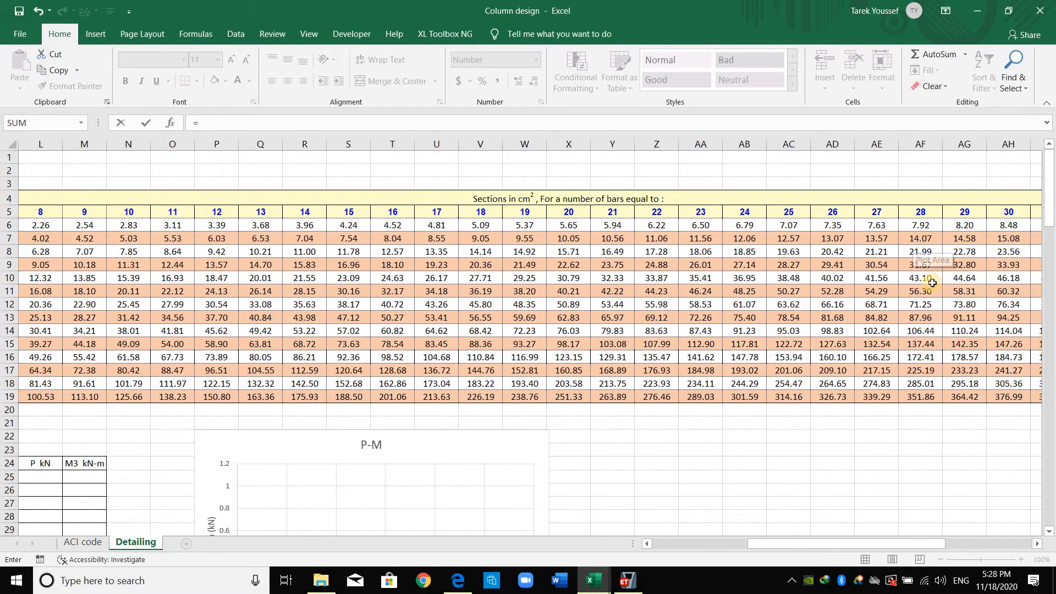
Step: Reference the 28 T22 bar area (106.4 cm²) for Col 1x1 and the next column's bar area
click(919, 331)
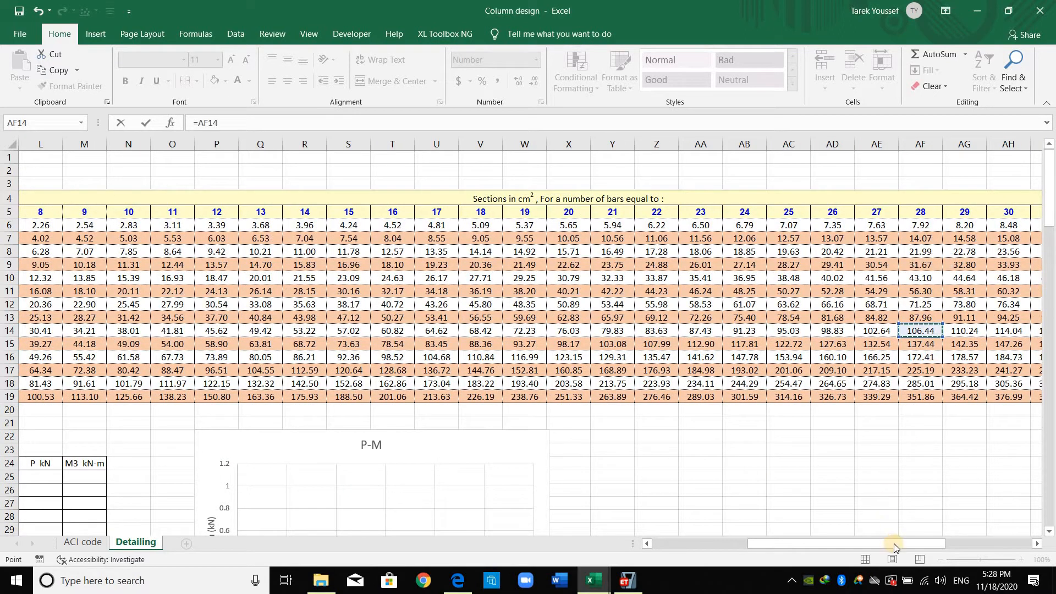
drag(909, 543, 885, 543)
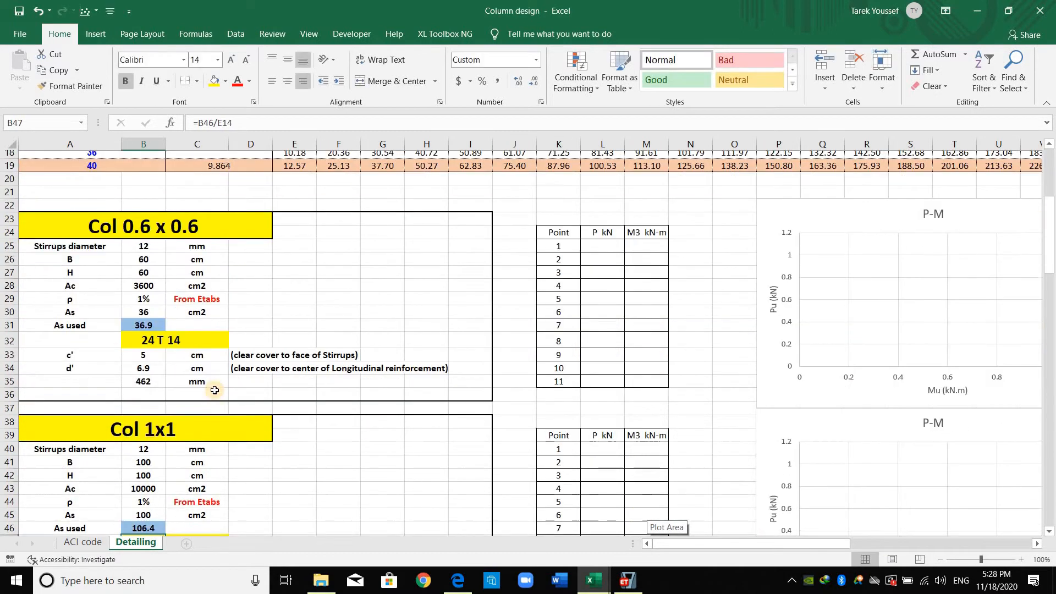
scroll(down, 3)
text(=)
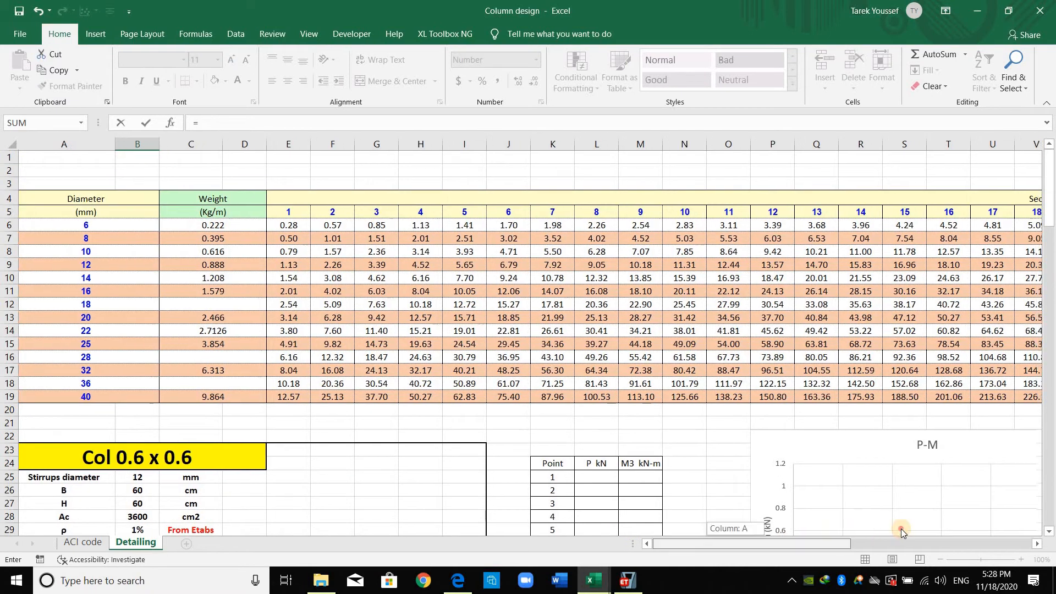
scroll(right, 3)
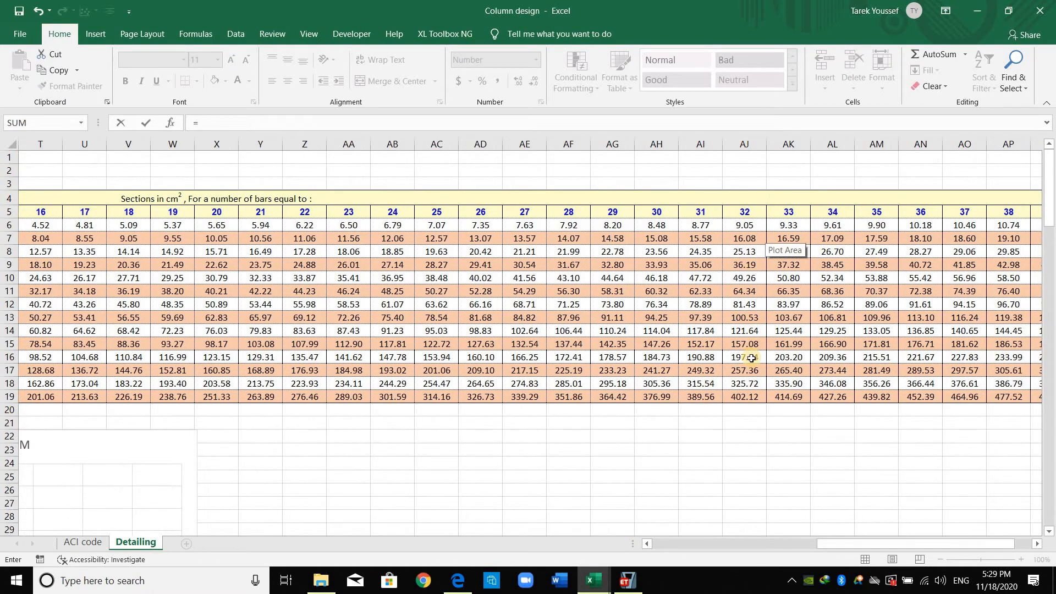
click(744, 343)
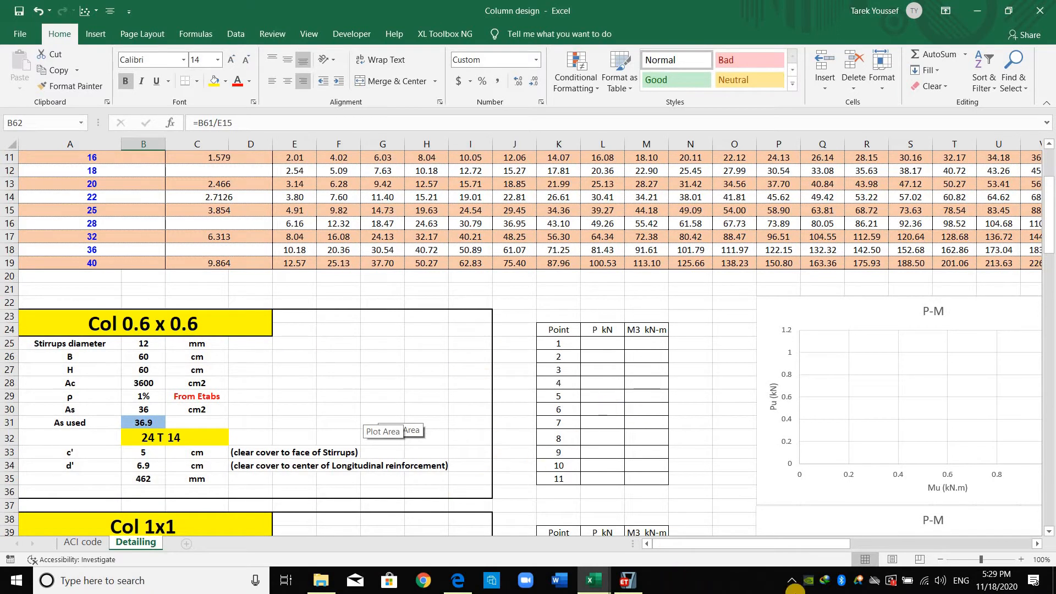
click(626, 579)
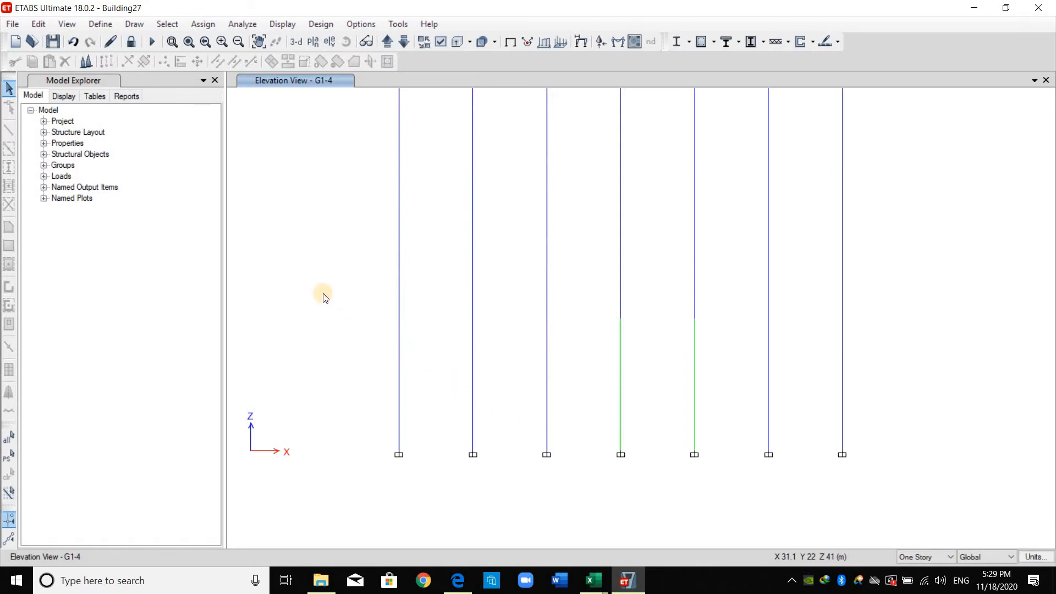
Step: Add a new Section Designer frame section named Col, designed as a checked concrete column
click(101, 23)
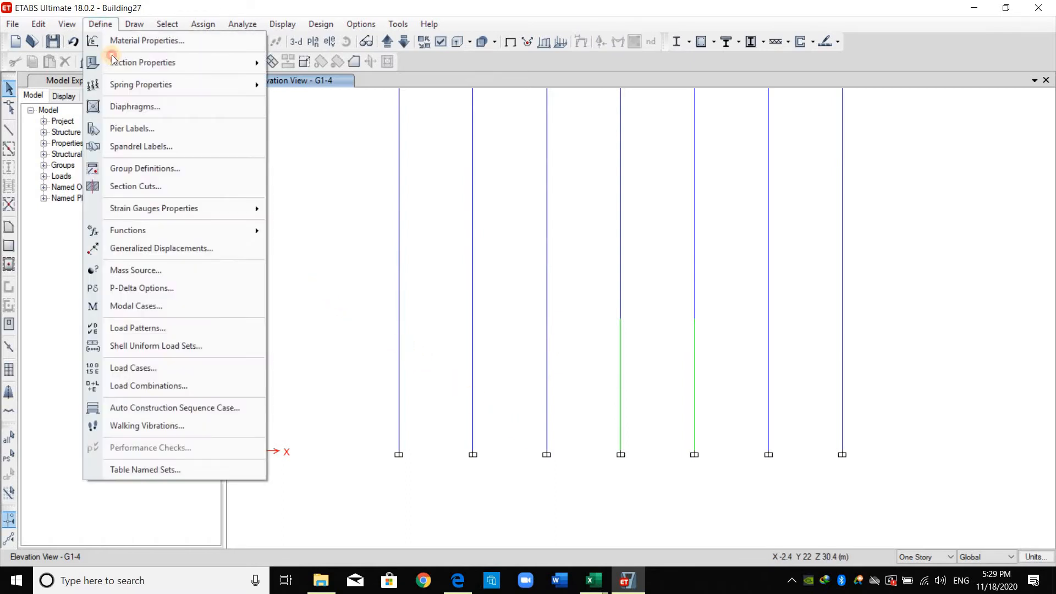
mouse_move(142, 61)
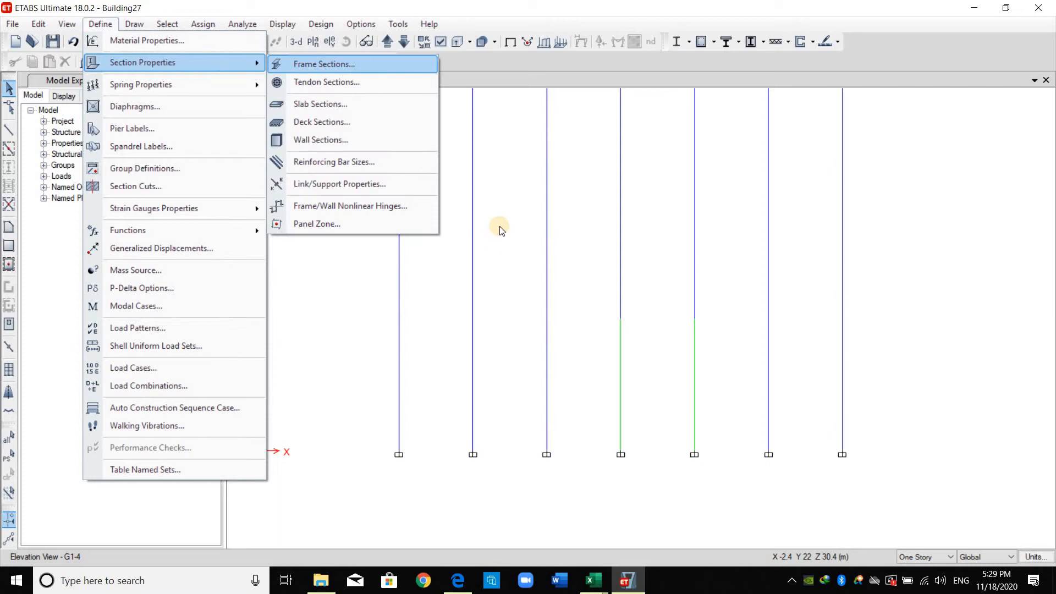
click(323, 64)
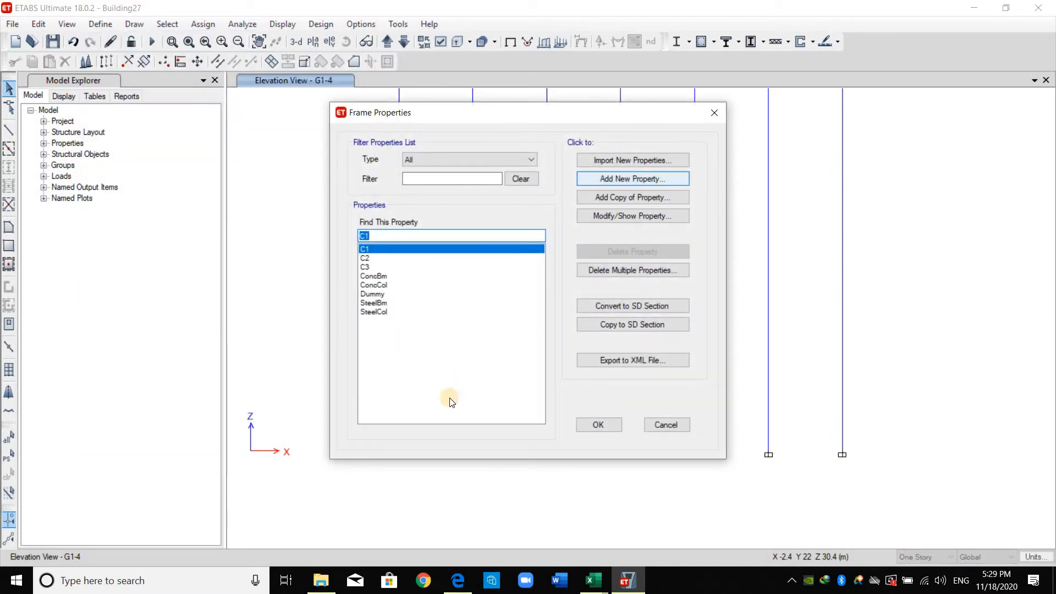
click(631, 178)
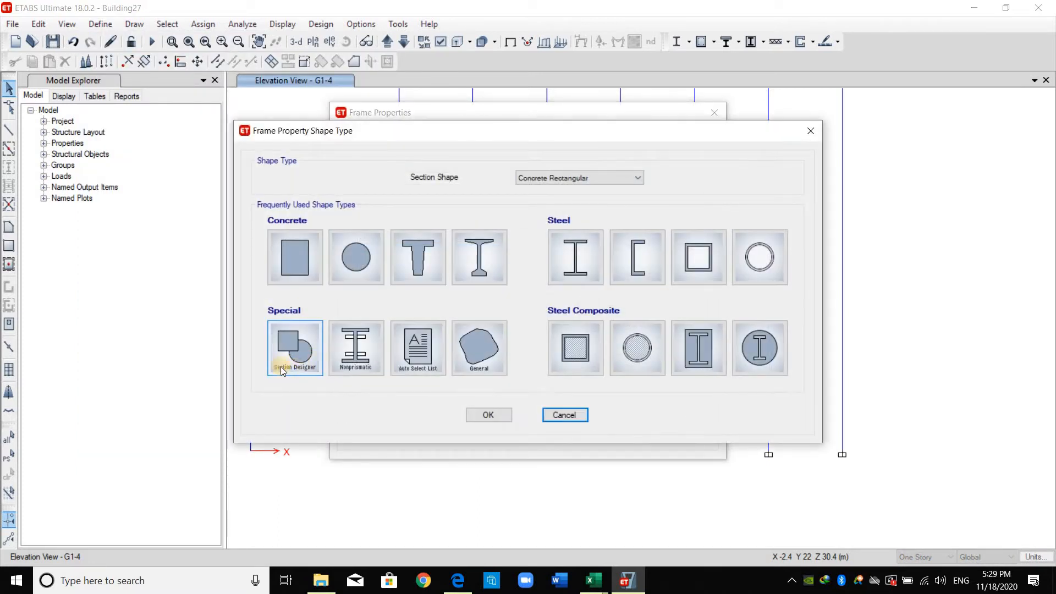
click(564, 414)
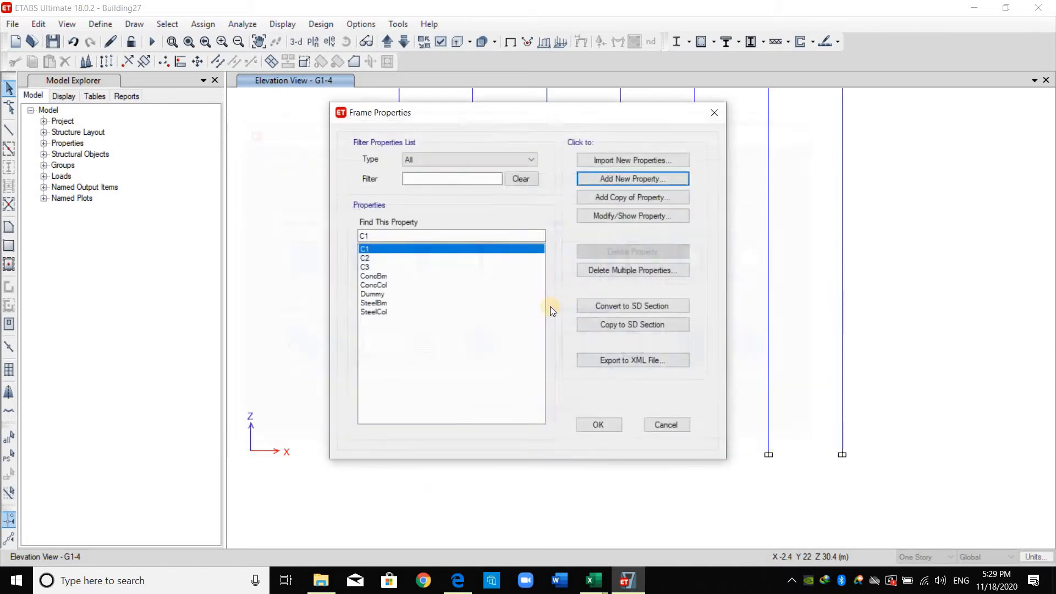
click(631, 178)
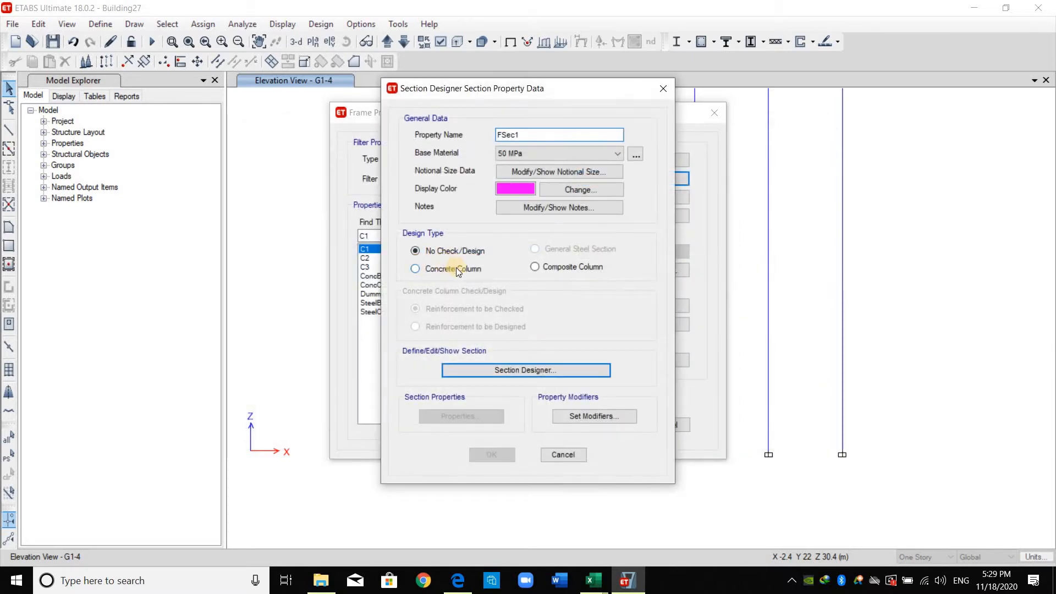
click(415, 268)
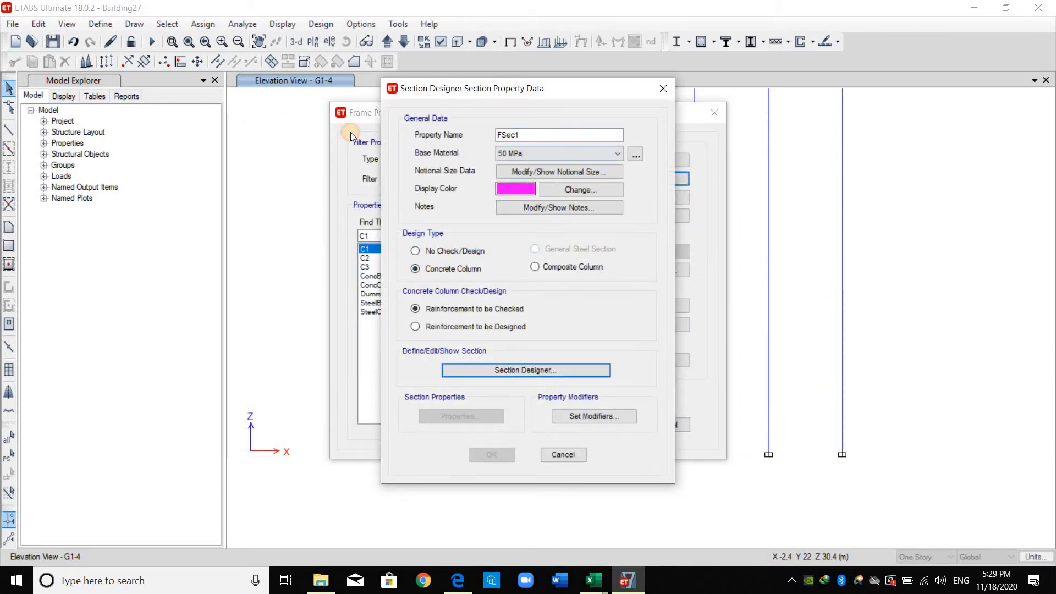
text(Col 1x1)
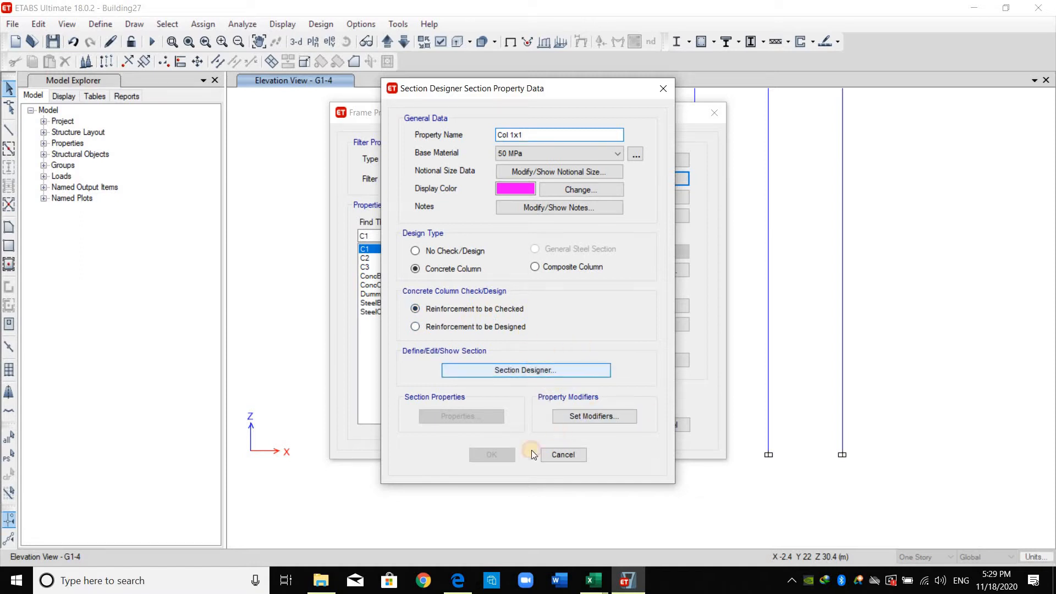
mouse_move(670, 334)
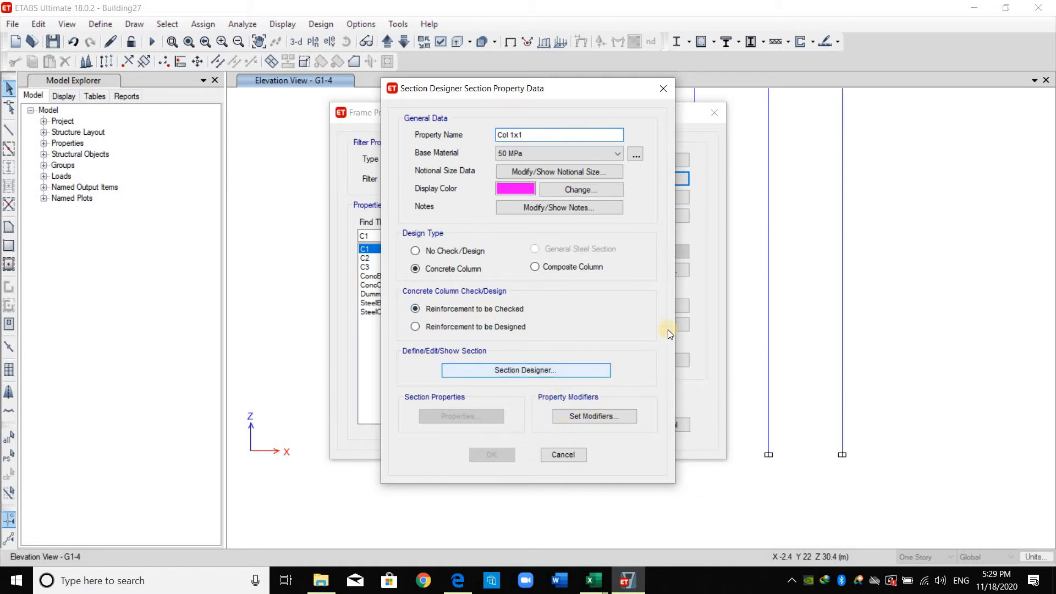
Step: Place a rectangular concrete shape at the origin and size it 1000 × 1000 mm
click(524, 369)
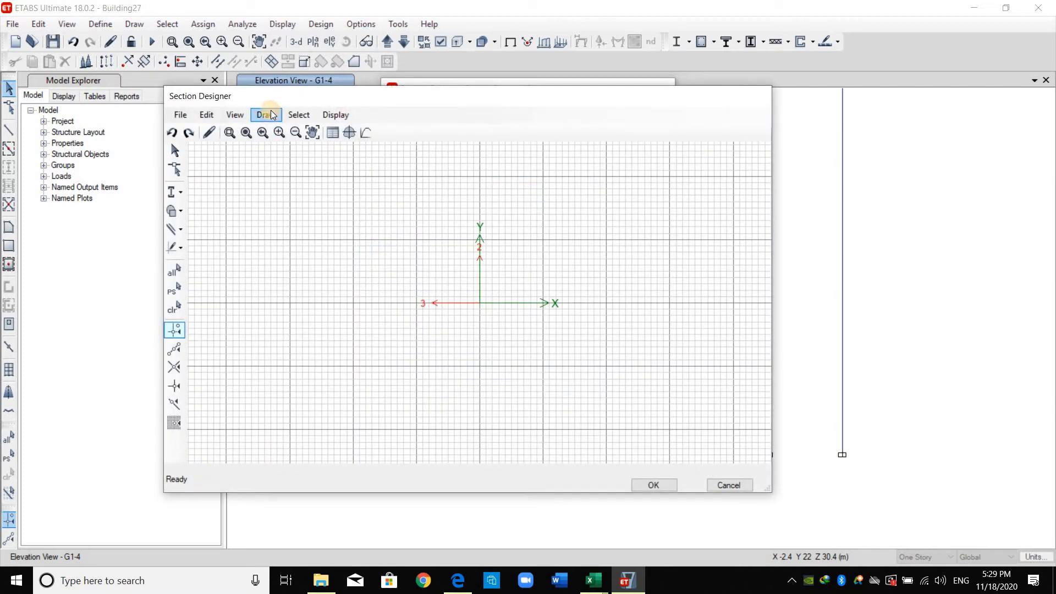
click(265, 114)
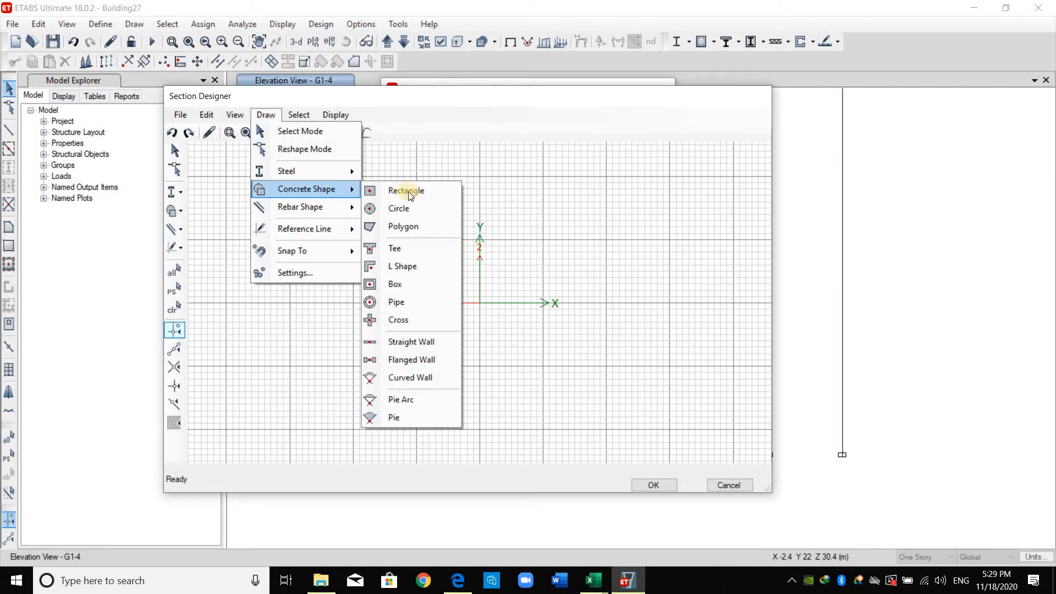
click(405, 190)
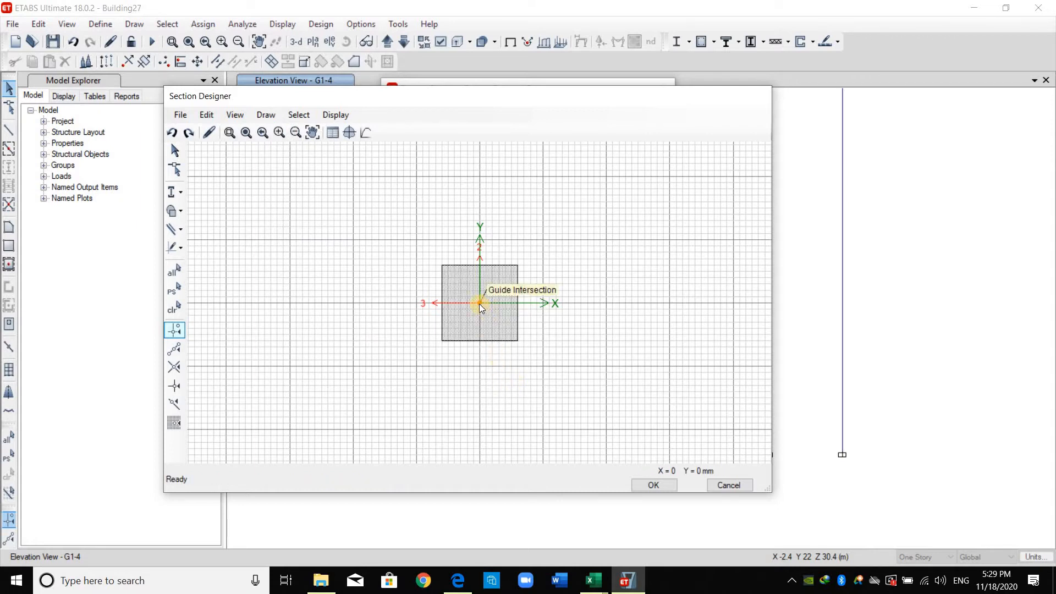
double_click(479, 306)
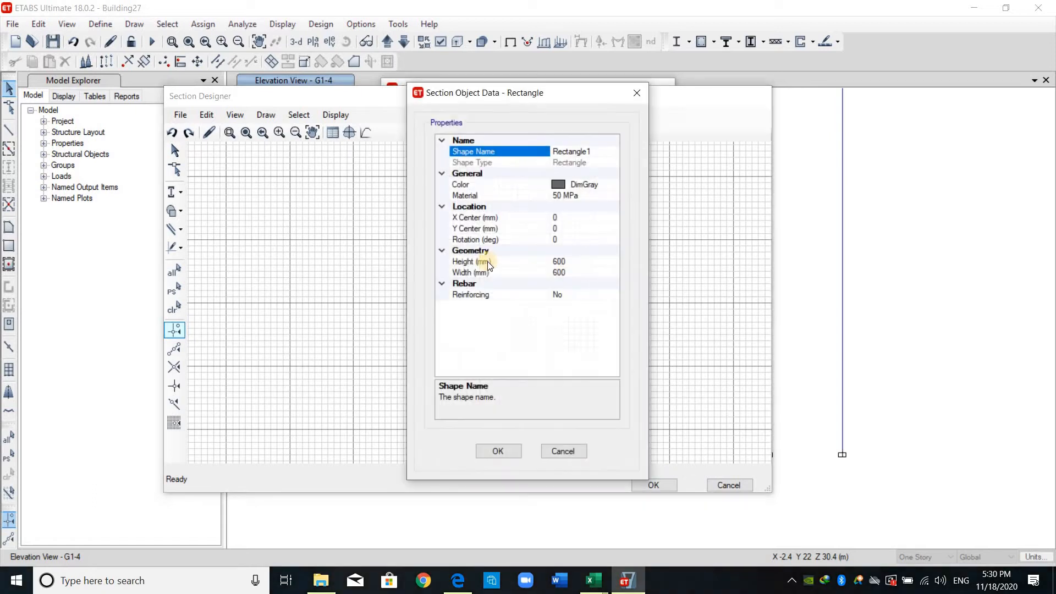
click(498, 261)
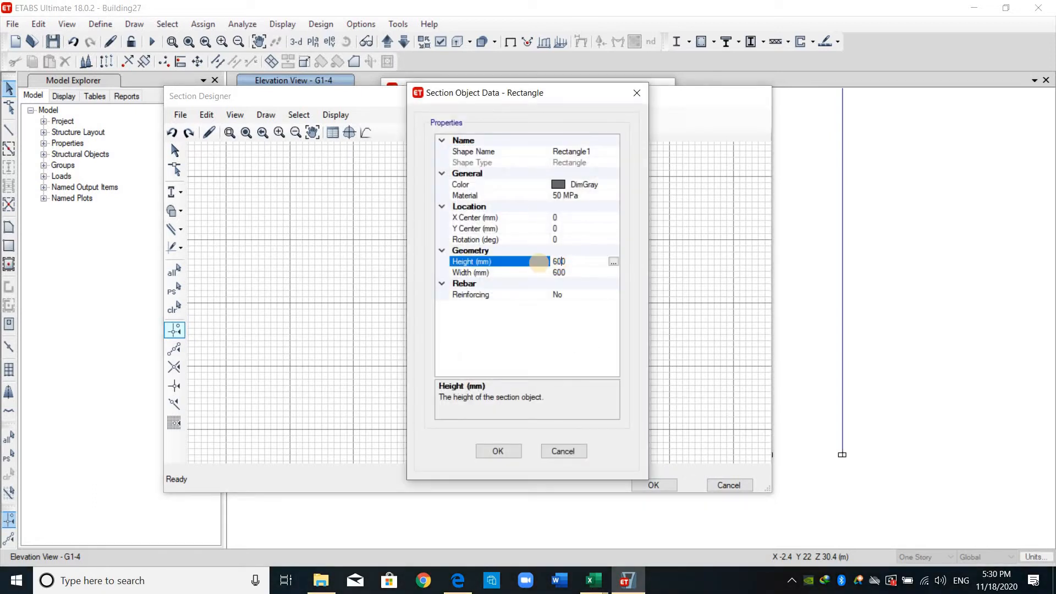
text(1000)
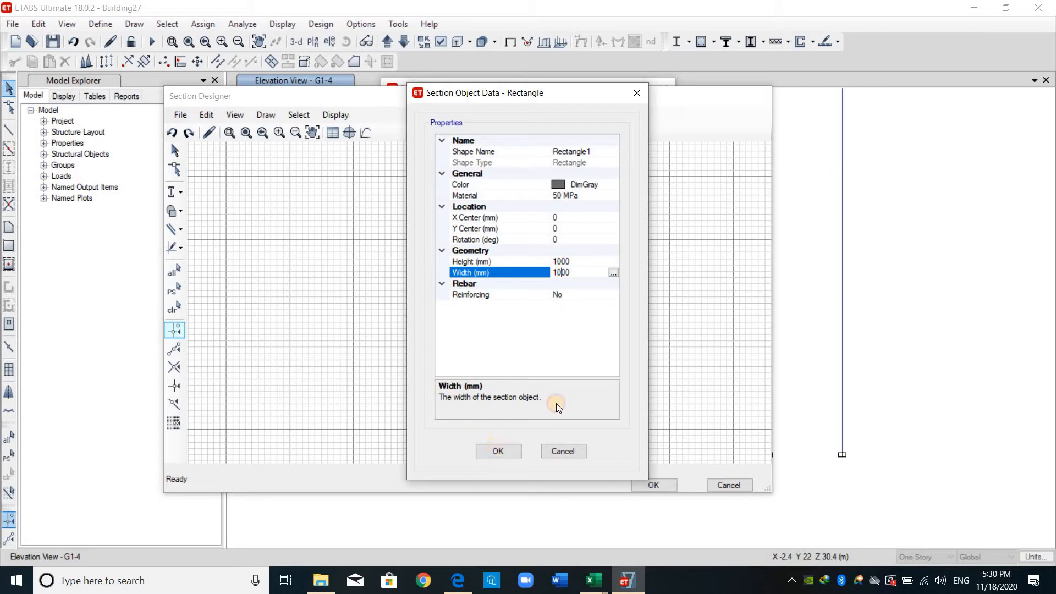
click(497, 451)
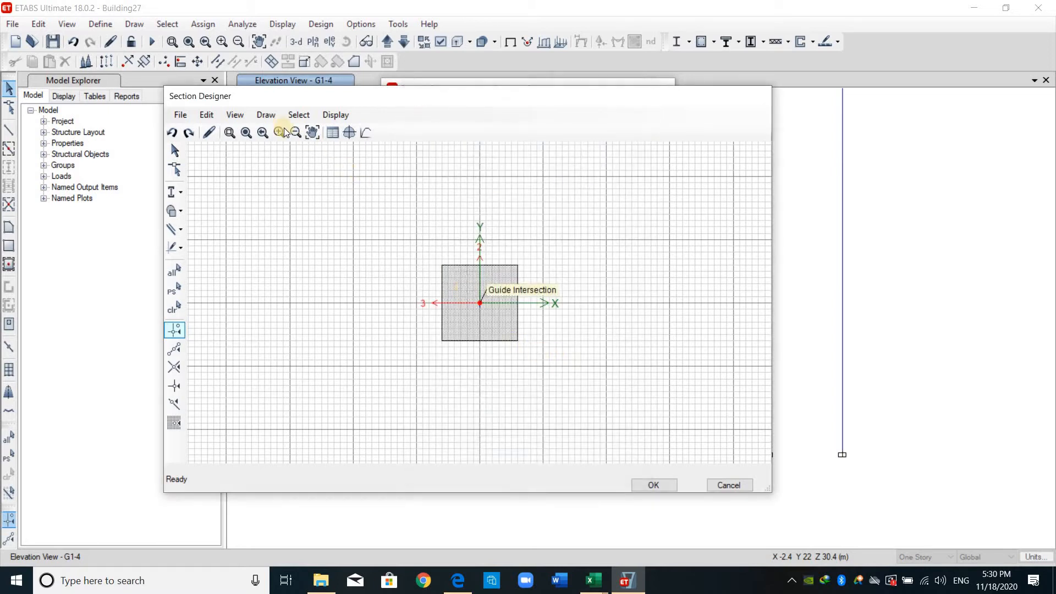
click(265, 115)
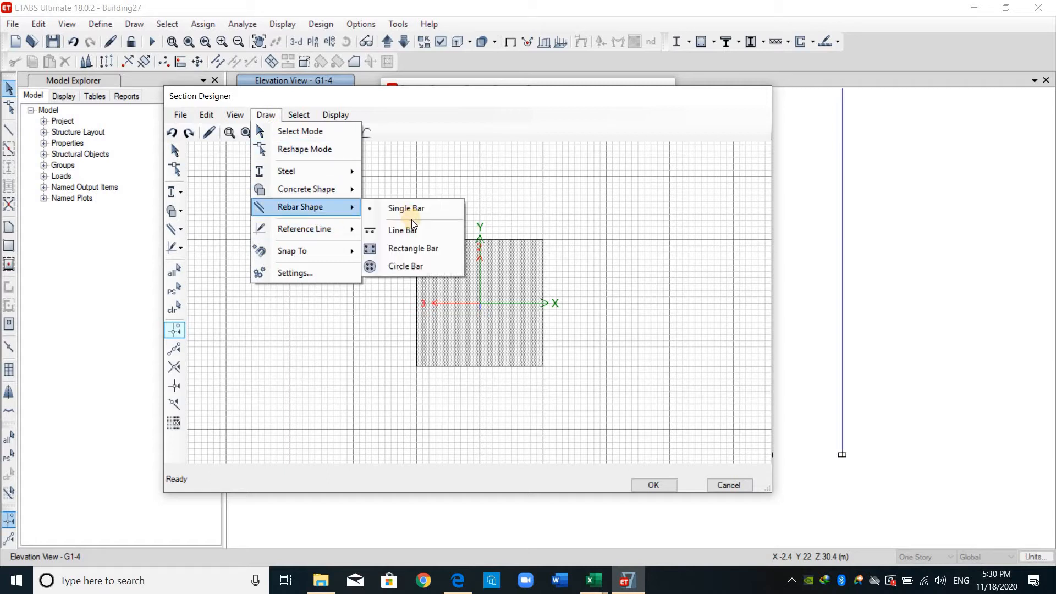
mouse_move(413, 248)
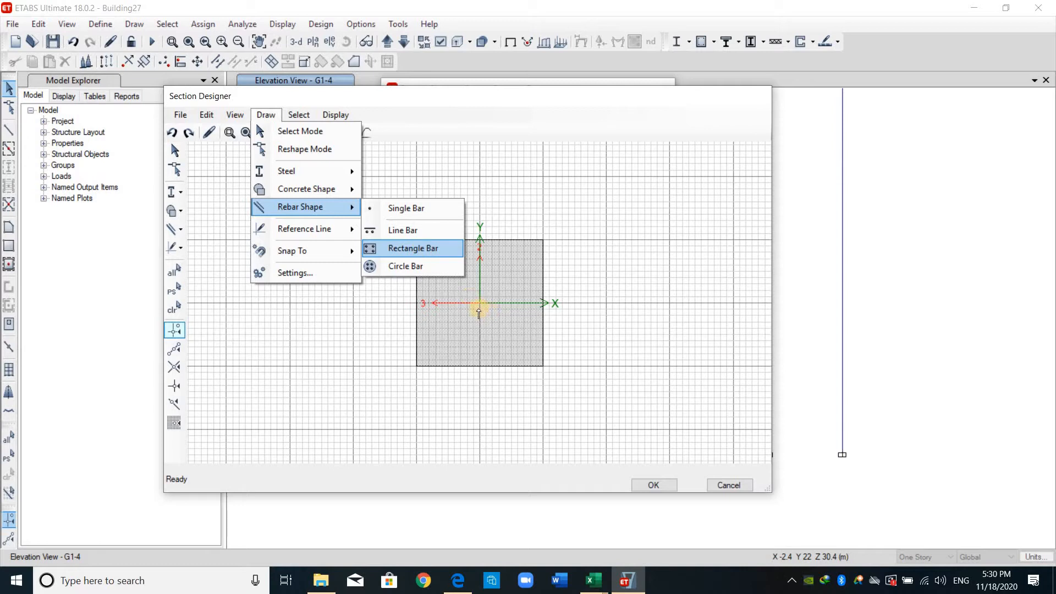
Step: Place a rectangular rebar cage at the section centre and open its property data
click(412, 248)
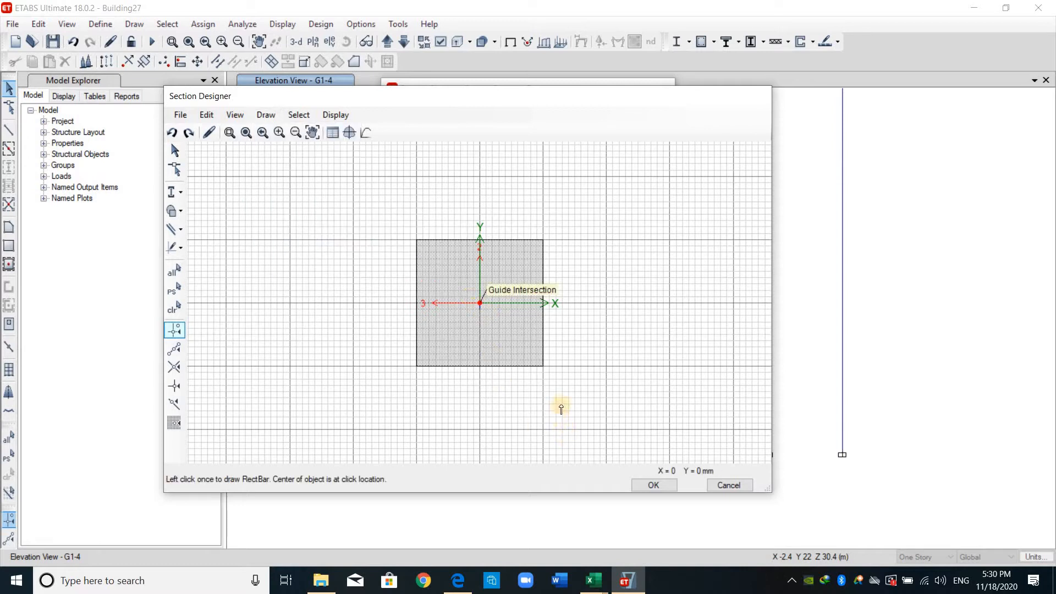
click(478, 303)
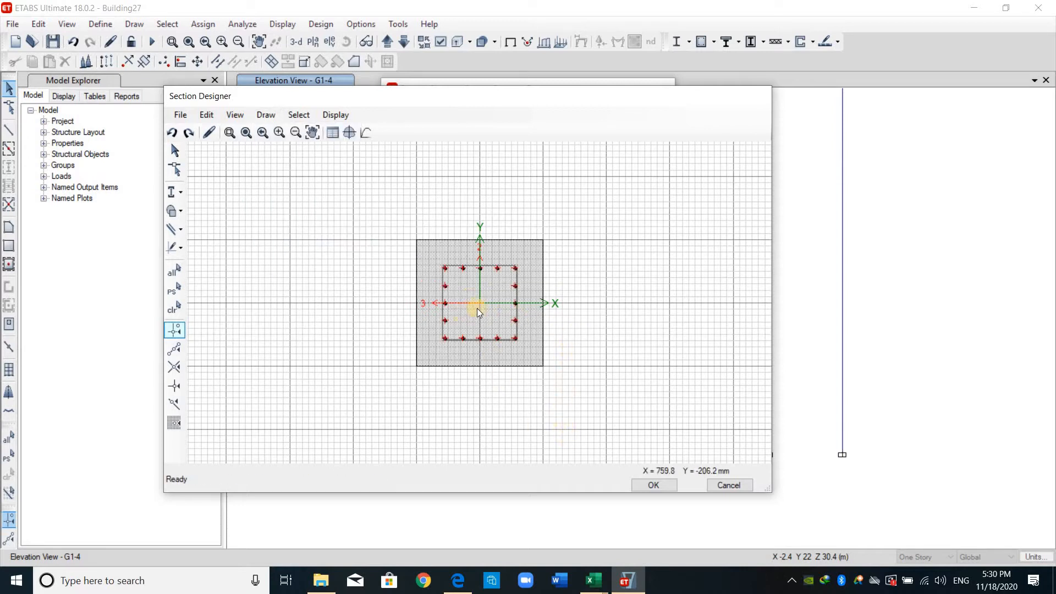
mouse_move(479, 303)
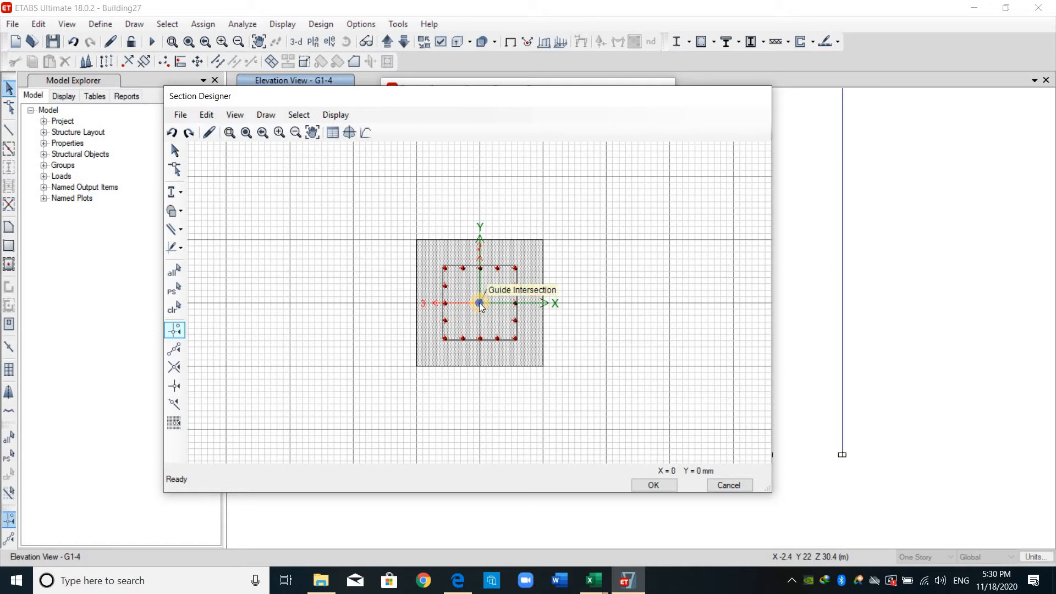
double_click(478, 303)
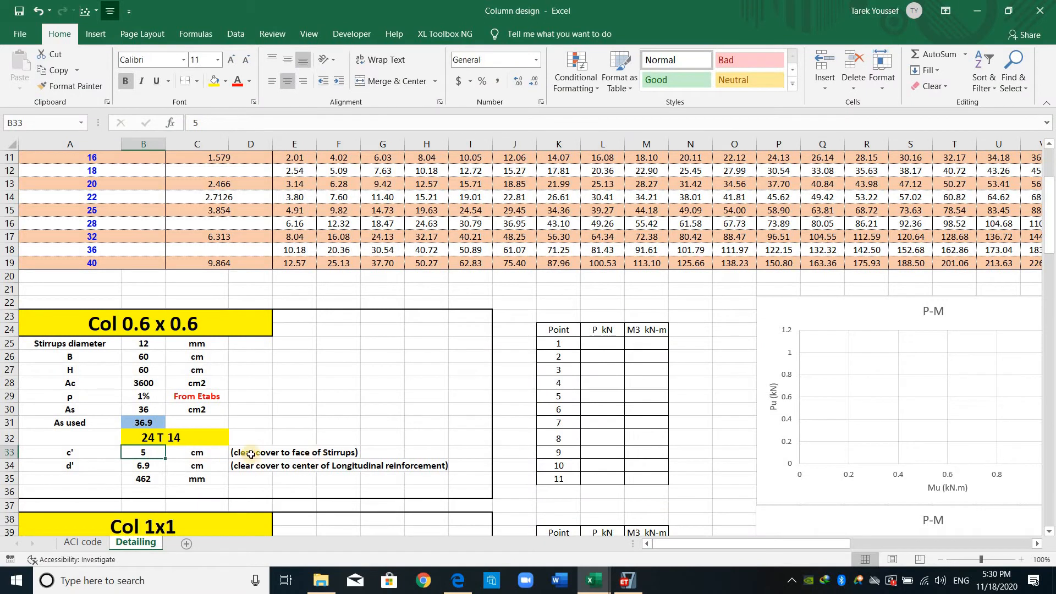
mouse_move(643, 586)
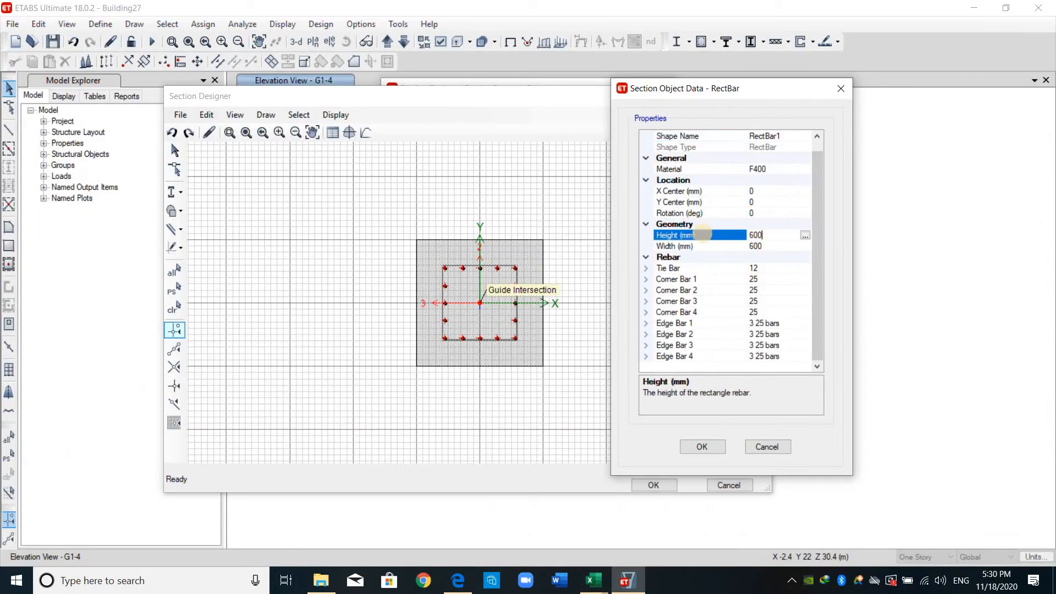
Step: Size the rebar cage to 1000 mm with -50 mm cover and check the edge bar size against Excel
text(1000)
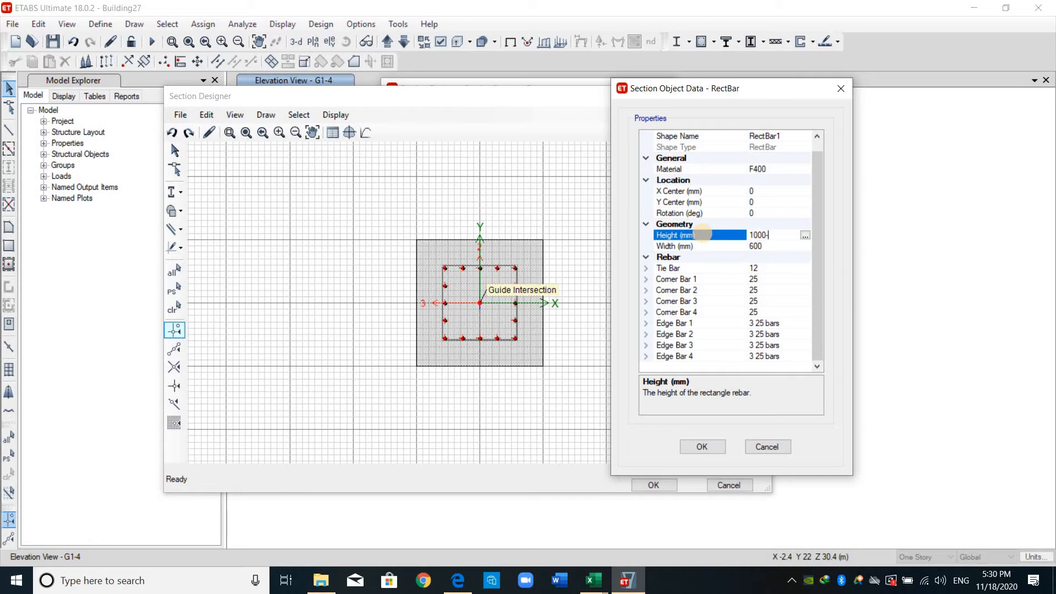
text(-50)
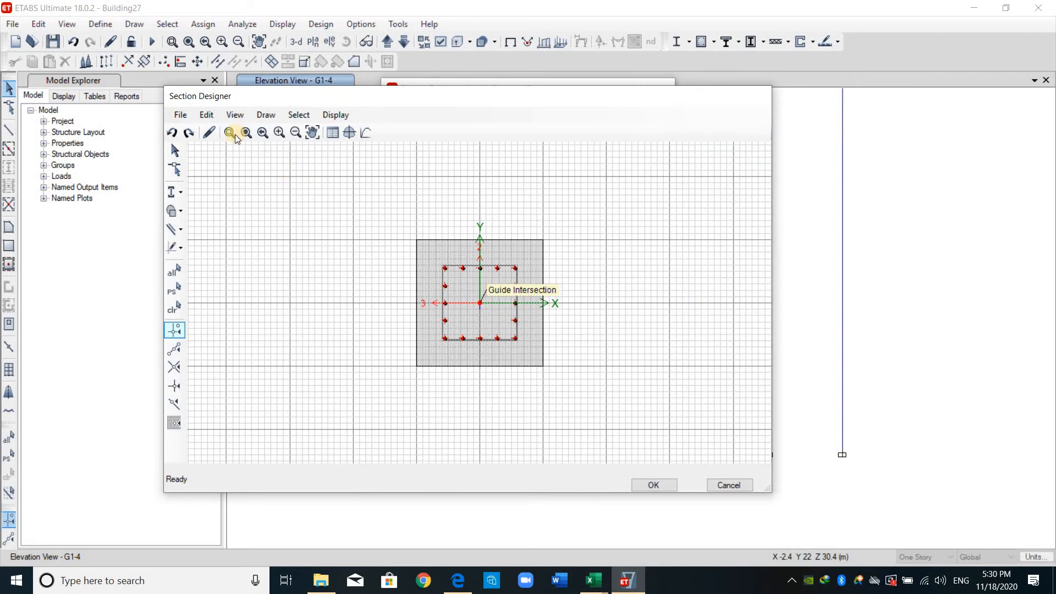
click(228, 133)
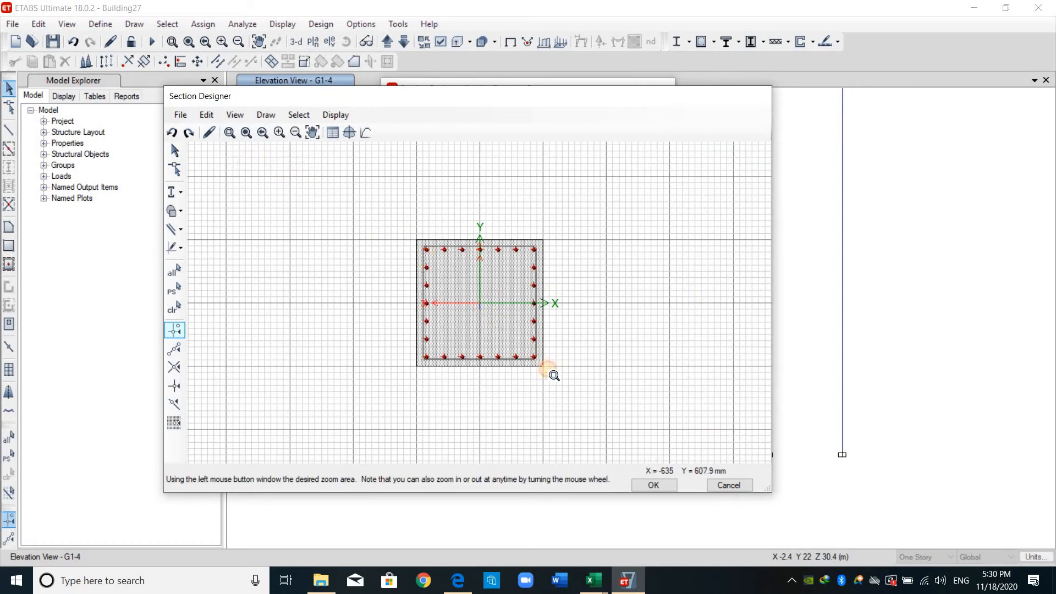
mouse_move(559, 376)
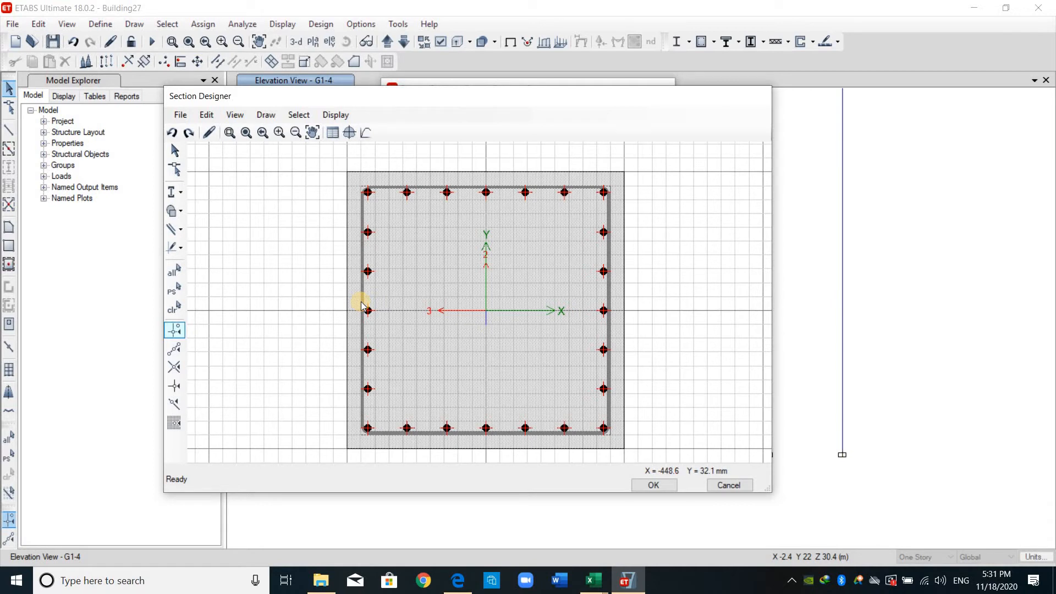
mouse_move(362, 305)
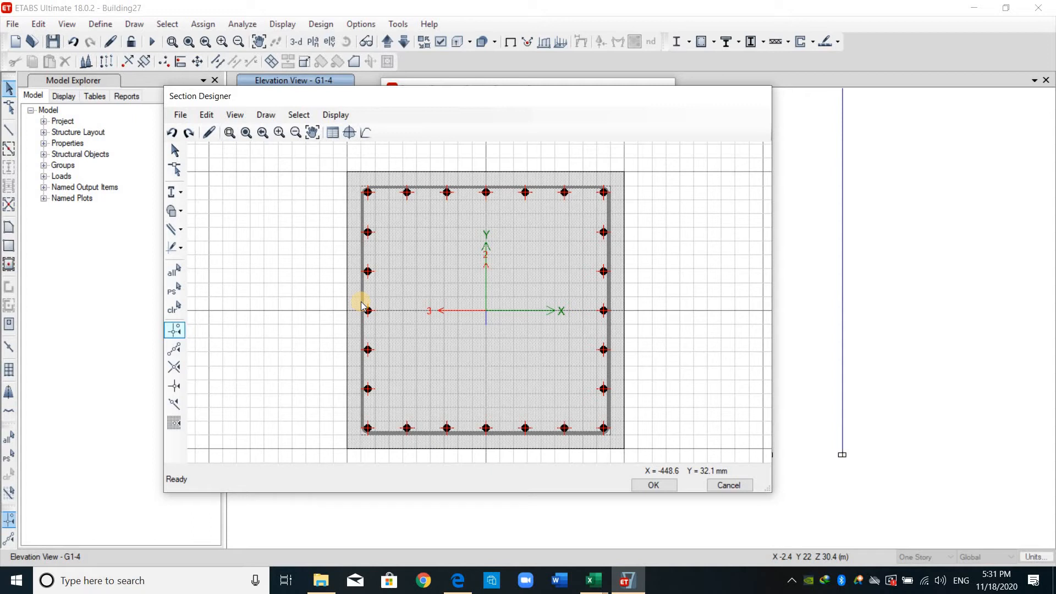
mouse_move(364, 304)
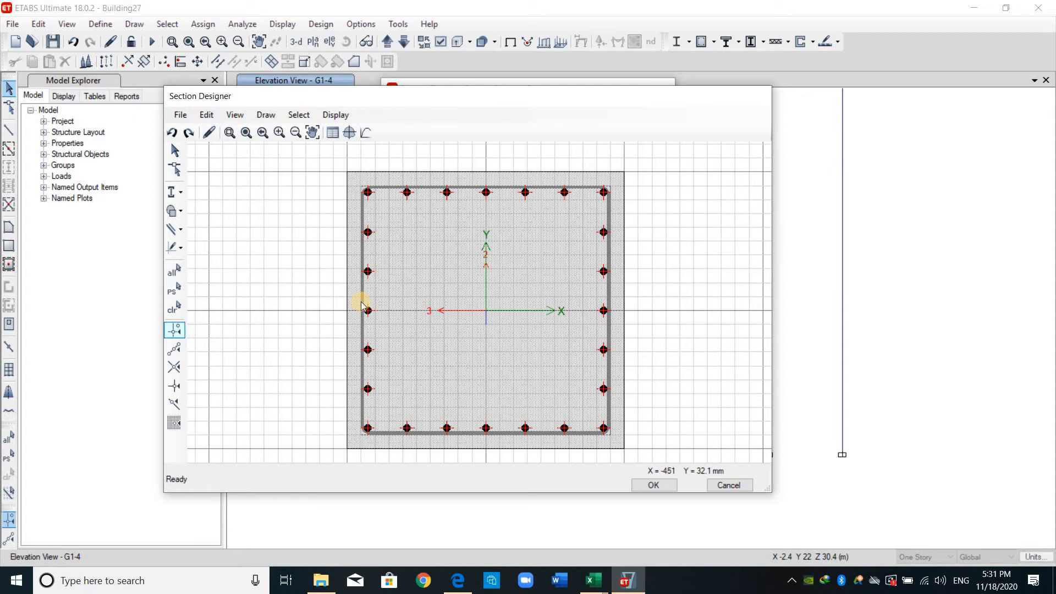
mouse_move(369, 311)
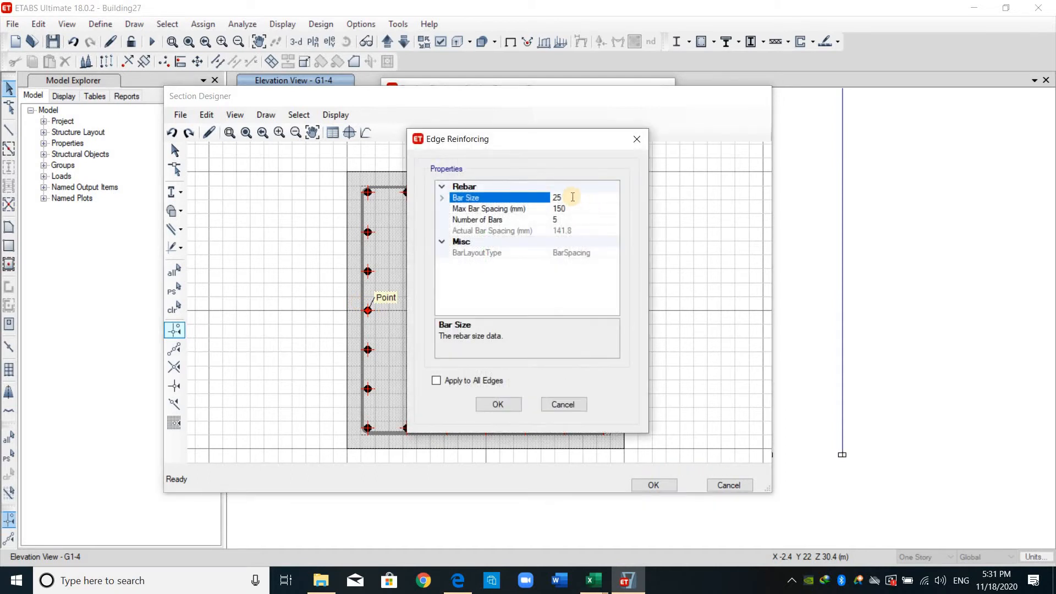
click(558, 197)
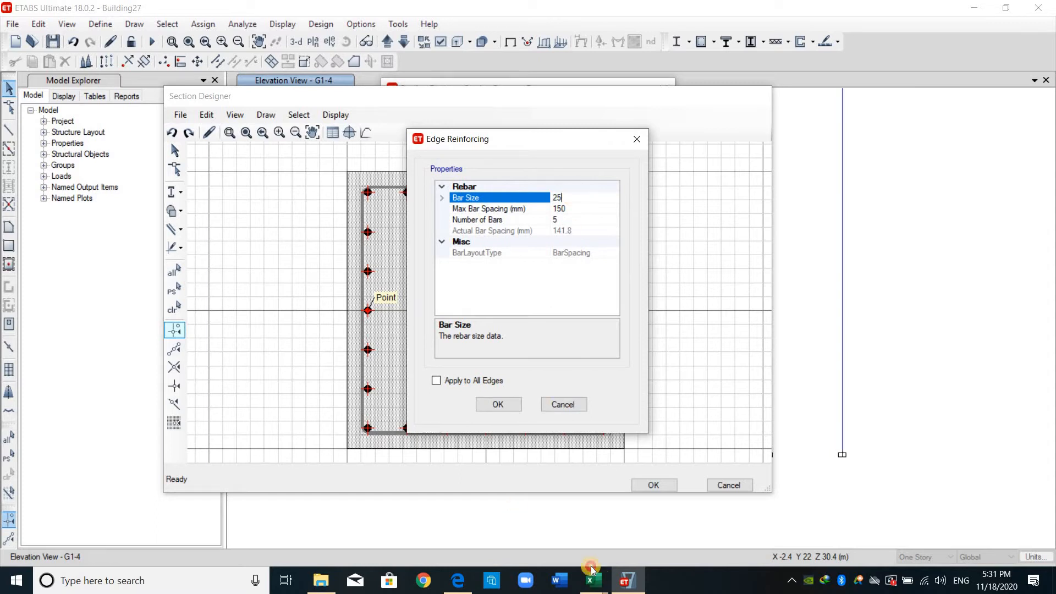
click(592, 579)
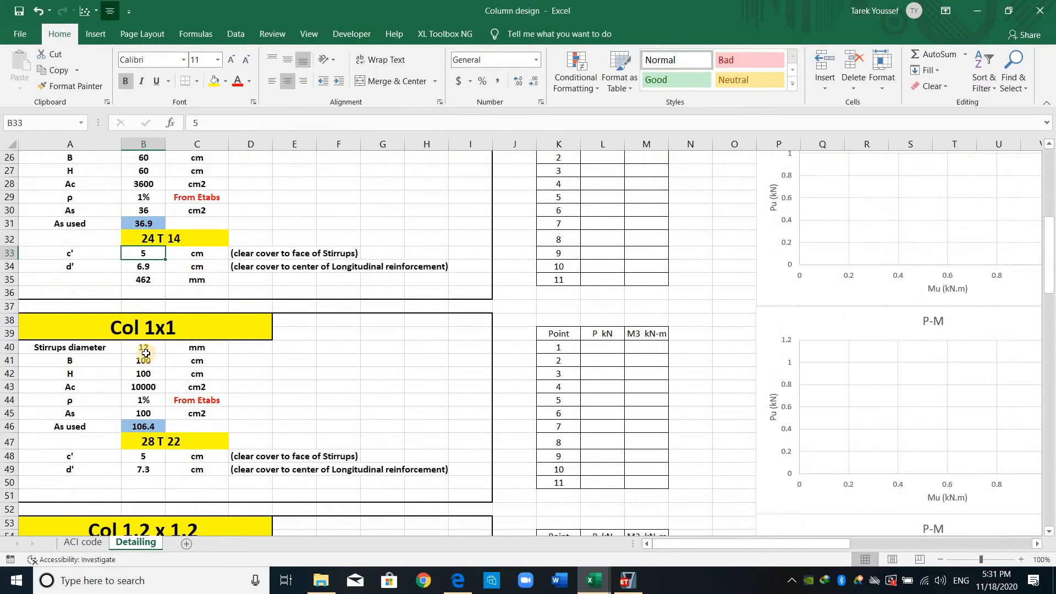
scroll(down, 3)
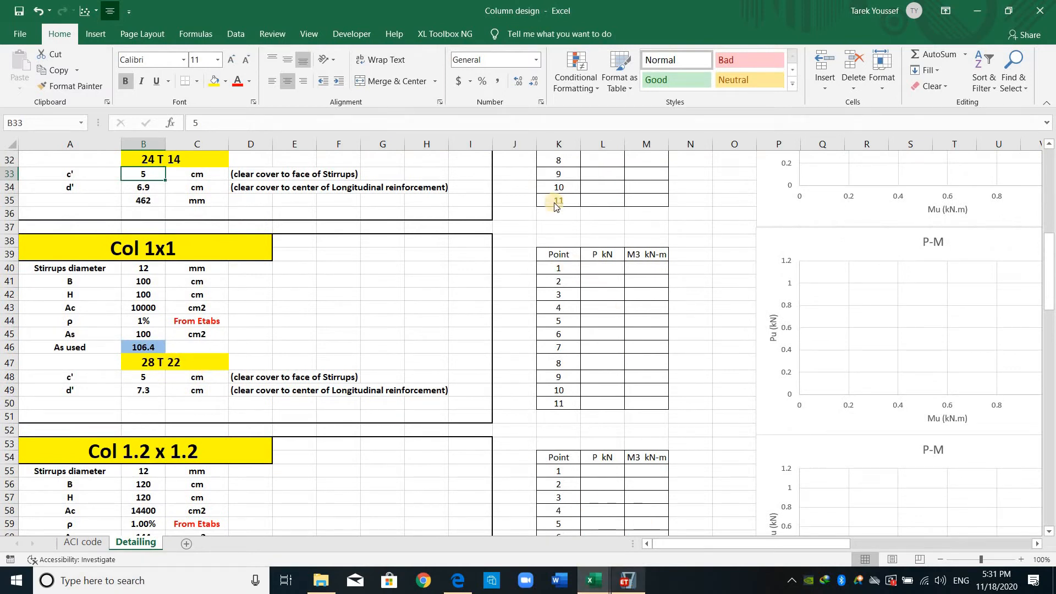
click(626, 581)
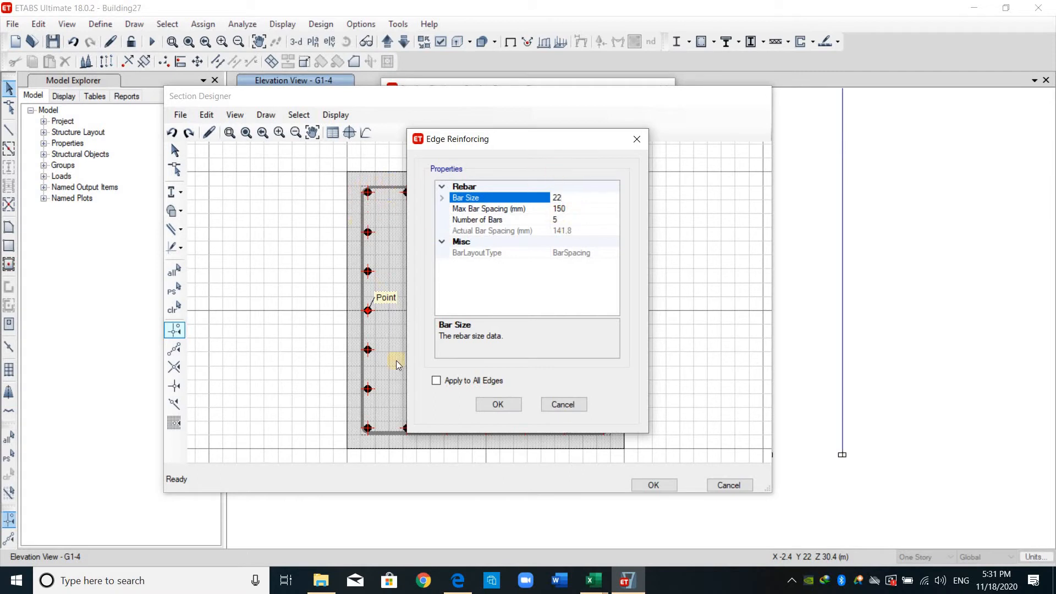
mouse_move(525, 148)
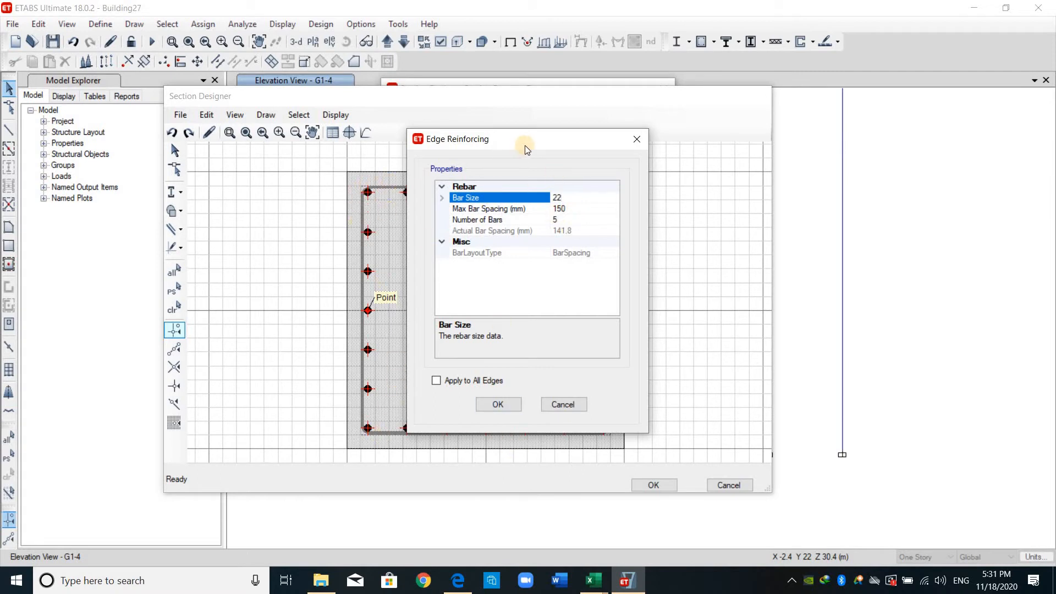
mouse_move(581, 214)
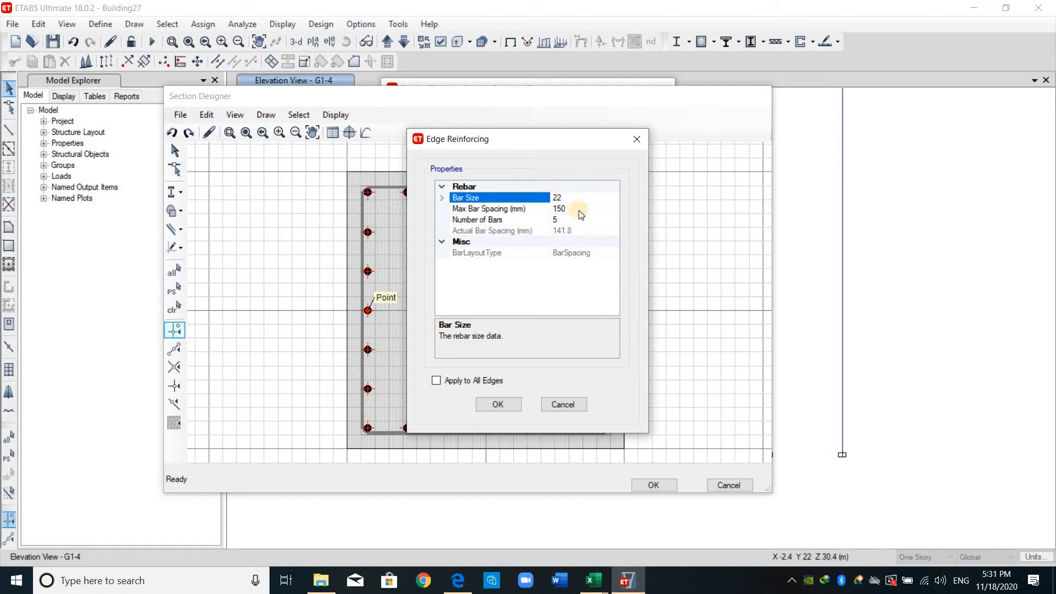
Step: Set six 22 mm bars on every edge and 22 mm bars at all corners
click(476, 220)
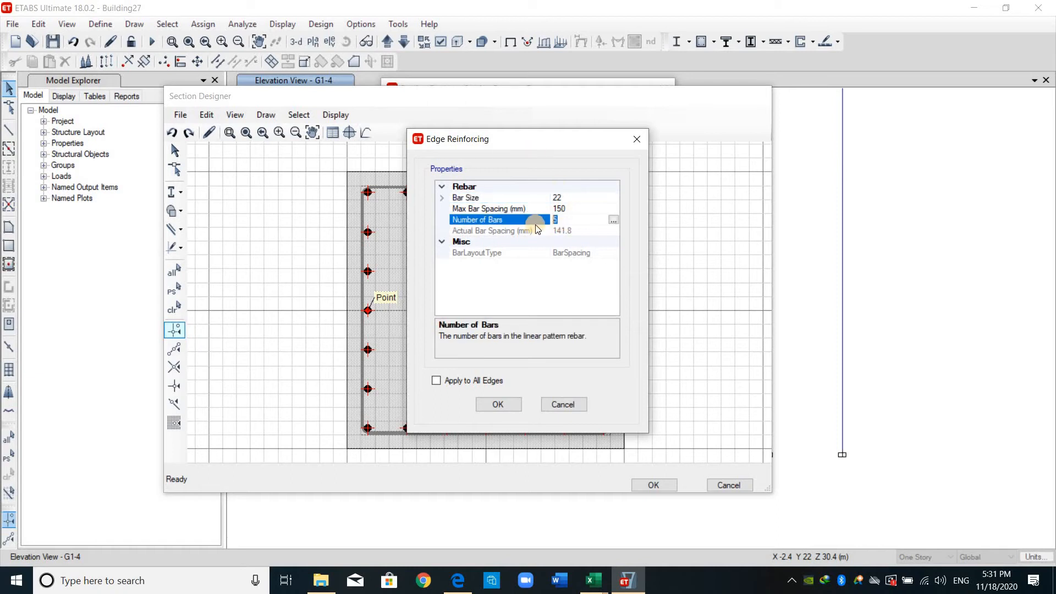
text(6)
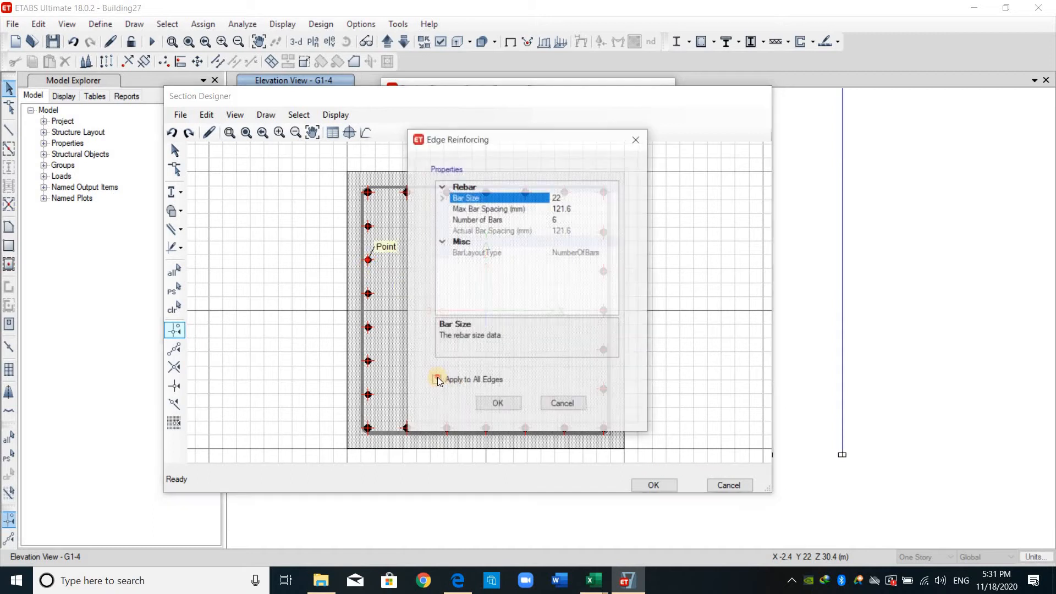
click(436, 381)
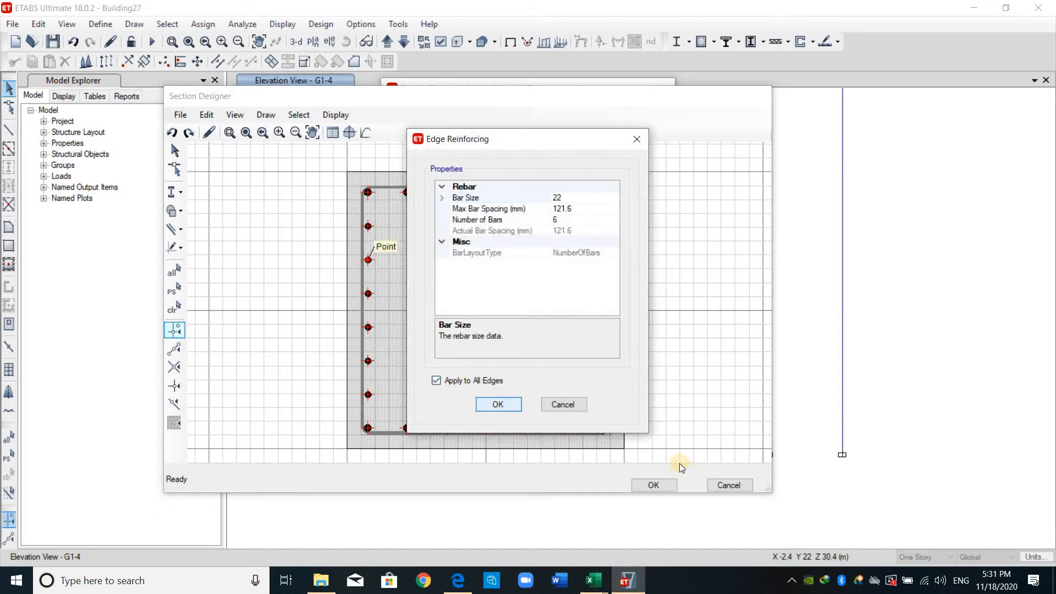
click(497, 404)
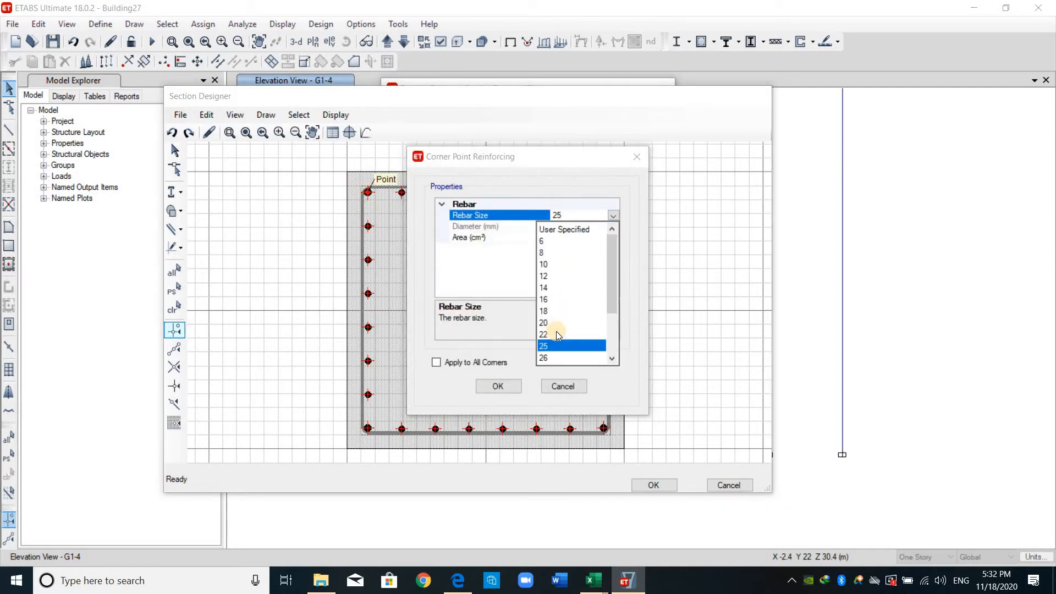
click(542, 334)
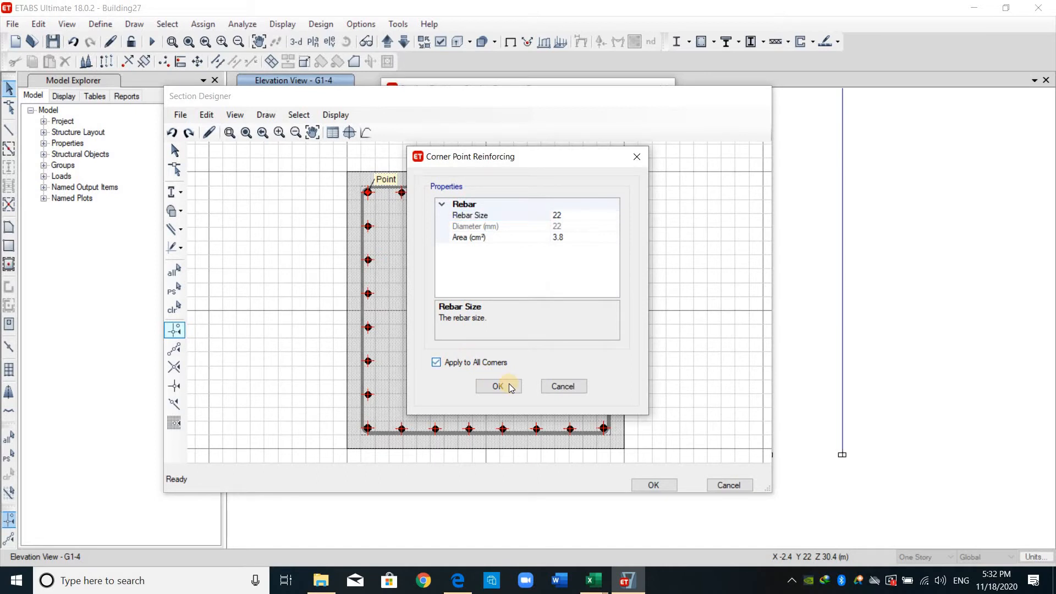
click(497, 386)
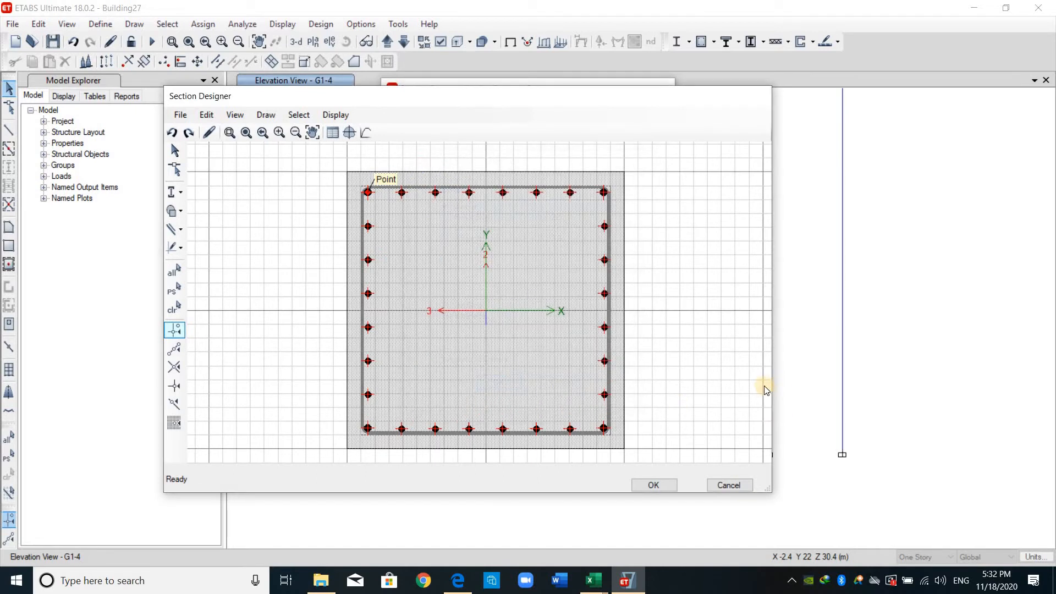
Step: Paste the section picture into Excel and copy the interaction surface P–M values into its table
click(591, 579)
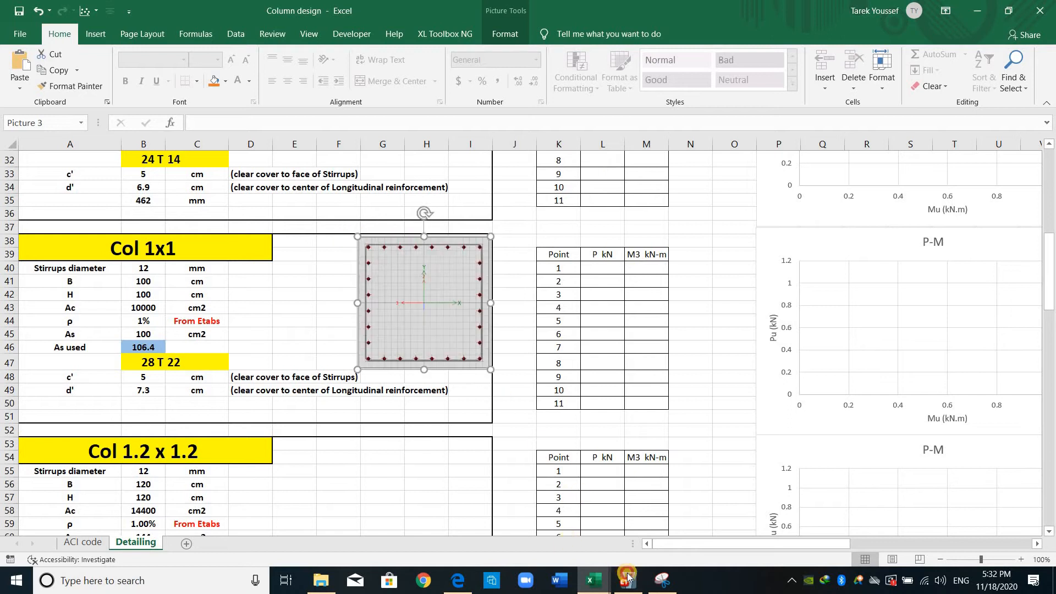
click(626, 580)
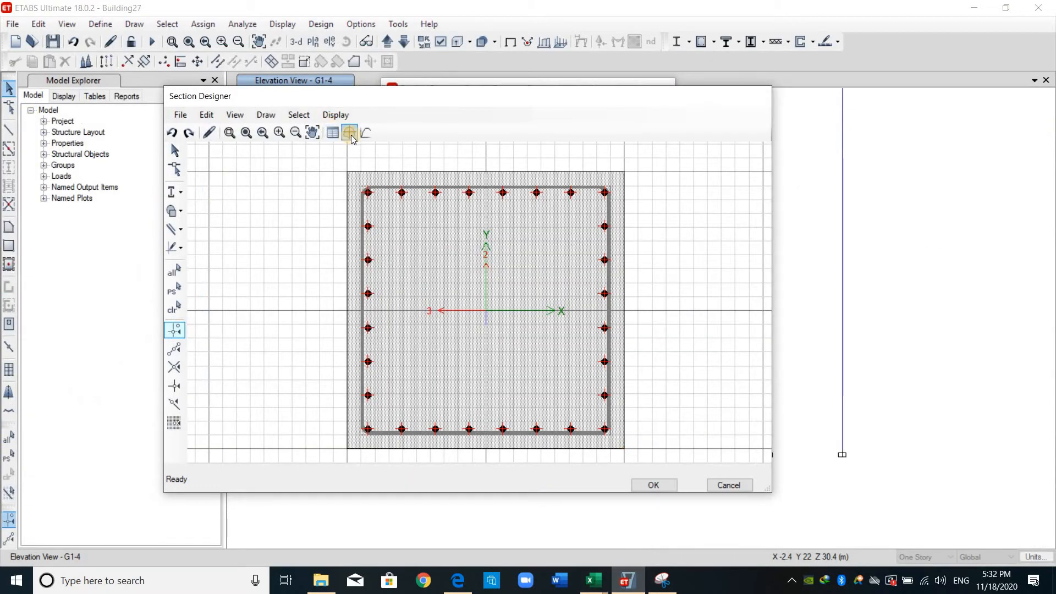
mouse_move(349, 132)
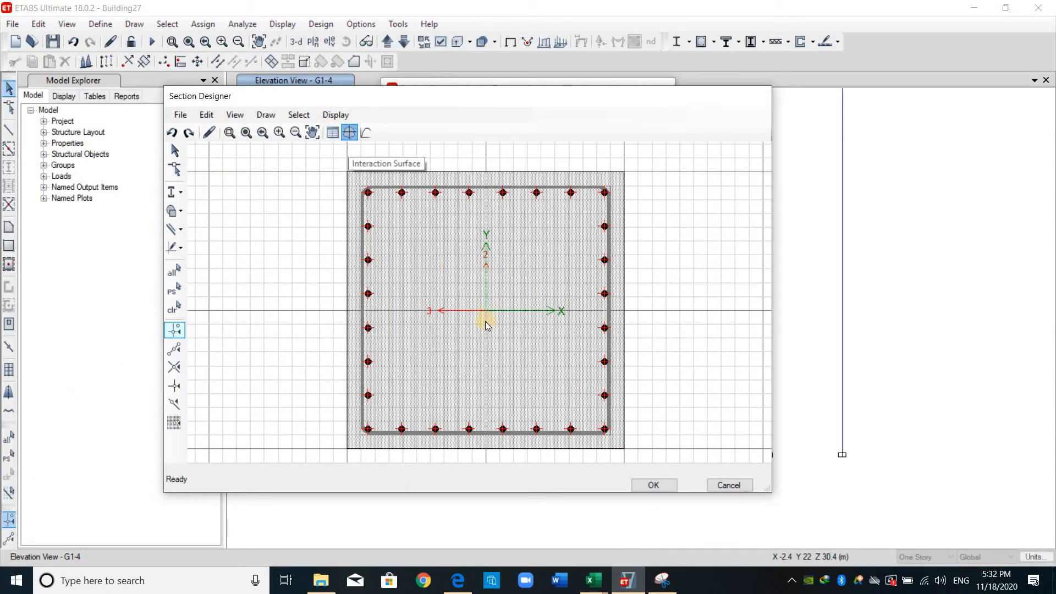
click(348, 132)
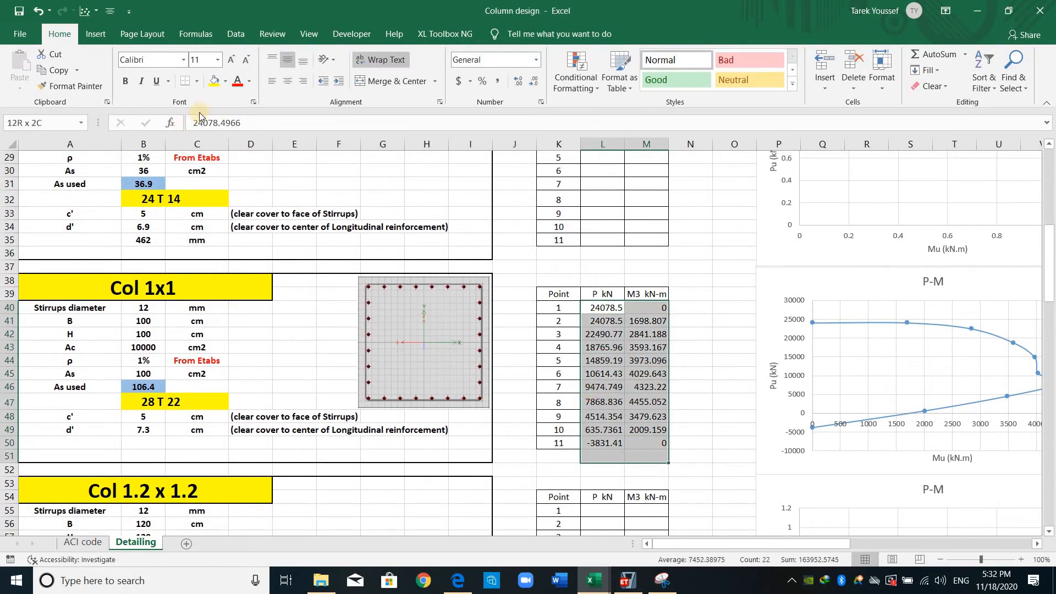
click(250, 80)
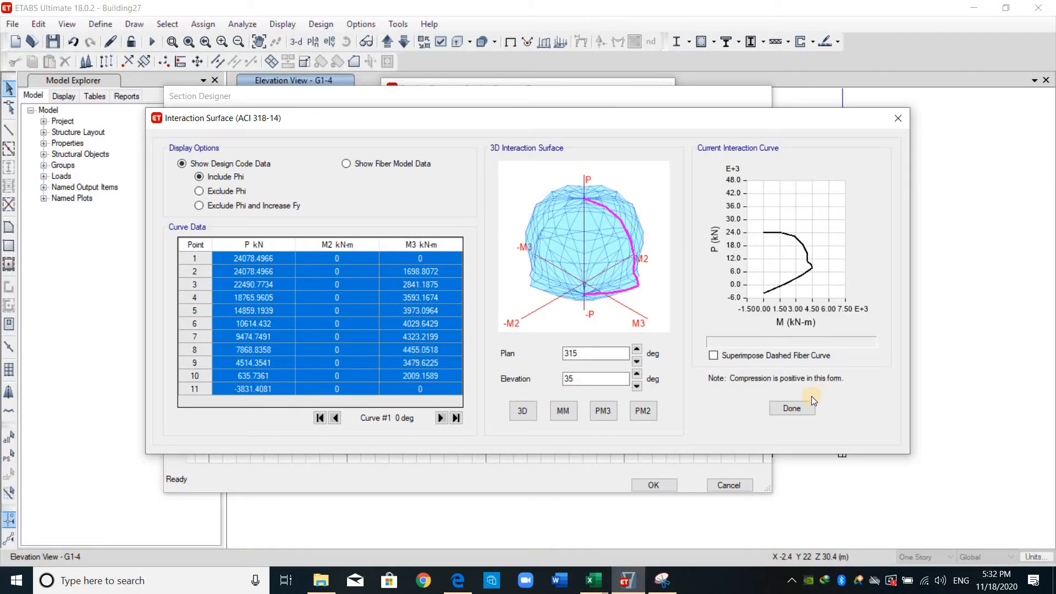
click(791, 408)
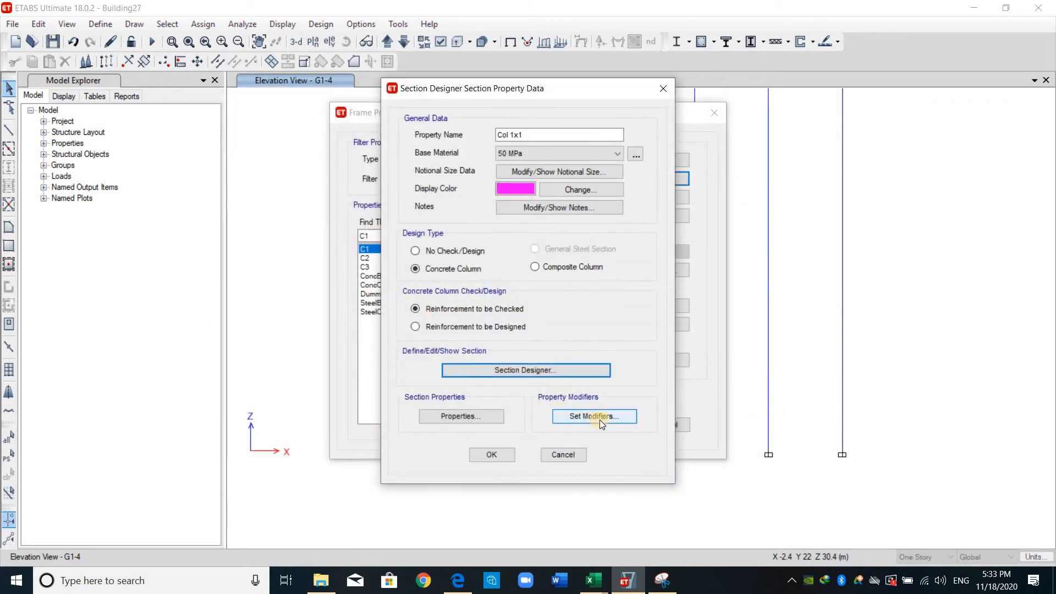
Step: Set the axis-2 moment of inertia modifier to 0.7 and save the Col 1x1 section
click(593, 416)
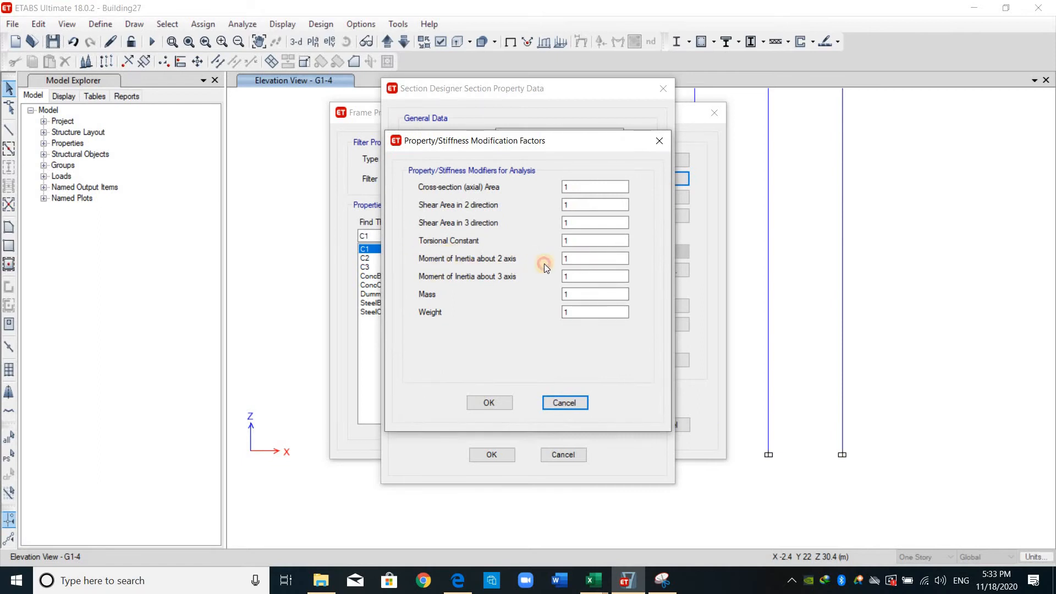
text(0.7)
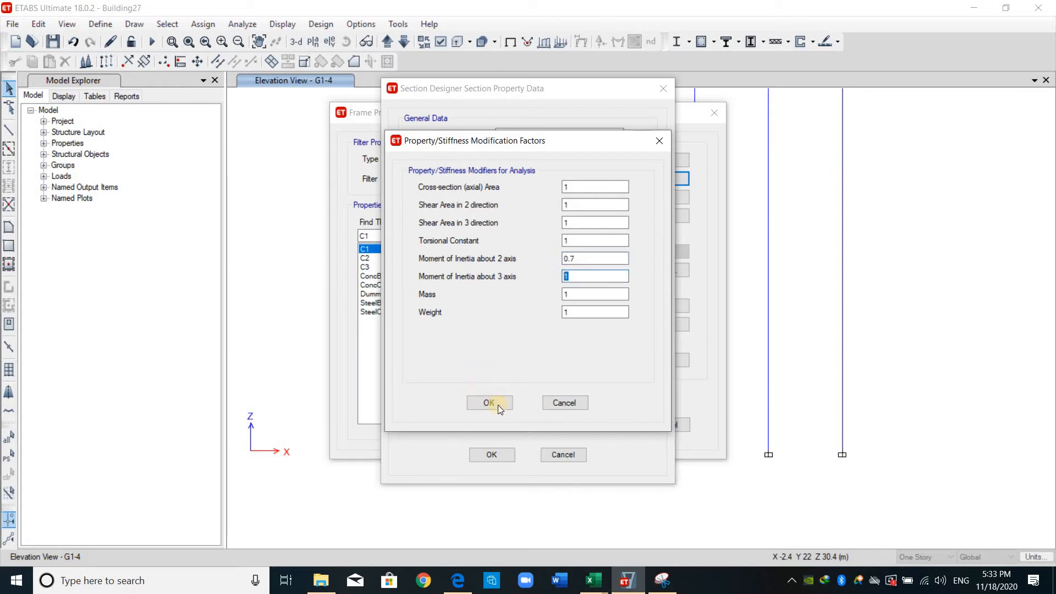
click(488, 403)
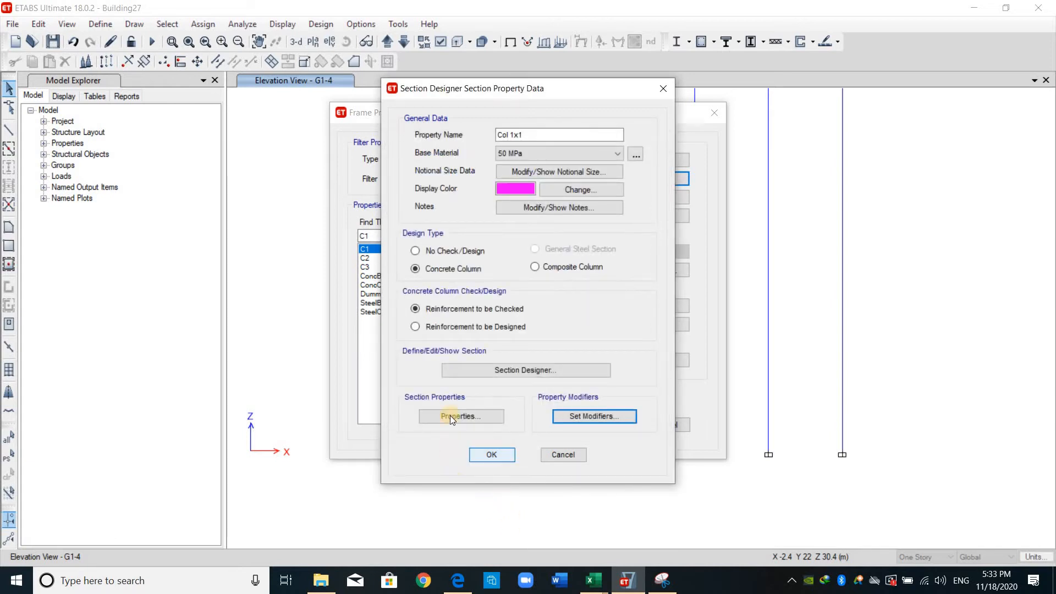
click(562, 454)
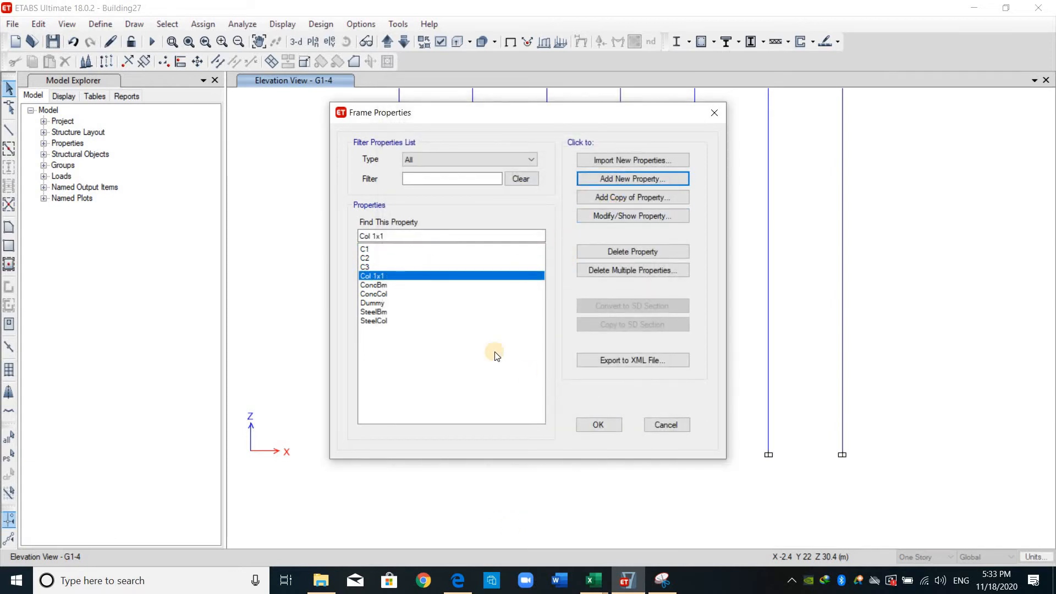
Step: Add a new section and resize its concrete rectangle to 1200 × 1200 mm
click(631, 178)
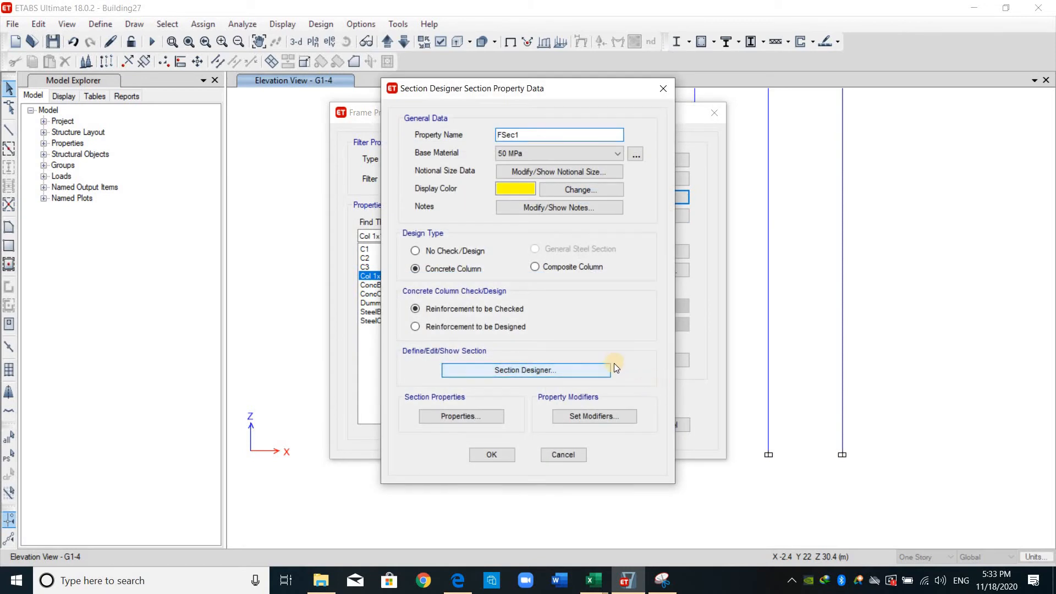
click(525, 369)
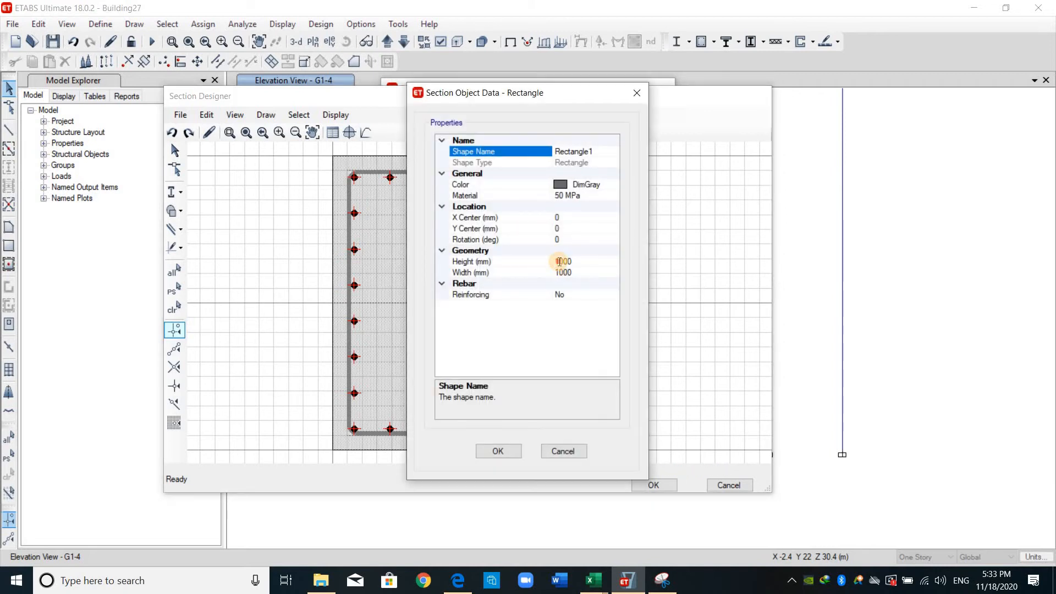
click(562, 262)
text(1200)
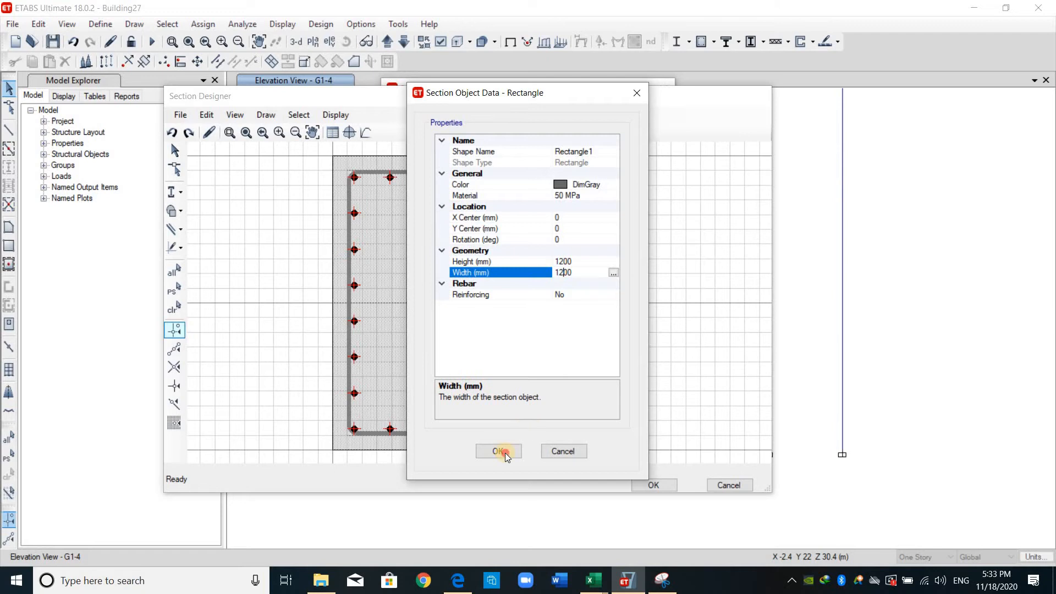
click(498, 450)
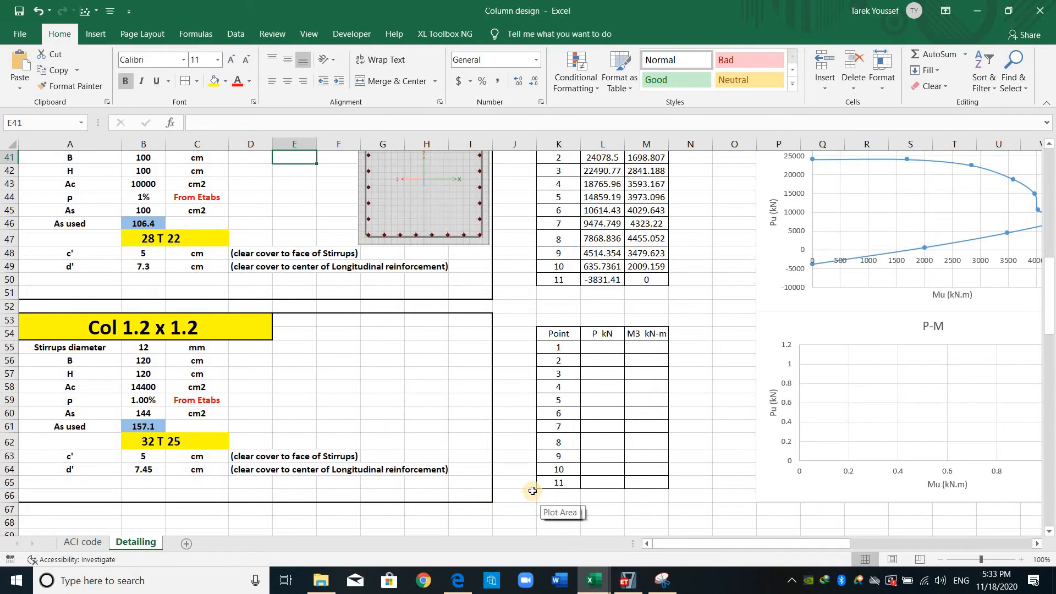
mouse_move(595, 516)
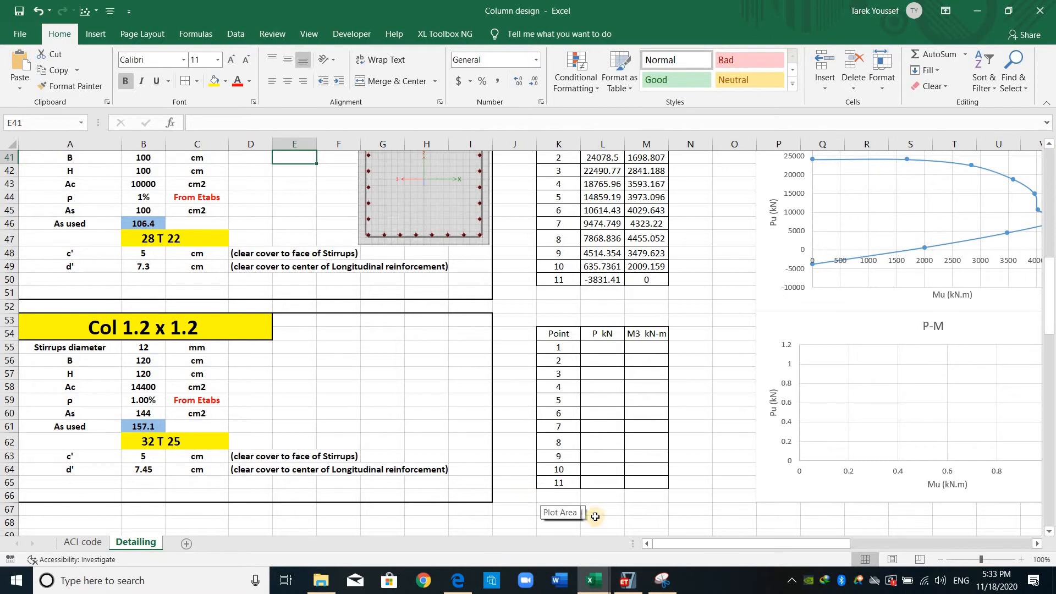
Step: Enlarge the rebar cage height and width to match the 1200 mm section
click(625, 580)
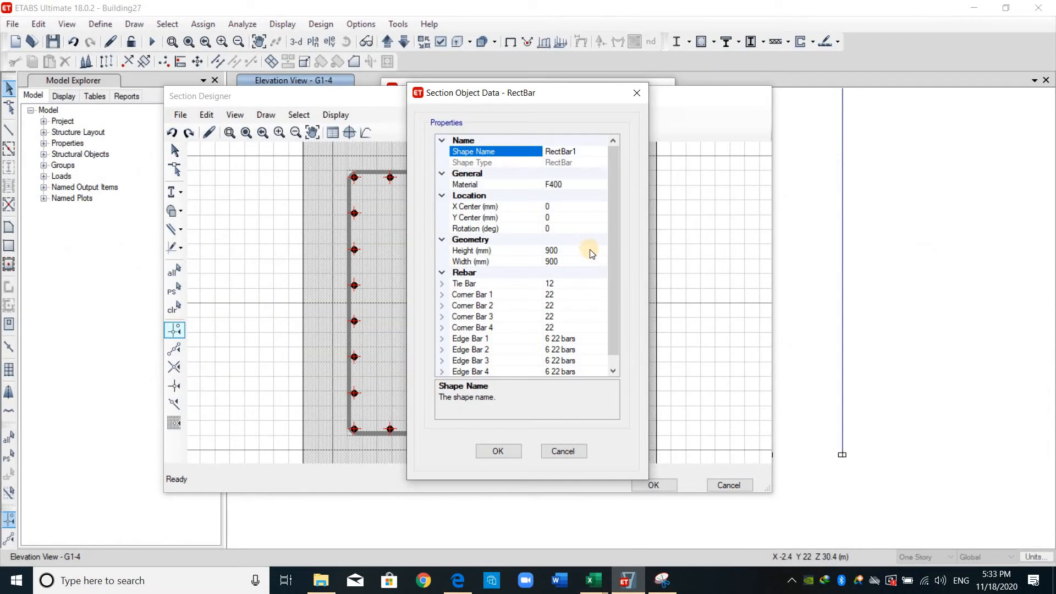
click(497, 250)
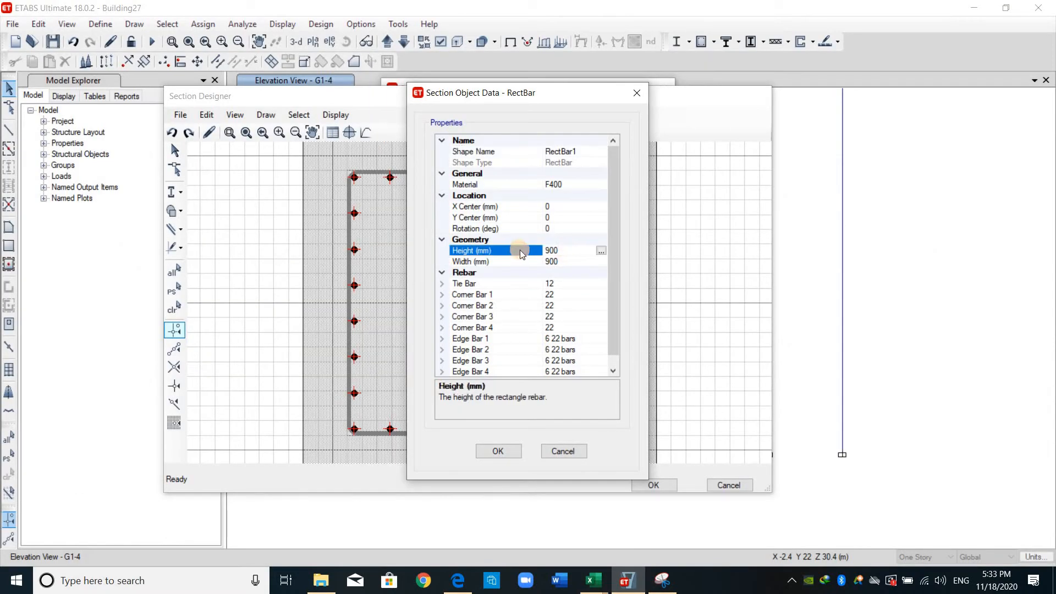
text(11)
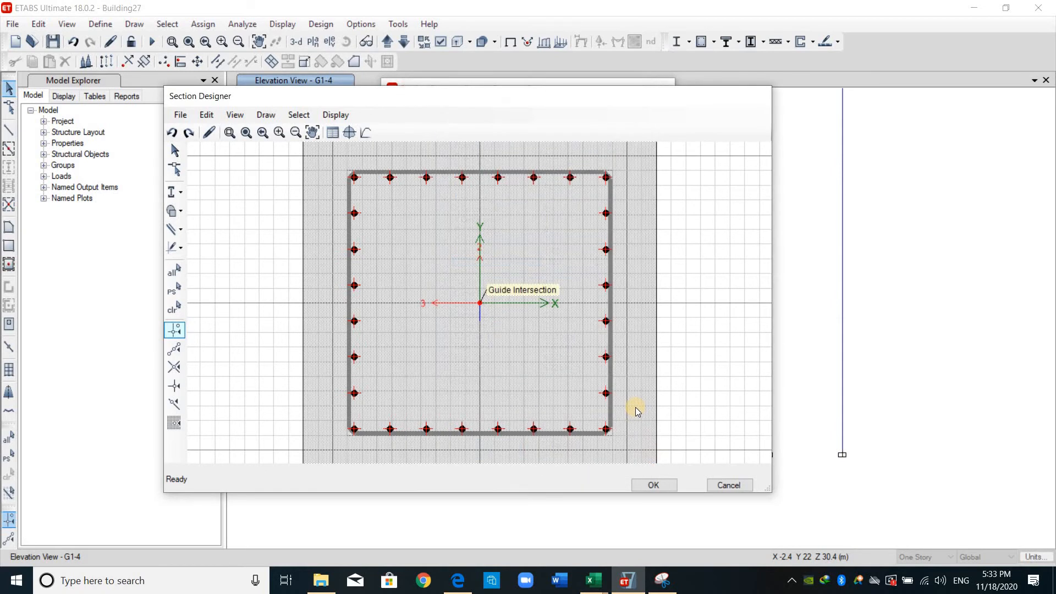
click(246, 132)
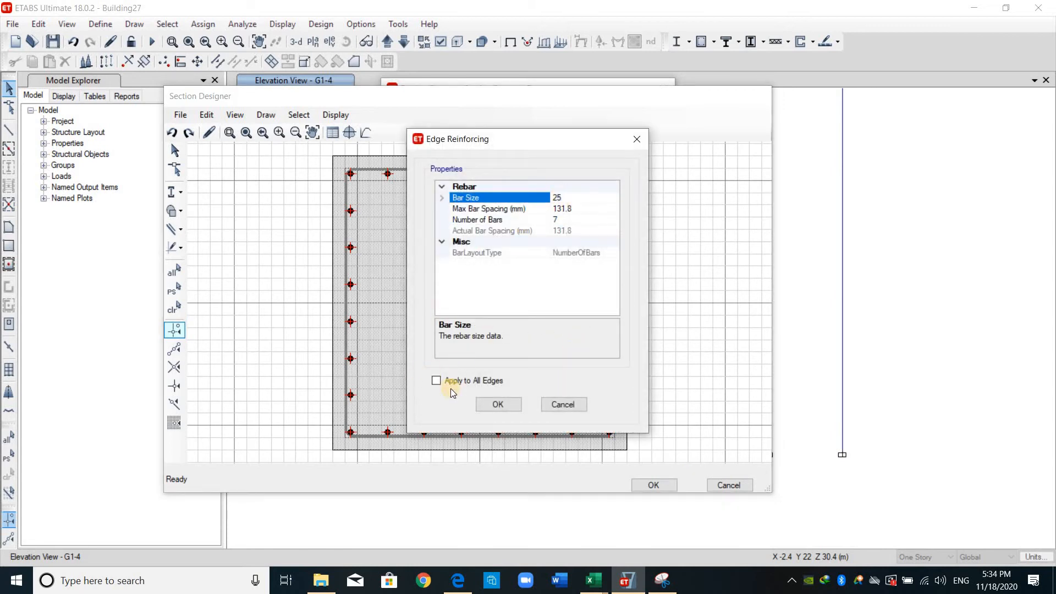
Step: Apply seven 25 mm bars to all edges and capture a picture of the 32-bar section
click(436, 380)
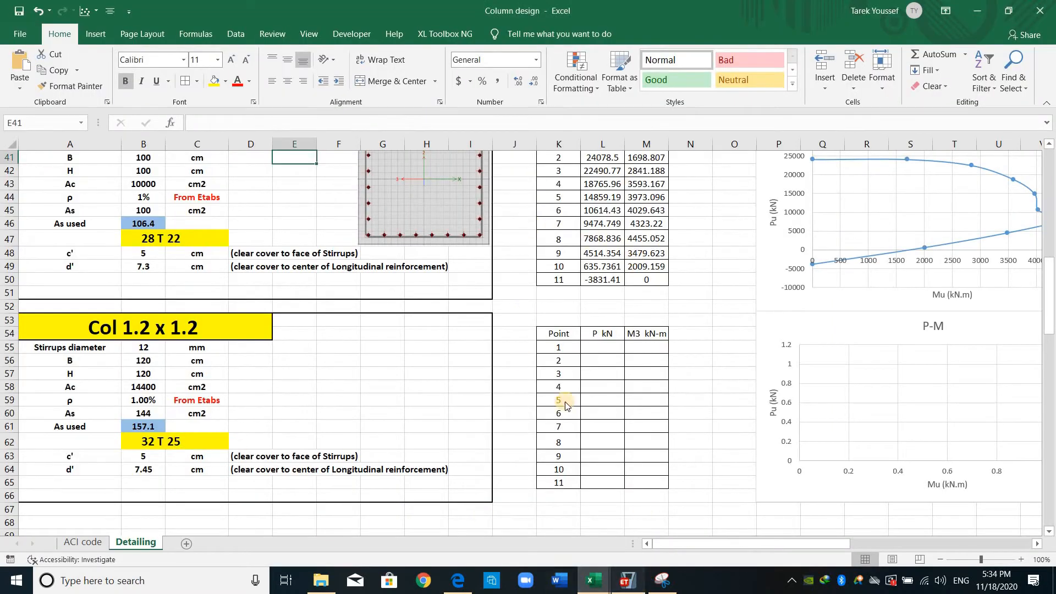
click(626, 581)
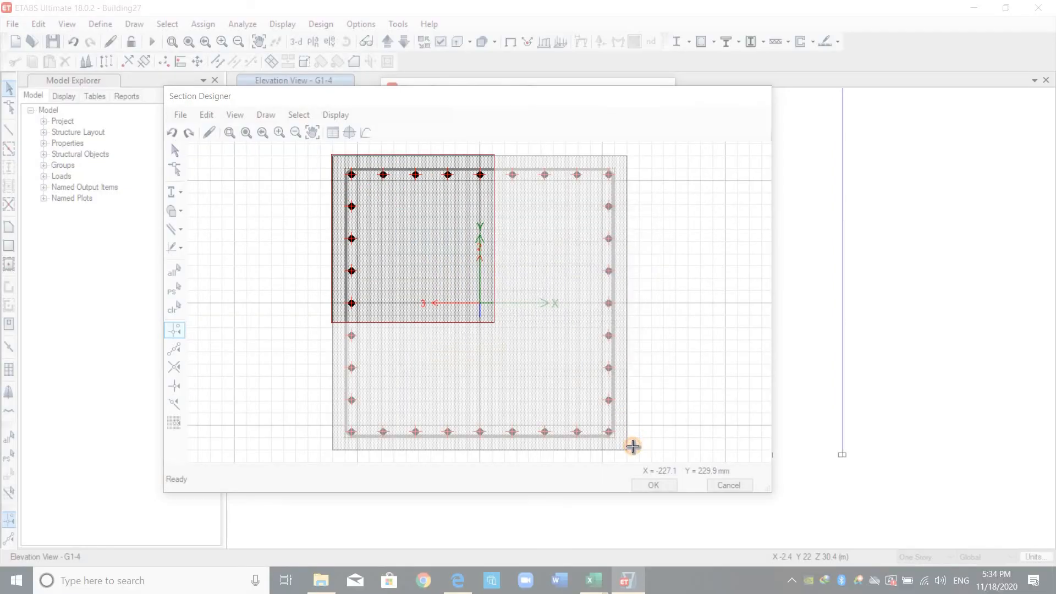
click(686, 580)
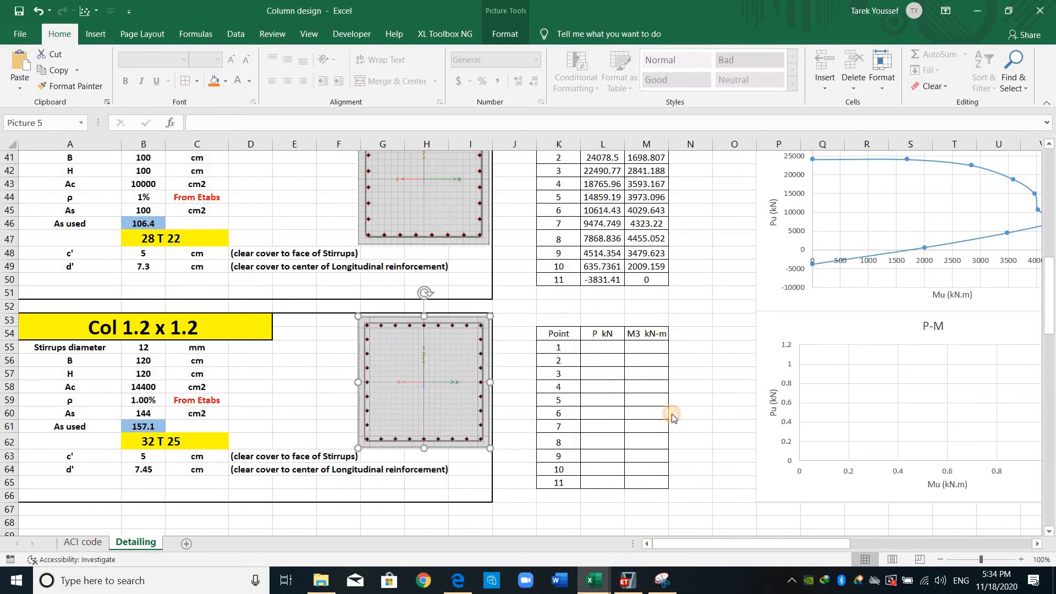
Step: Paste the interaction values into the Col 1.2 x 1.2 P–M table and accept the section
click(625, 581)
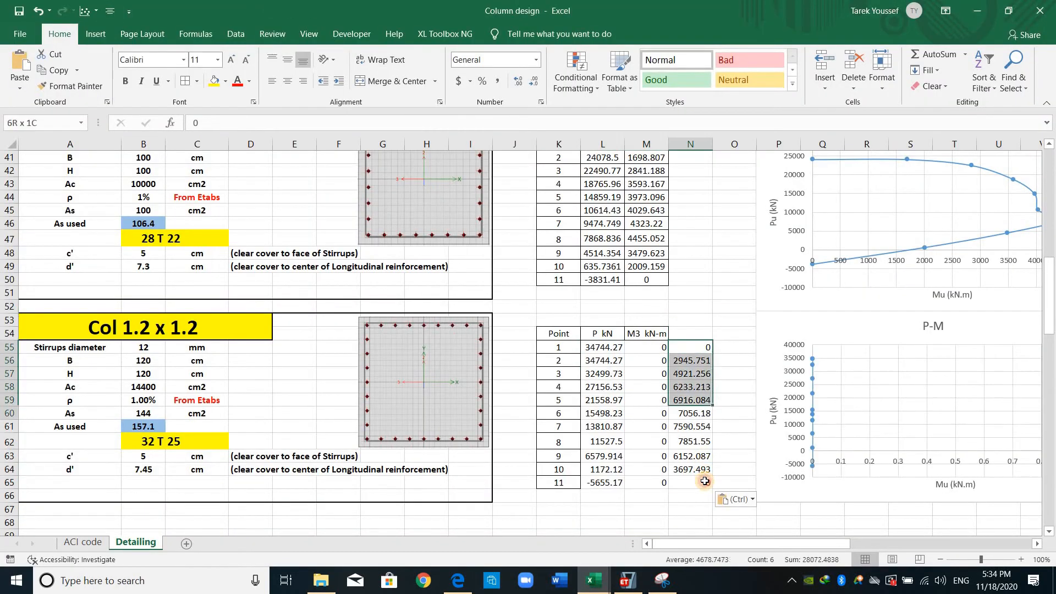
key(ctrl+v)
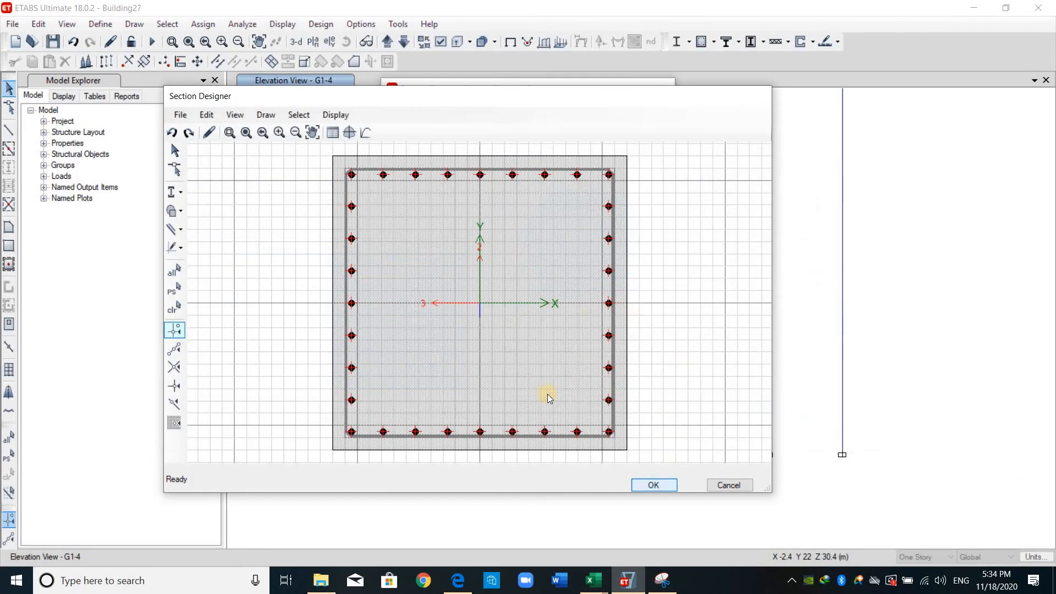
click(652, 485)
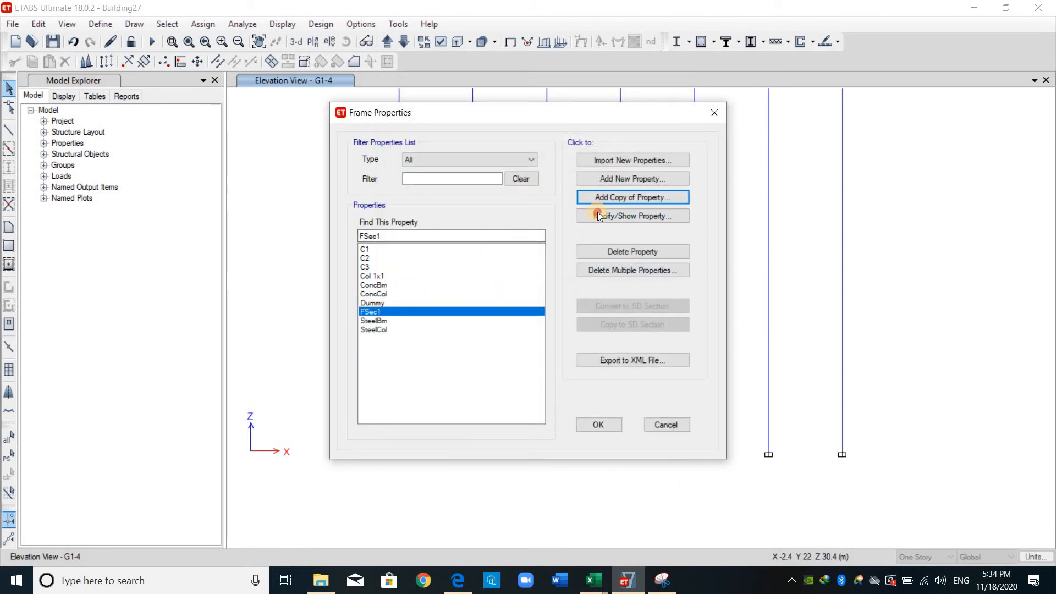
Step: Rename the custom section FSec1 to Col 1.2x1.2
click(632, 215)
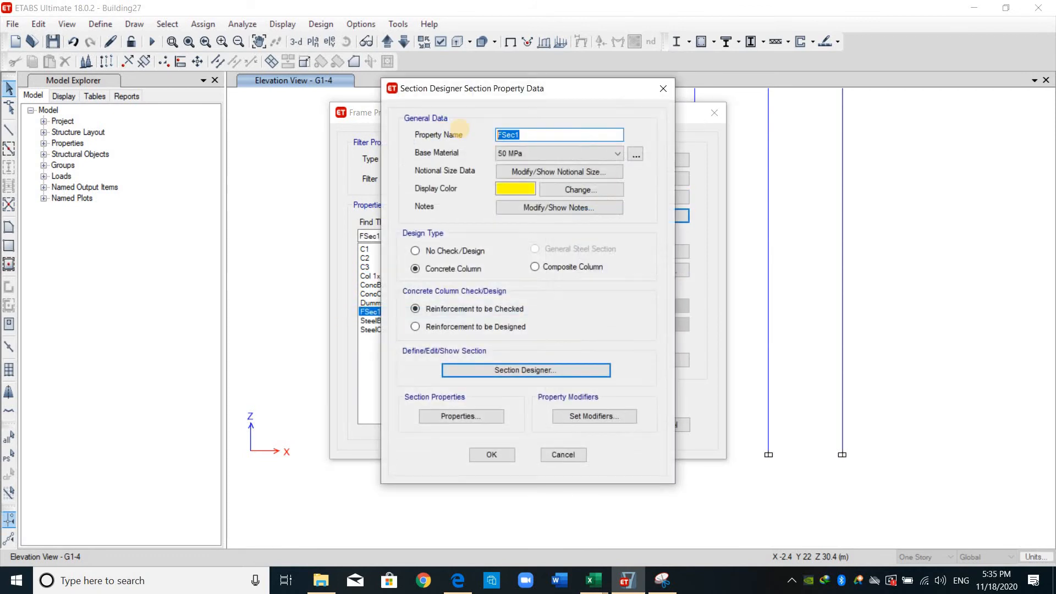
text(Col 1.2x1.2)
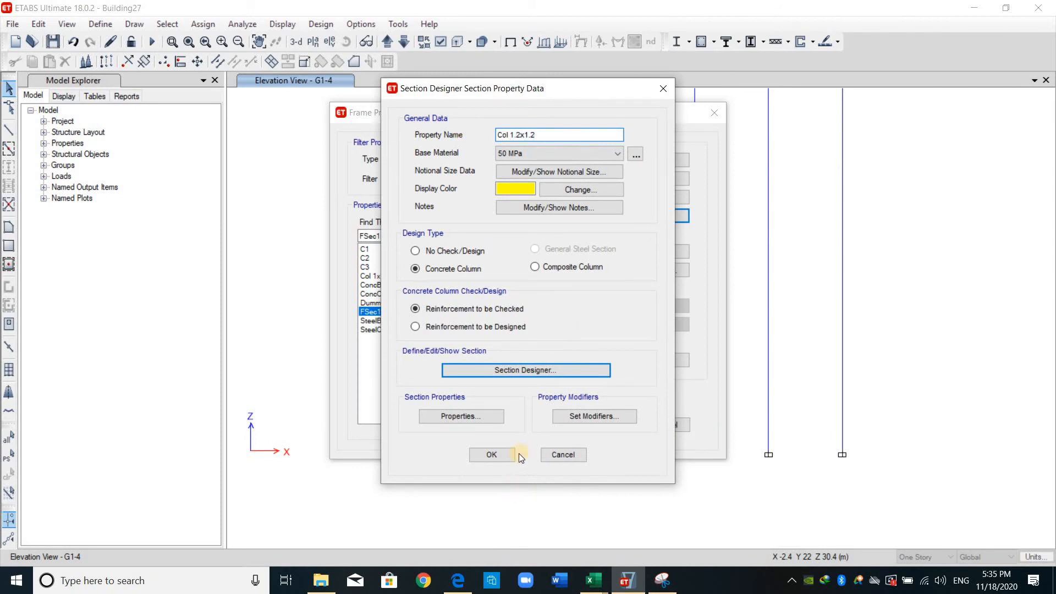
click(490, 454)
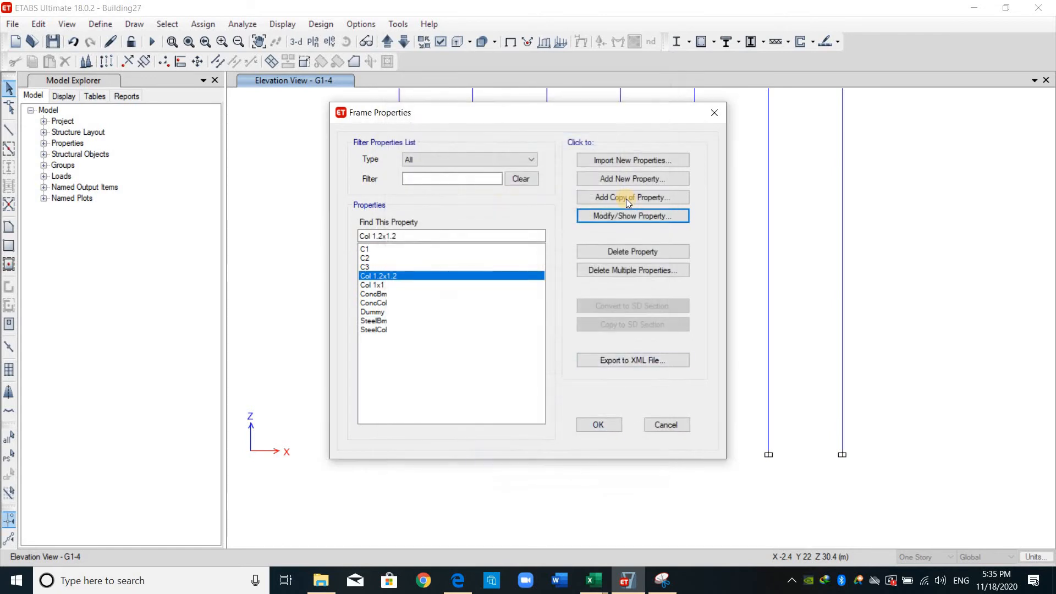
Step: Copy Col 1.2x1.2 into a new Col 0.6x0.6 section for the 0.6 m column
click(631, 215)
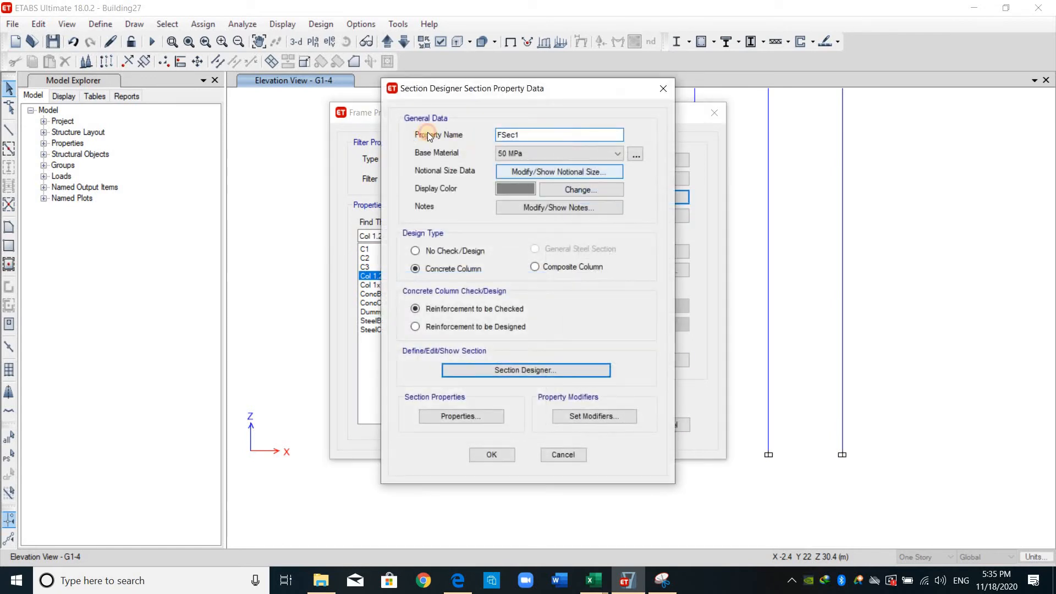
text(Col)
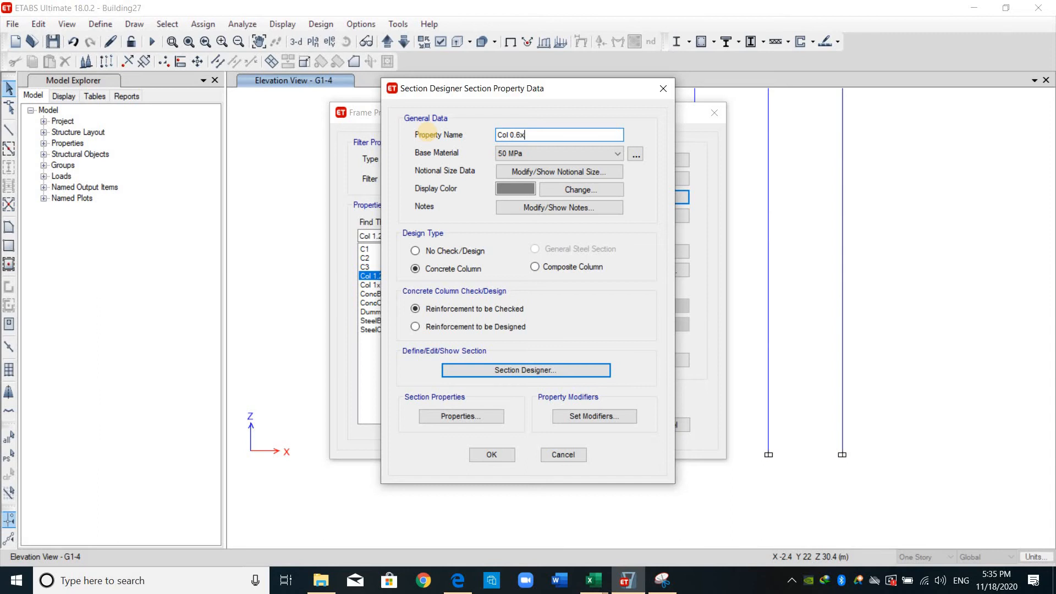
text(0.6)
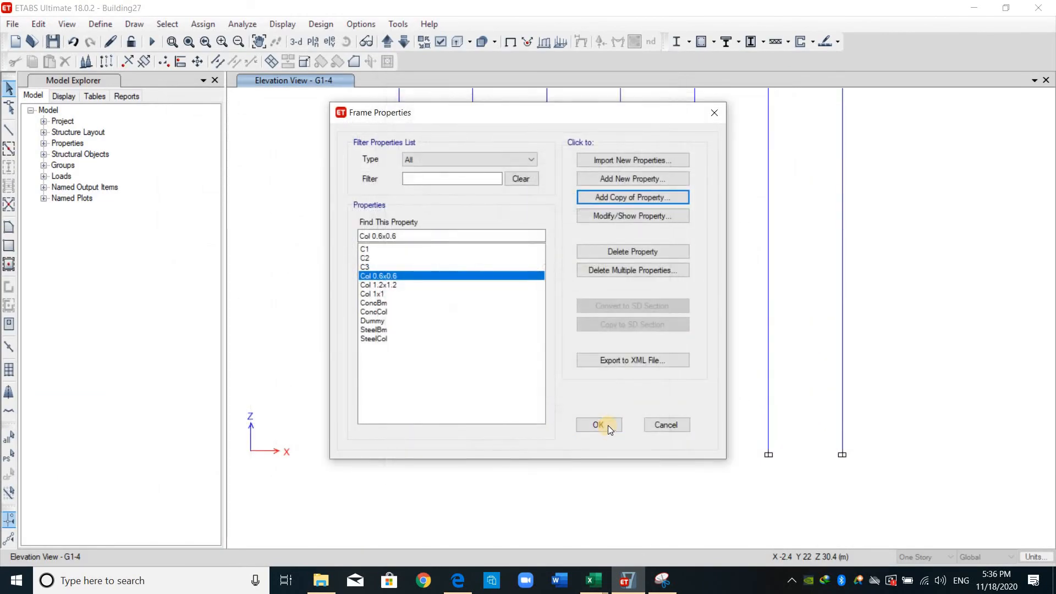
Step: Accept the frame section list with Col 0.6x0.6 and return to the 3-D model
click(599, 424)
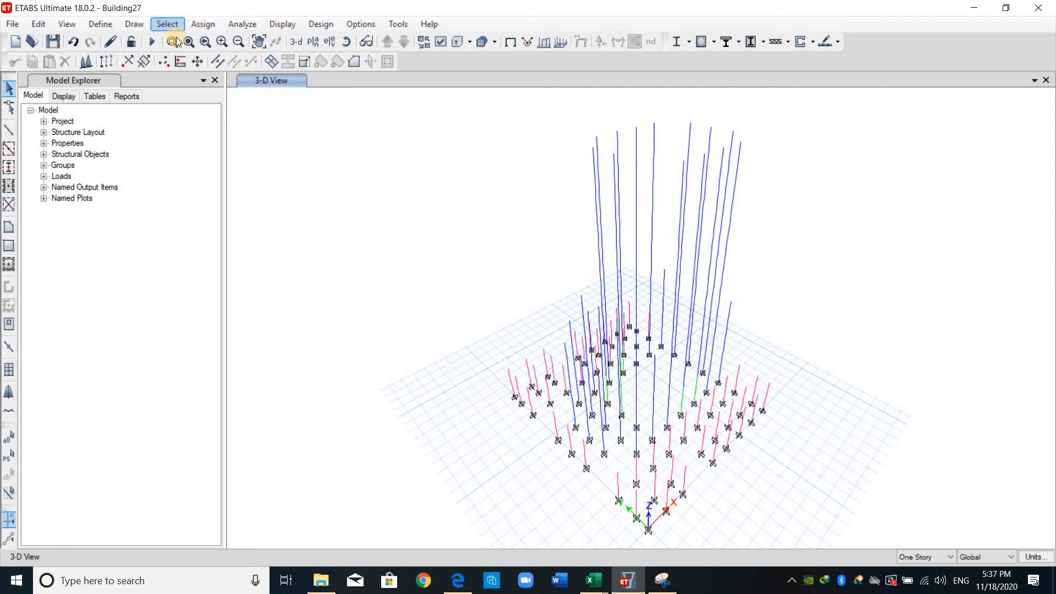
Step: Select all C1 frames and assign them the Col 1x1 section
click(166, 23)
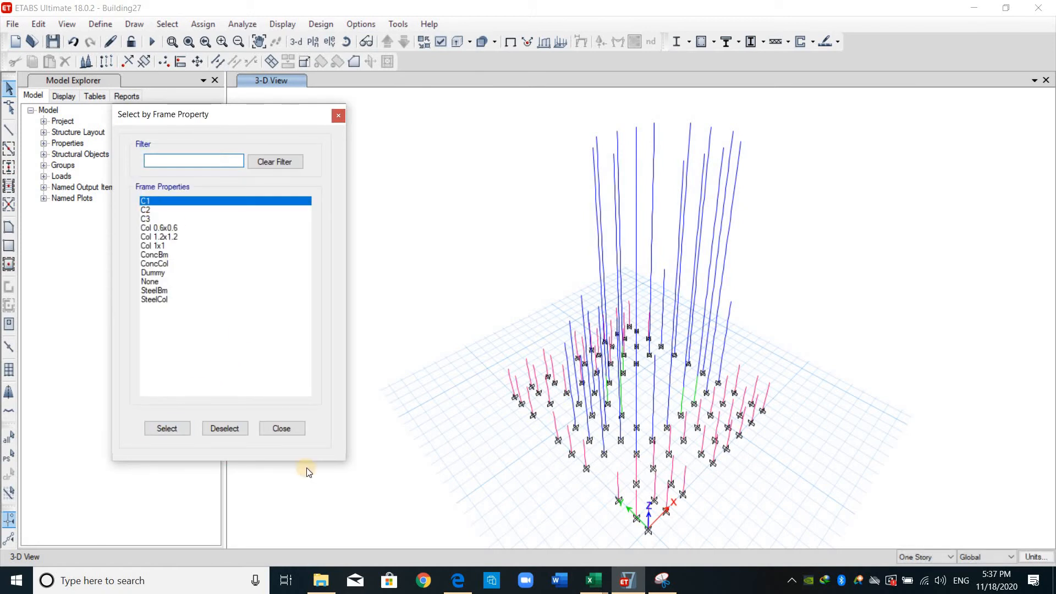
click(166, 427)
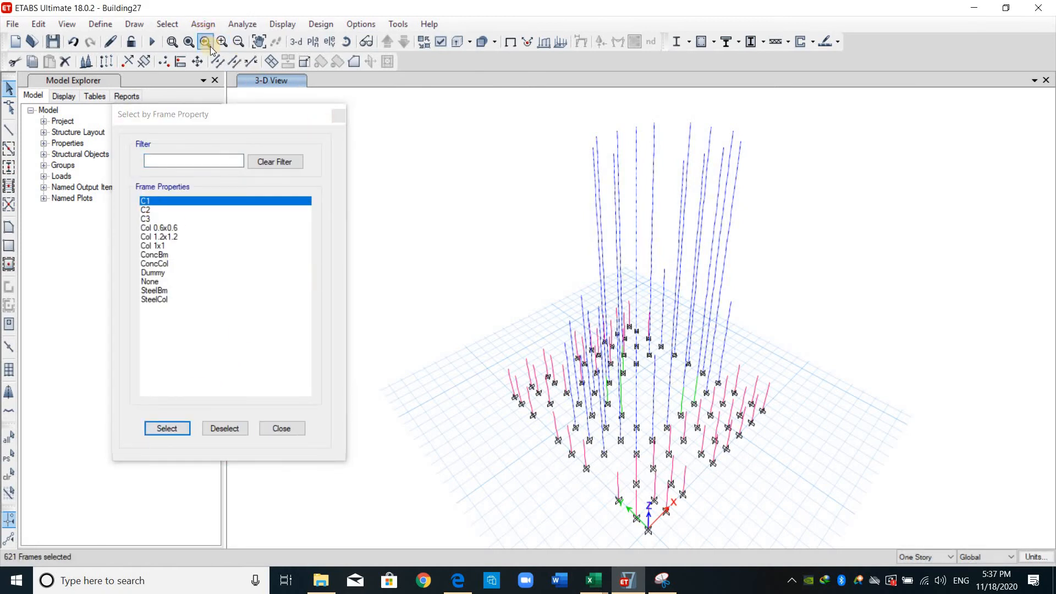
click(202, 23)
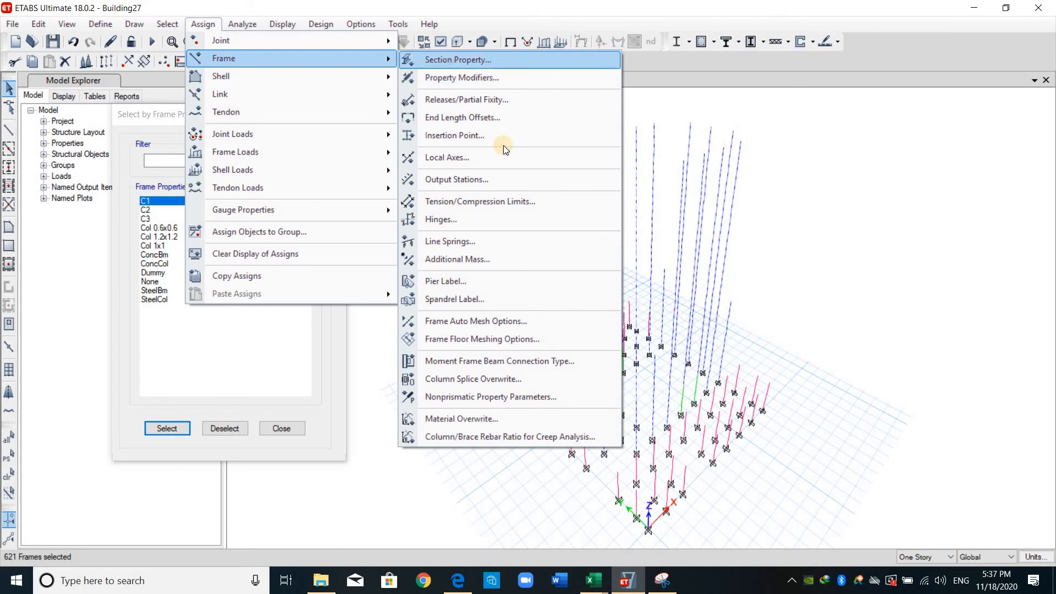
click(461, 60)
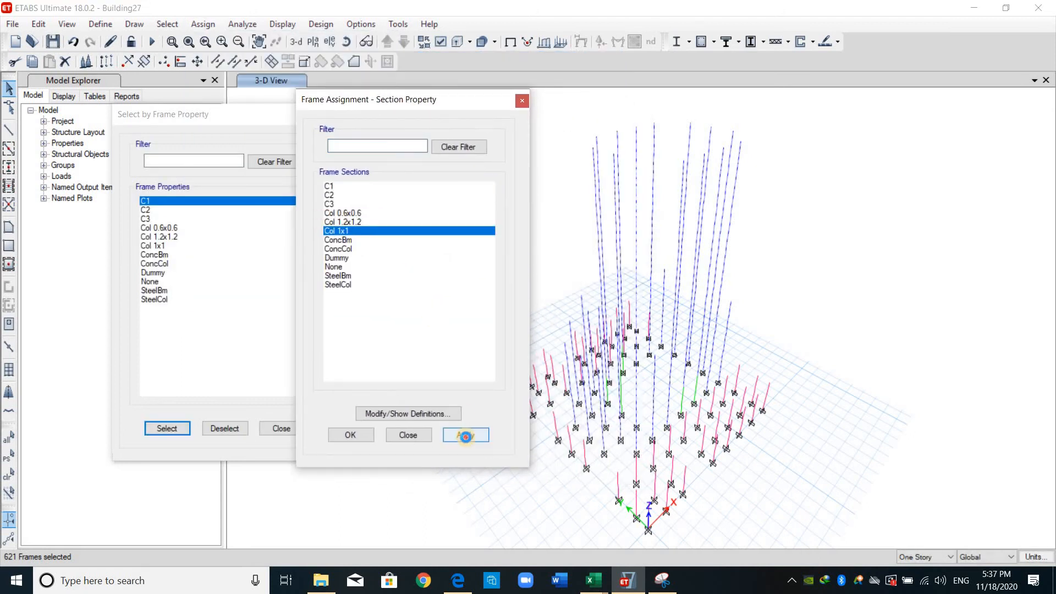
click(465, 434)
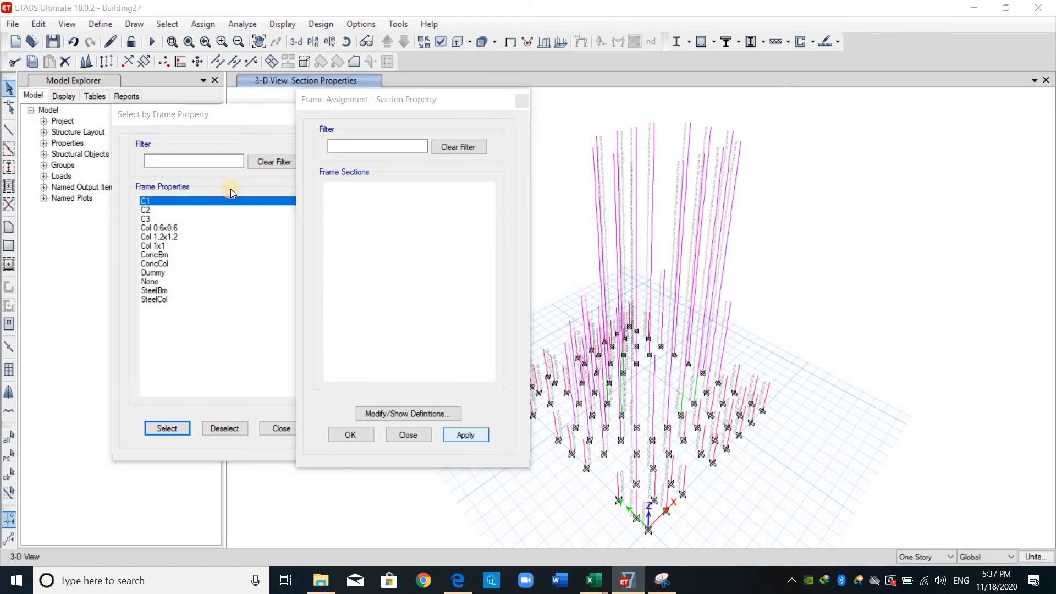
Step: Select all C2 frames and assign them the Col 1.2x1.2 section
click(145, 209)
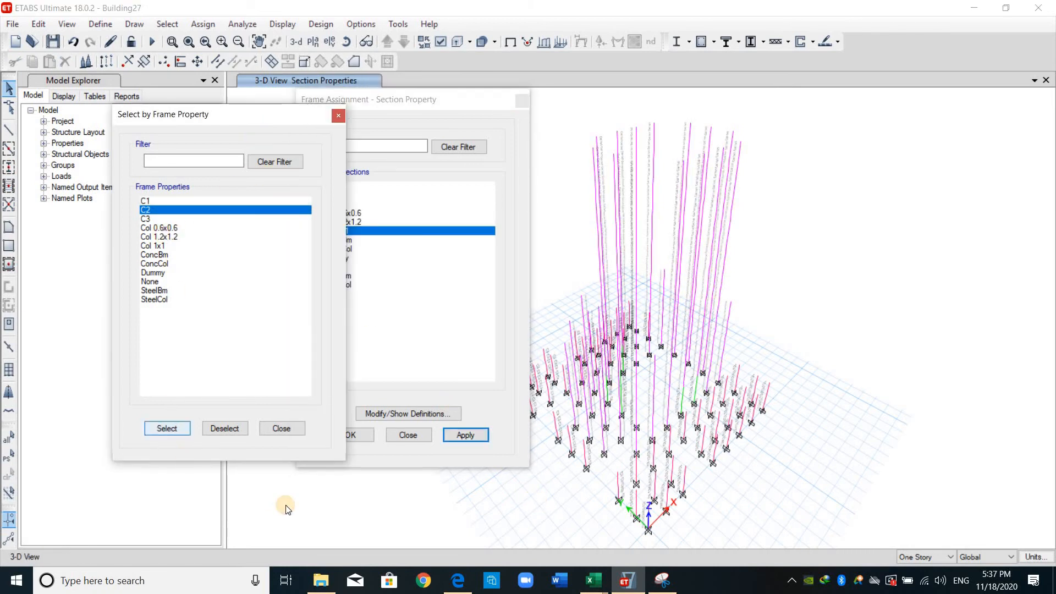
click(166, 428)
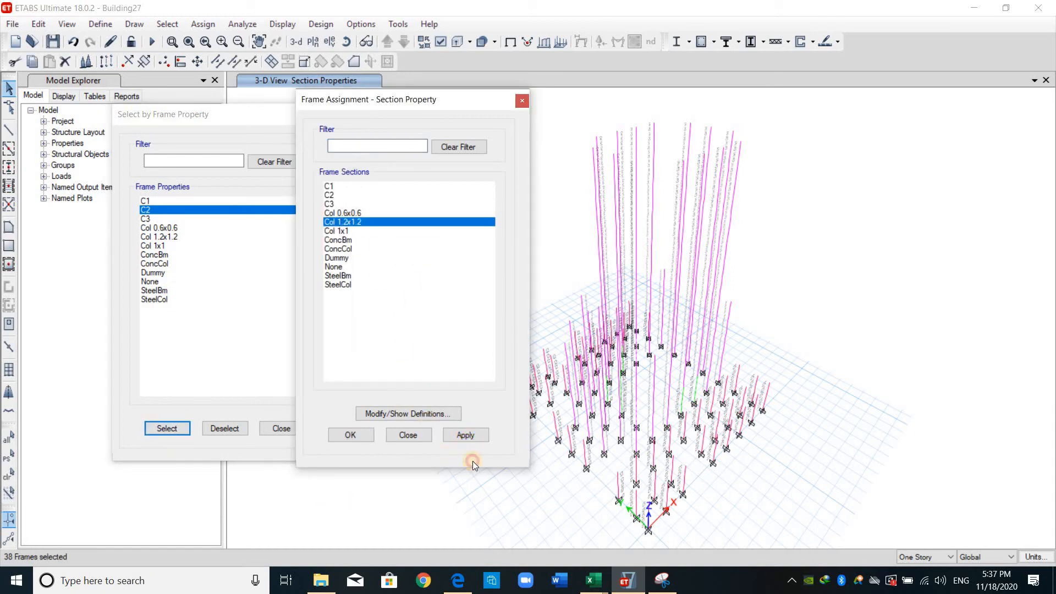
click(464, 435)
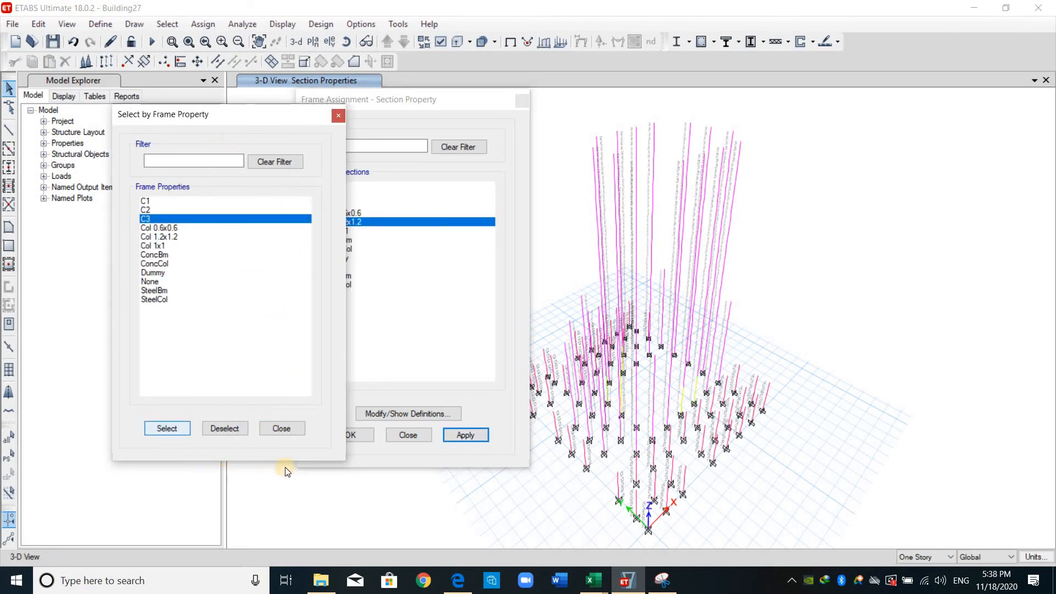
Step: Select all C3 frames and assign them the Col 0.6x0.6 section
click(166, 428)
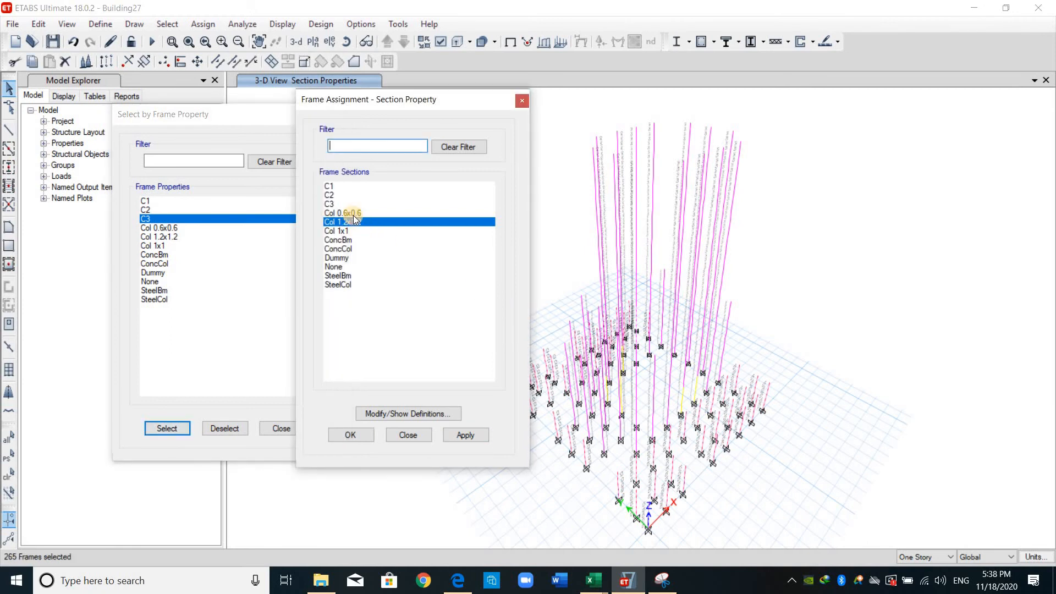
click(341, 212)
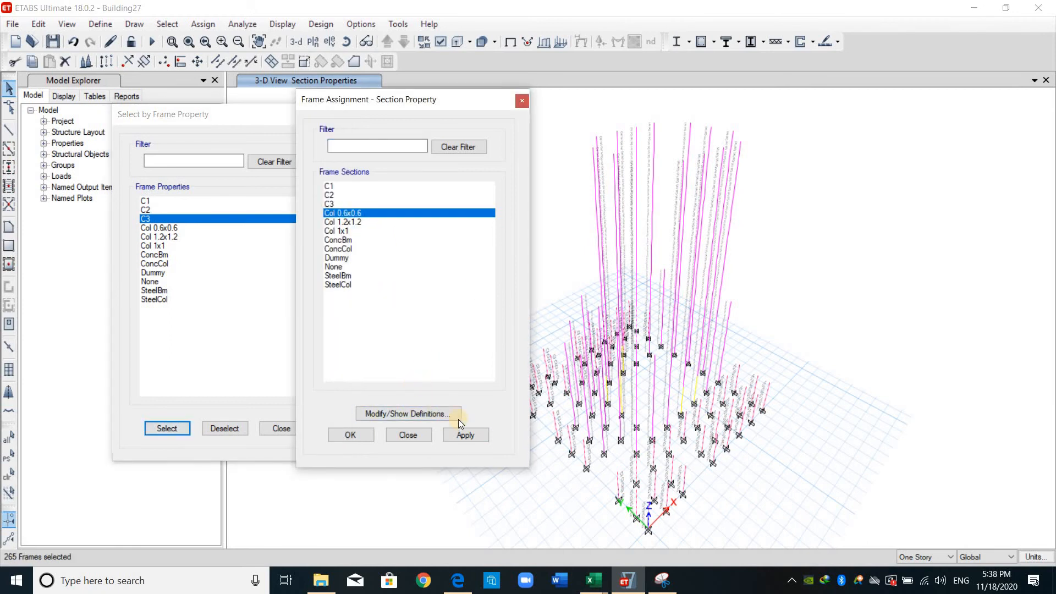
click(465, 434)
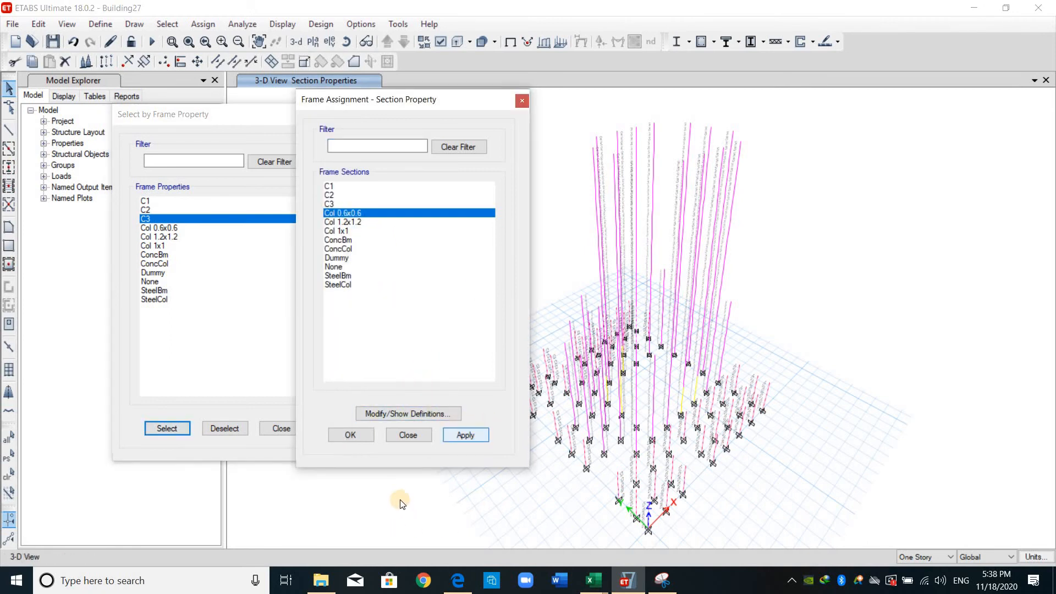
click(350, 434)
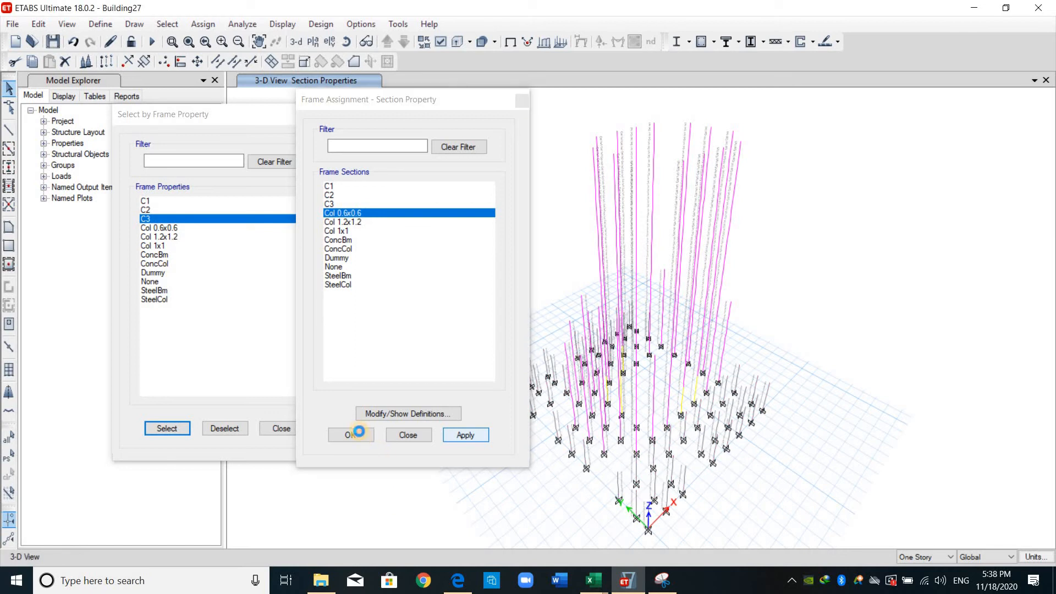
click(349, 435)
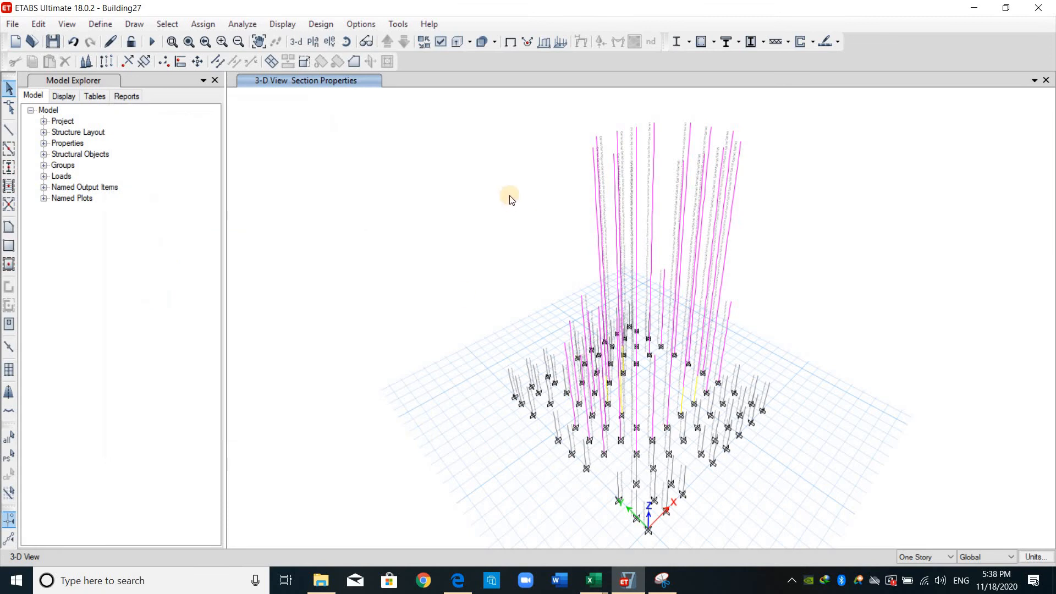
mouse_move(440, 286)
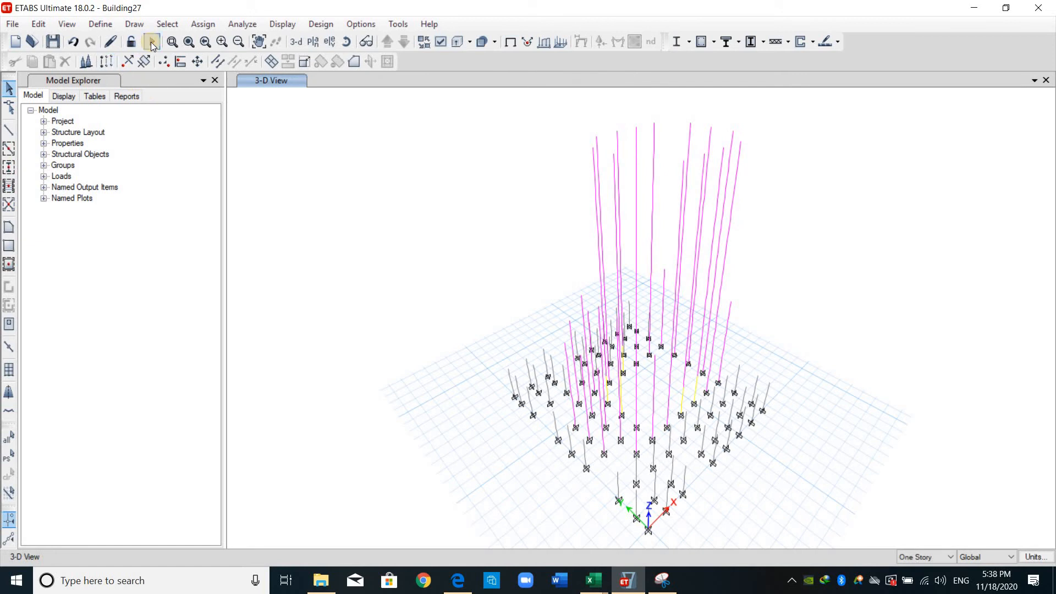
Step: Run the analysis, then start the ACI 318-14 concrete frame design check
click(151, 42)
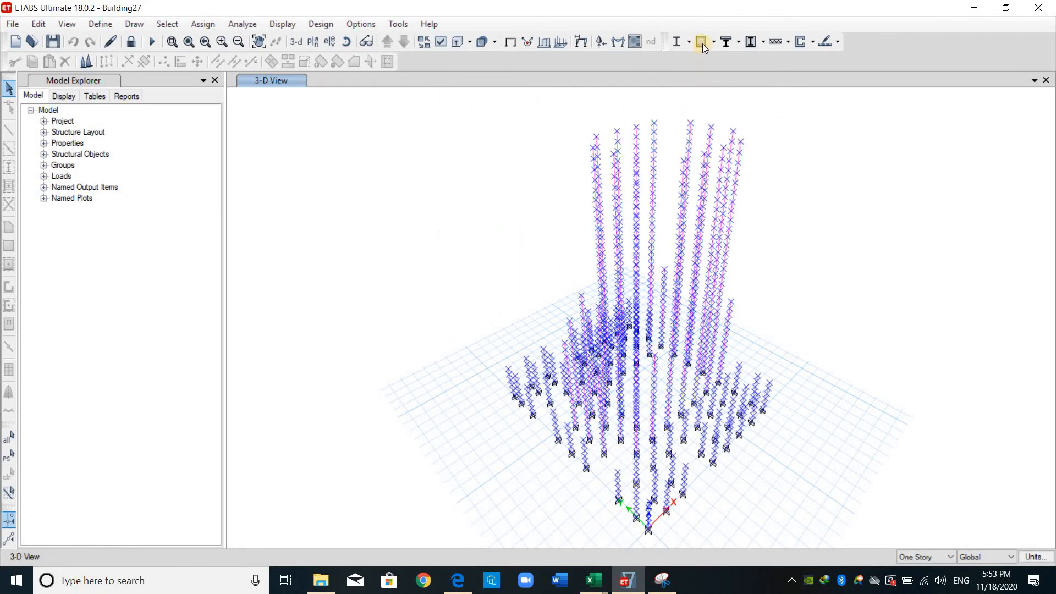
click(703, 40)
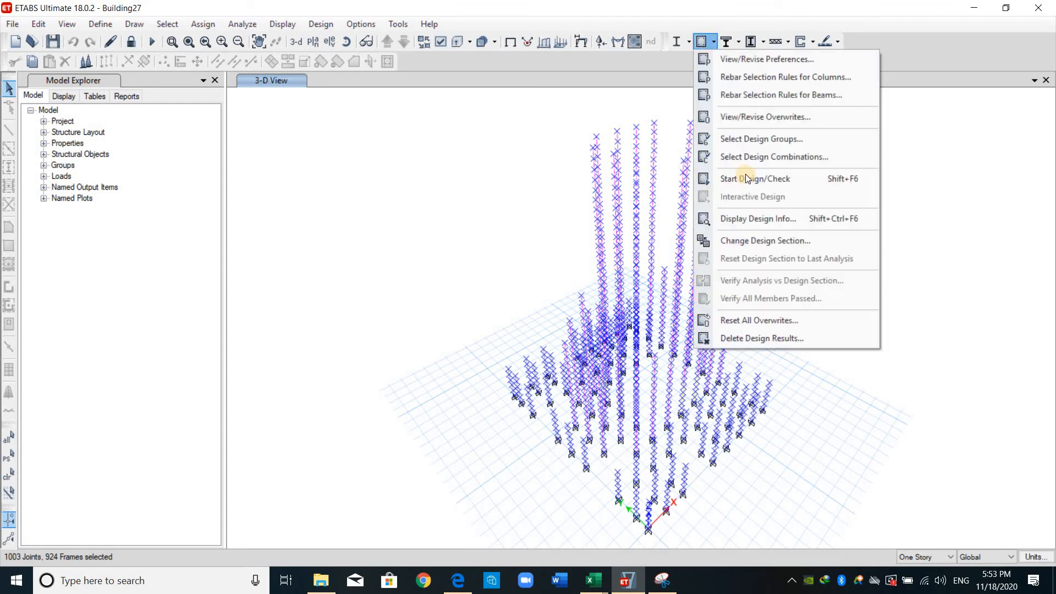
mouse_move(754, 178)
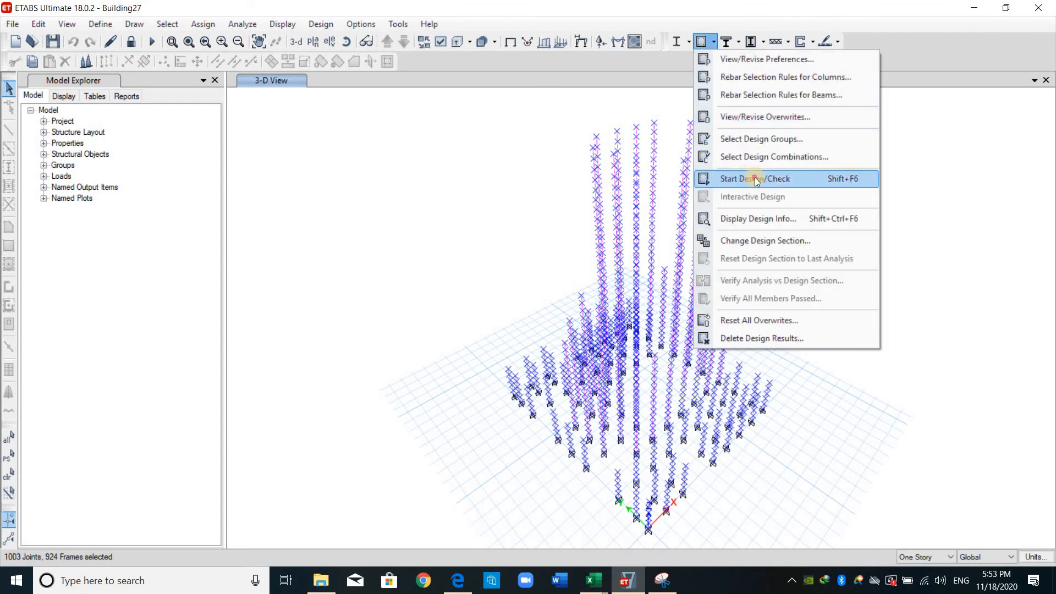
click(754, 179)
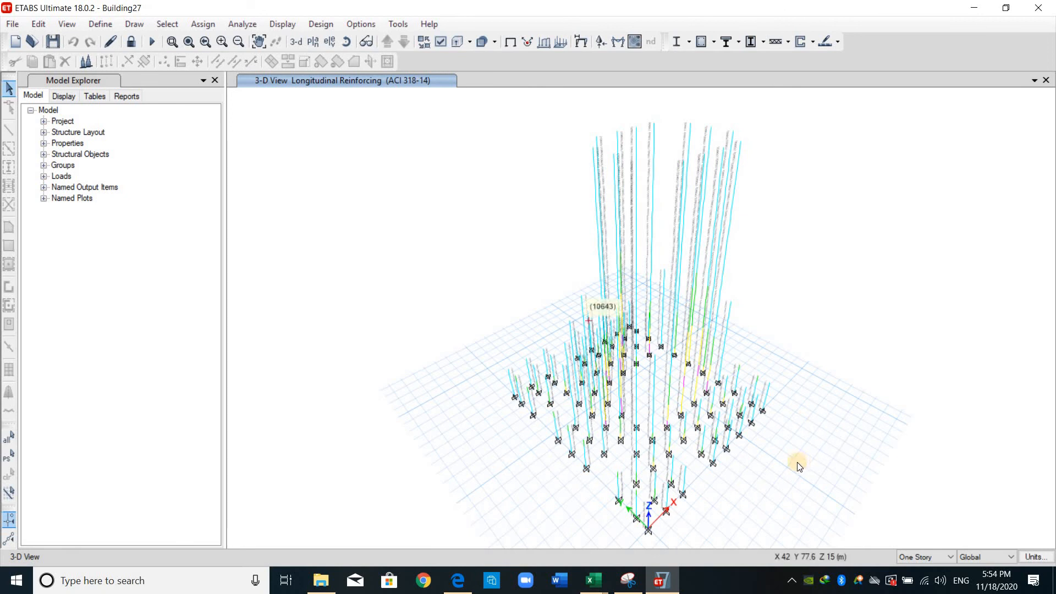
mouse_move(713, 497)
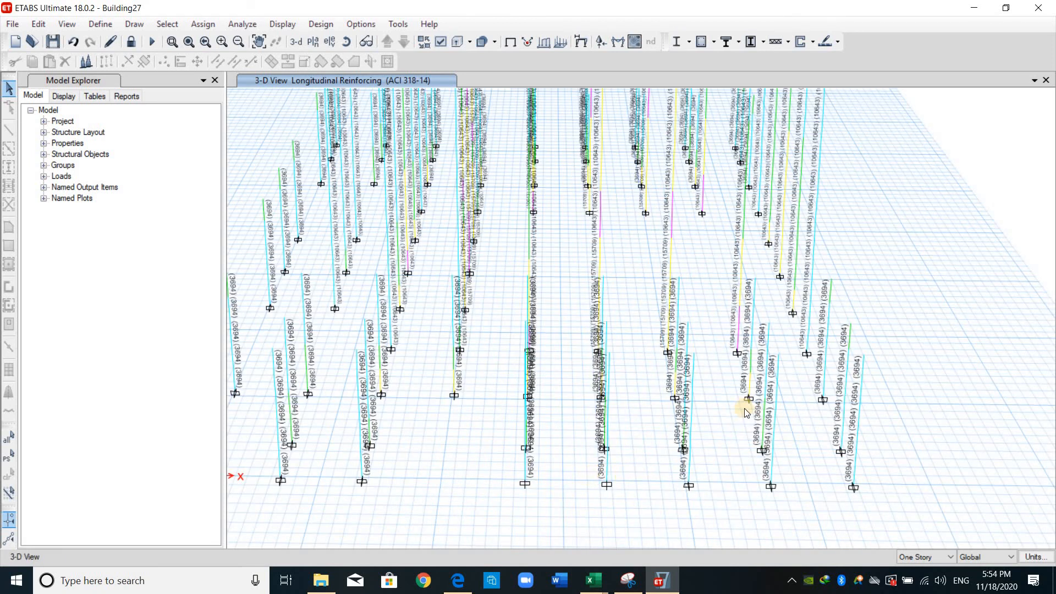
mouse_move(873, 396)
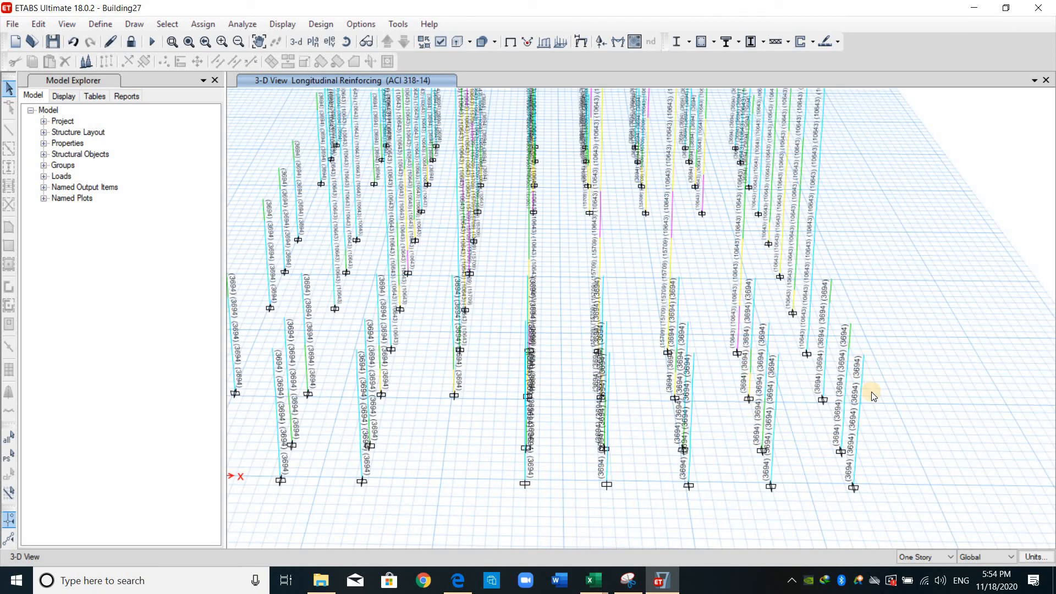
mouse_move(881, 459)
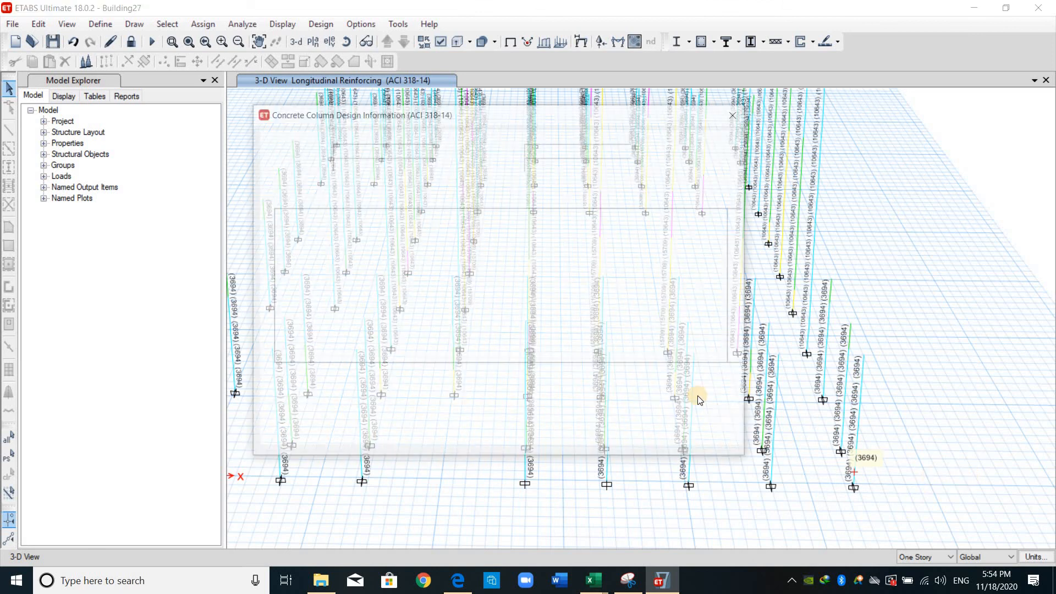
Step: Review column C52's design details for the 0.134 capacity-ratio combination, then close its design information
click(336, 338)
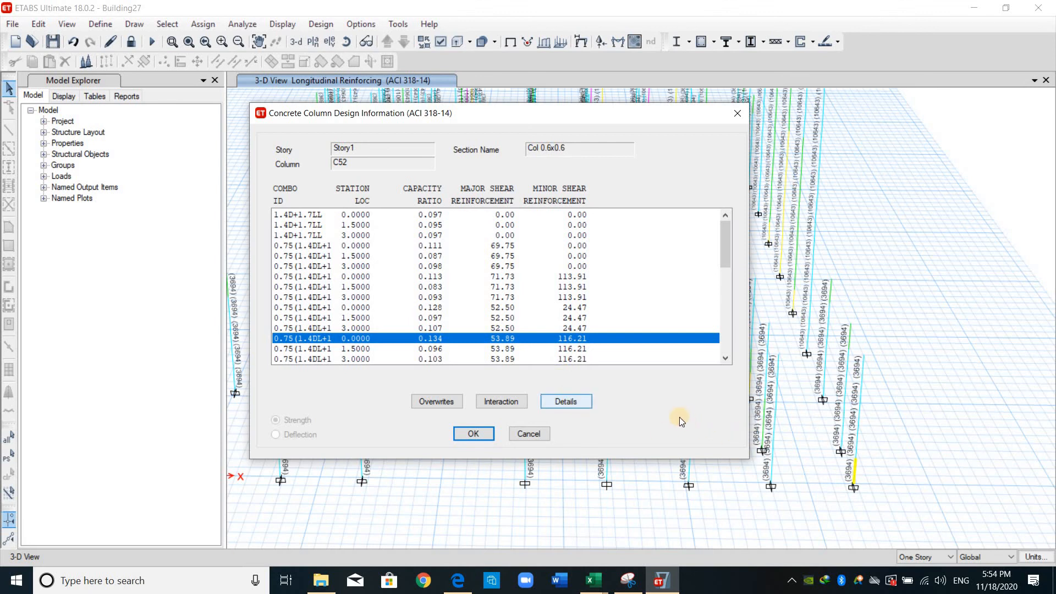
click(565, 401)
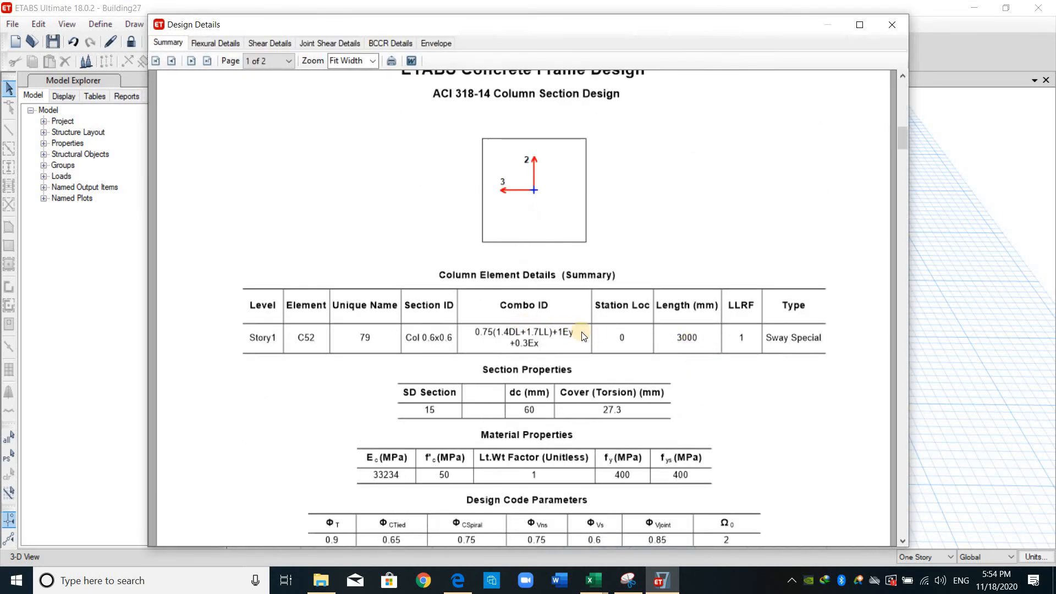
scroll(down, 3)
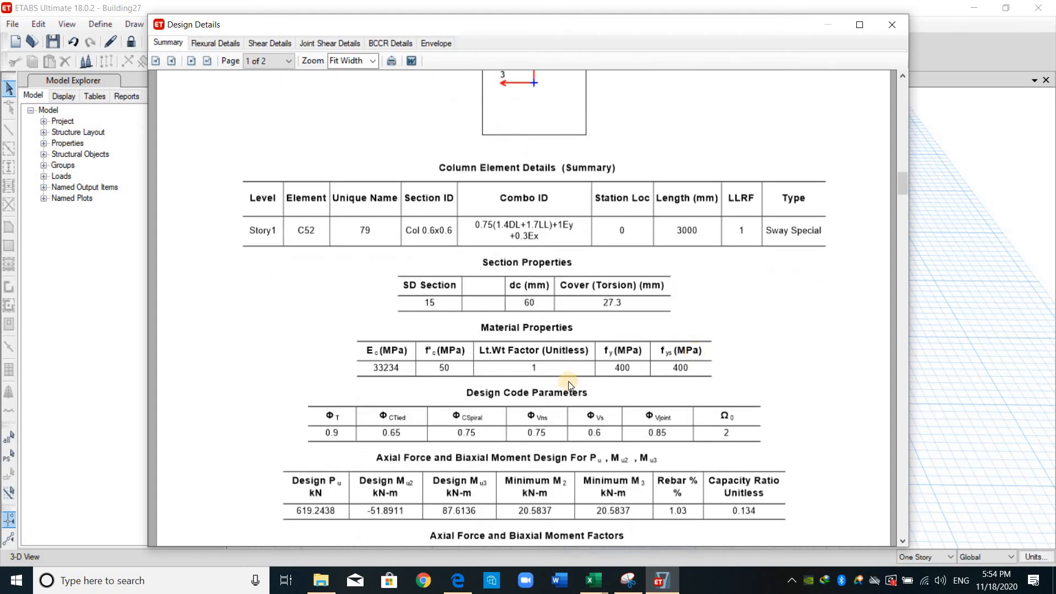
scroll(down, 3)
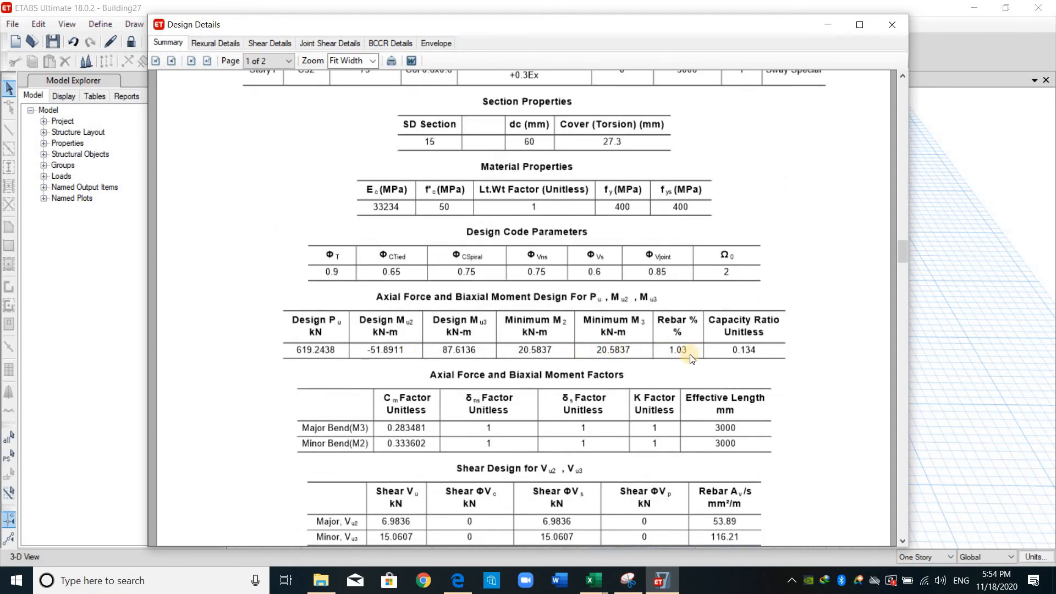
mouse_move(689, 313)
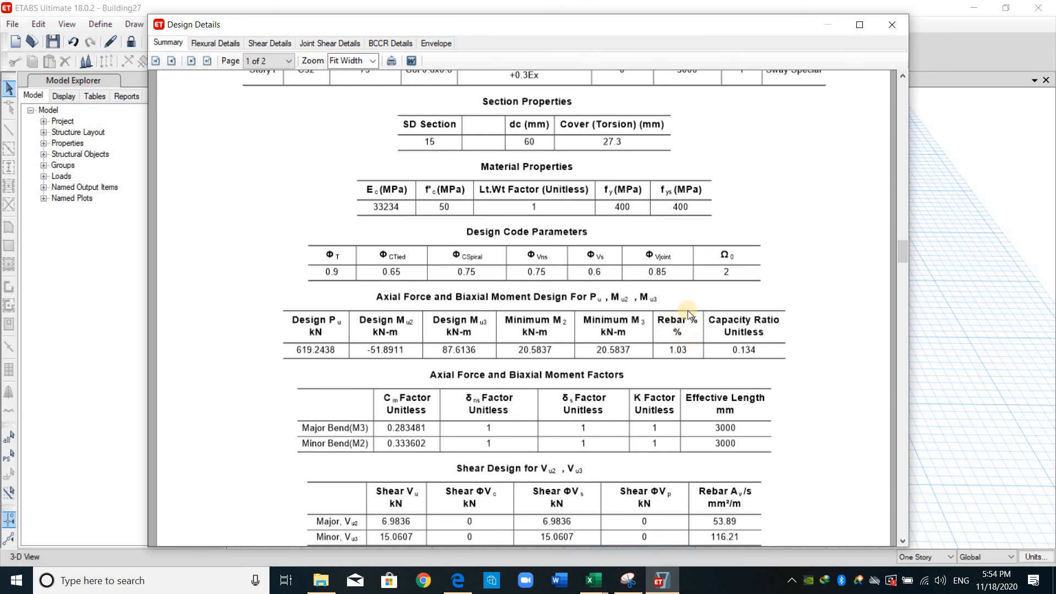
mouse_move(770, 362)
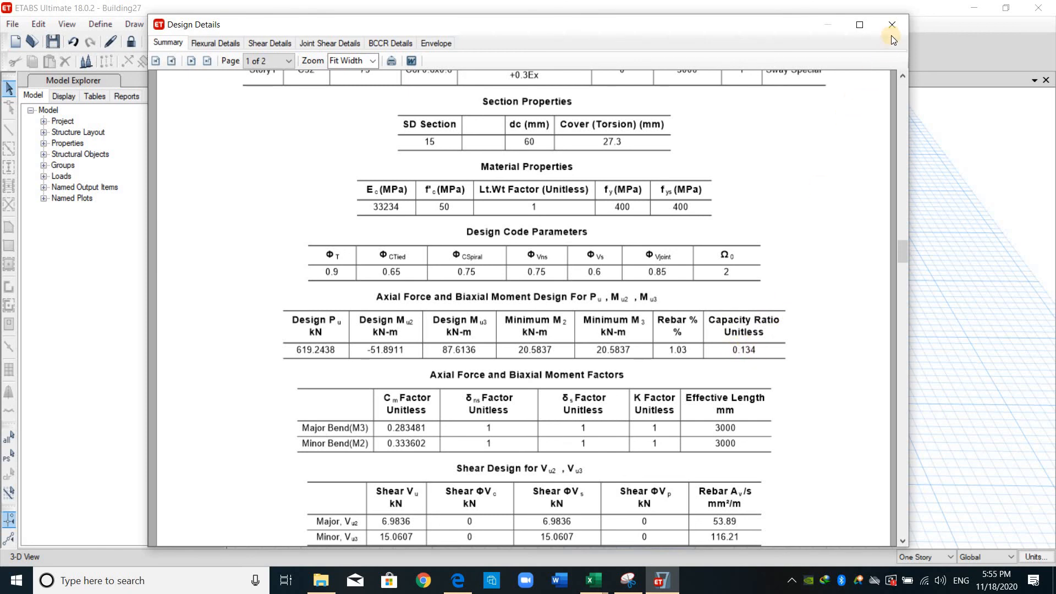
click(889, 25)
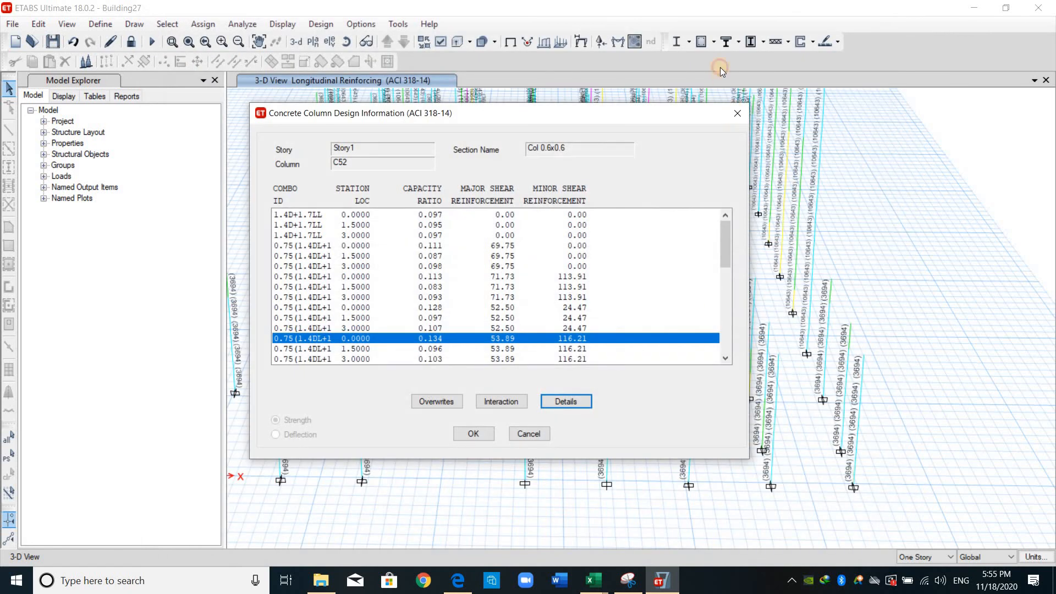
click(713, 41)
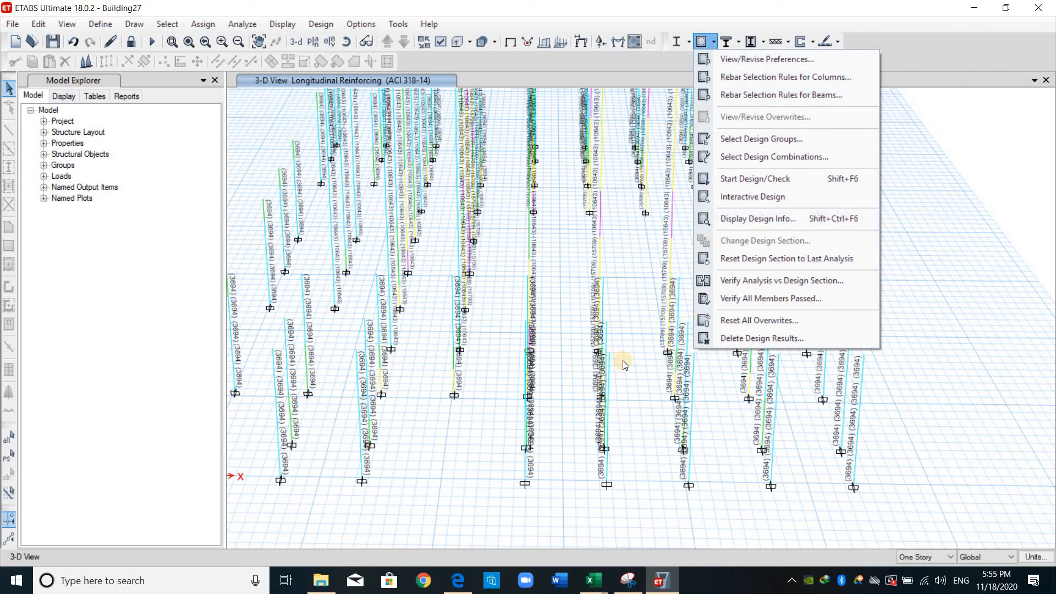
Step: Show Column P-M-M Interaction Ratios, colour-coded, on the 3-D view
click(756, 217)
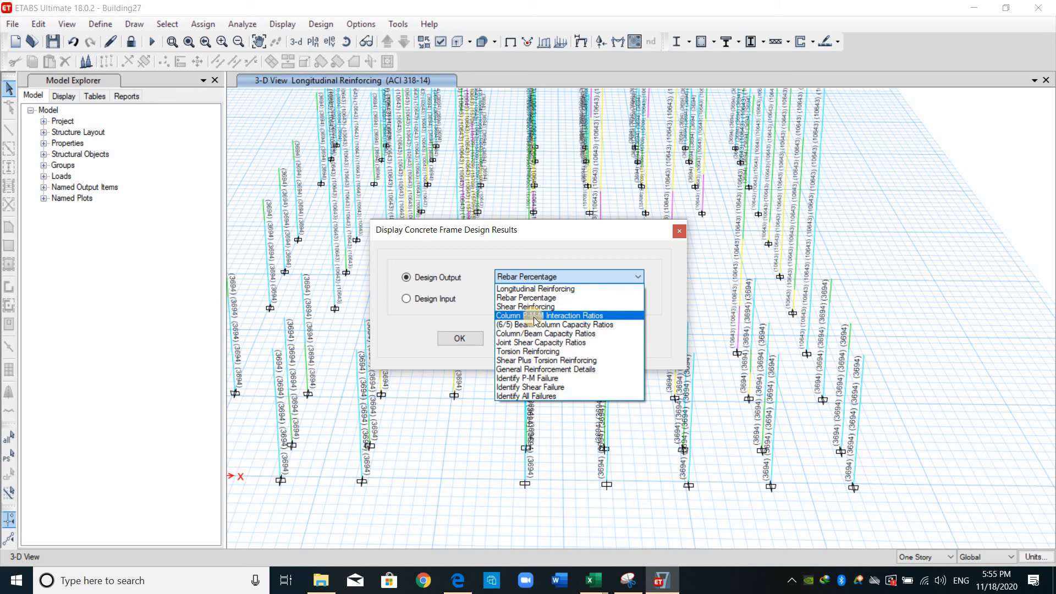
click(547, 316)
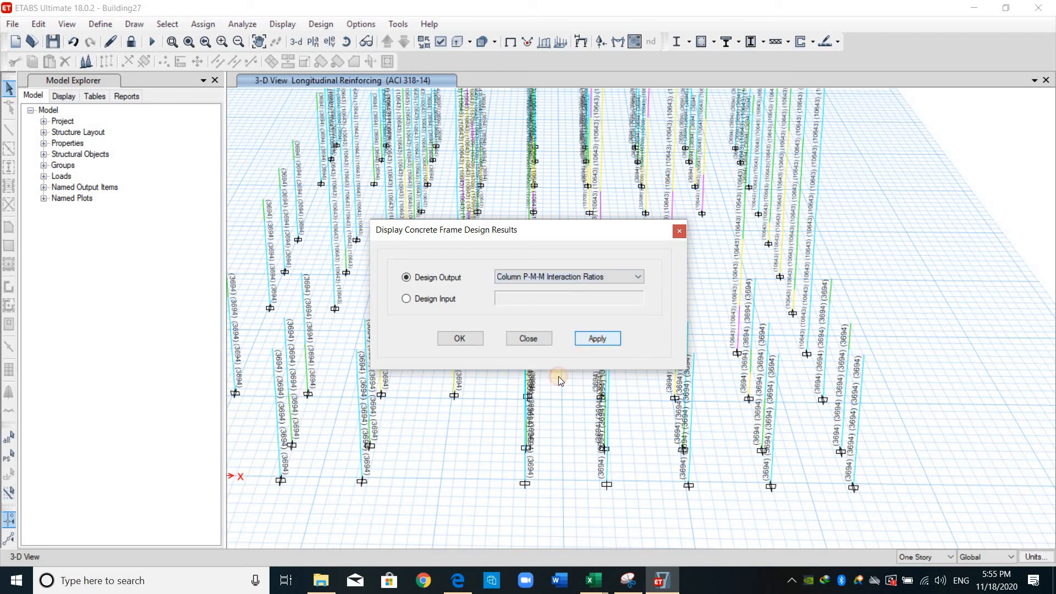
click(595, 337)
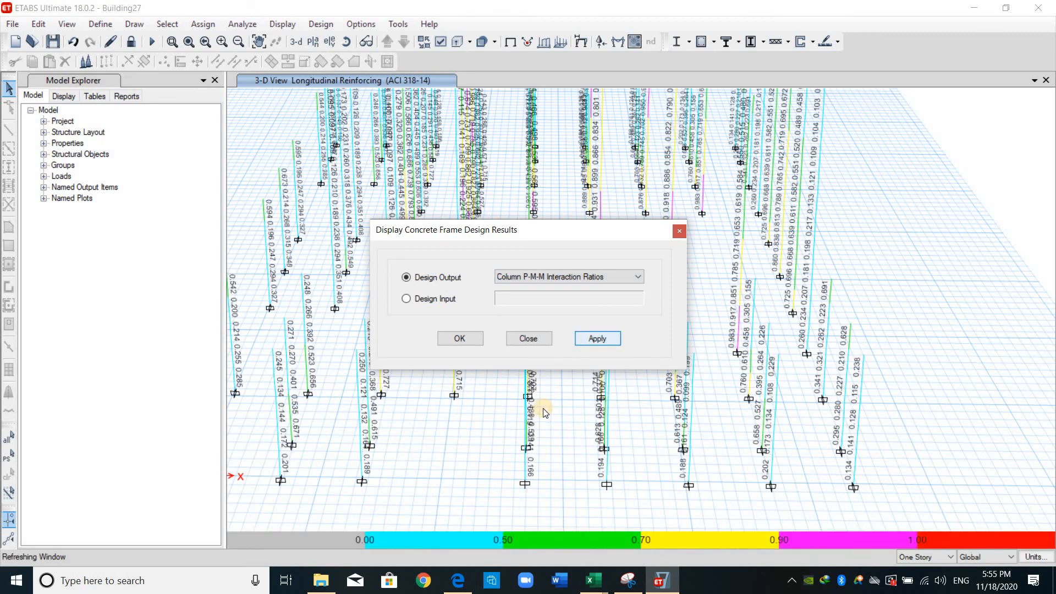
click(596, 338)
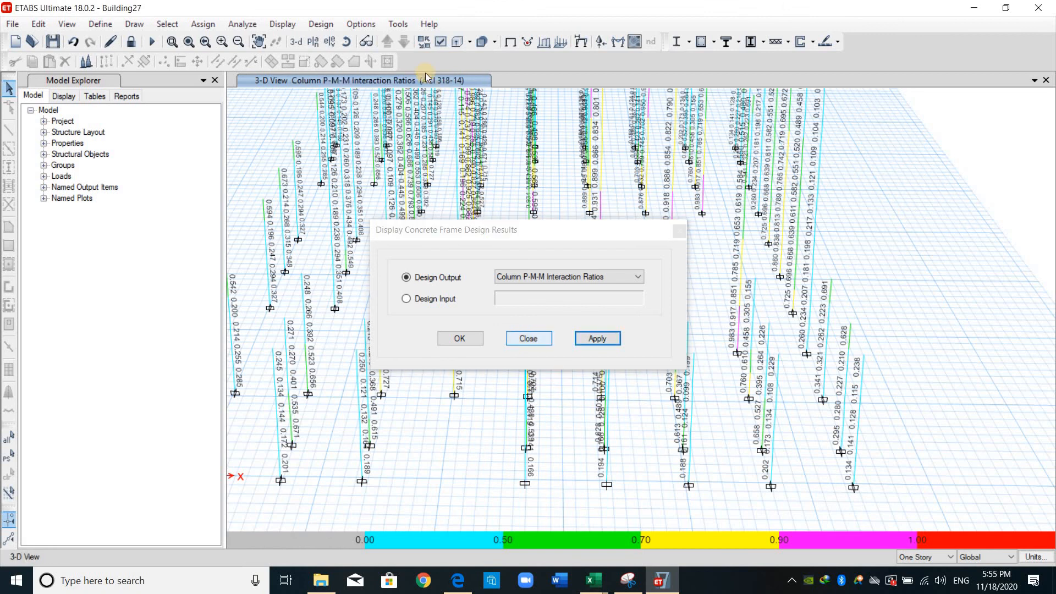
click(460, 338)
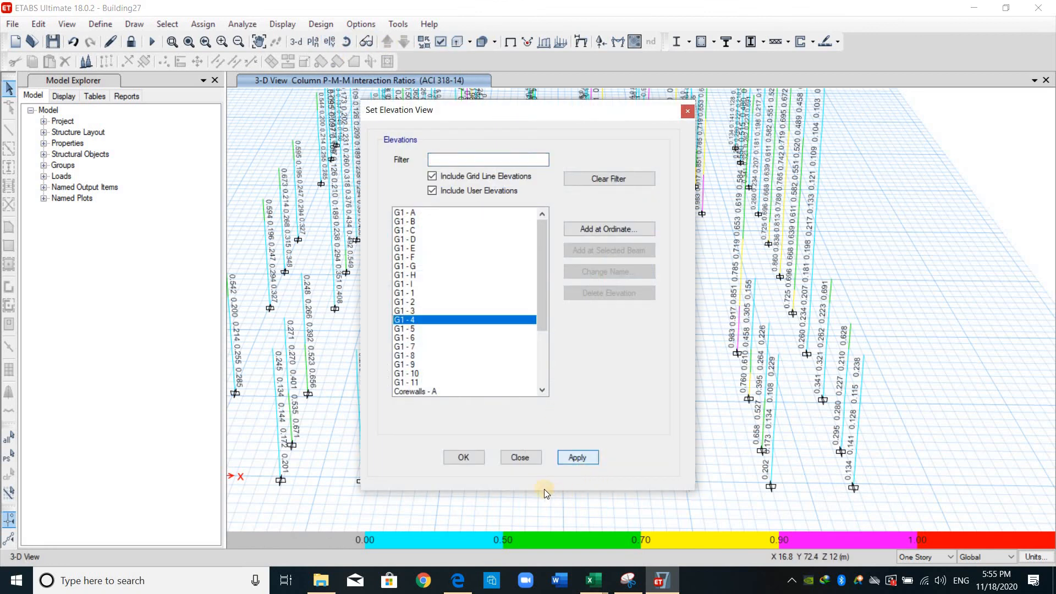
Step: Switch to elevation G1-4 showing its columns' P-M-M interaction ratios
click(575, 456)
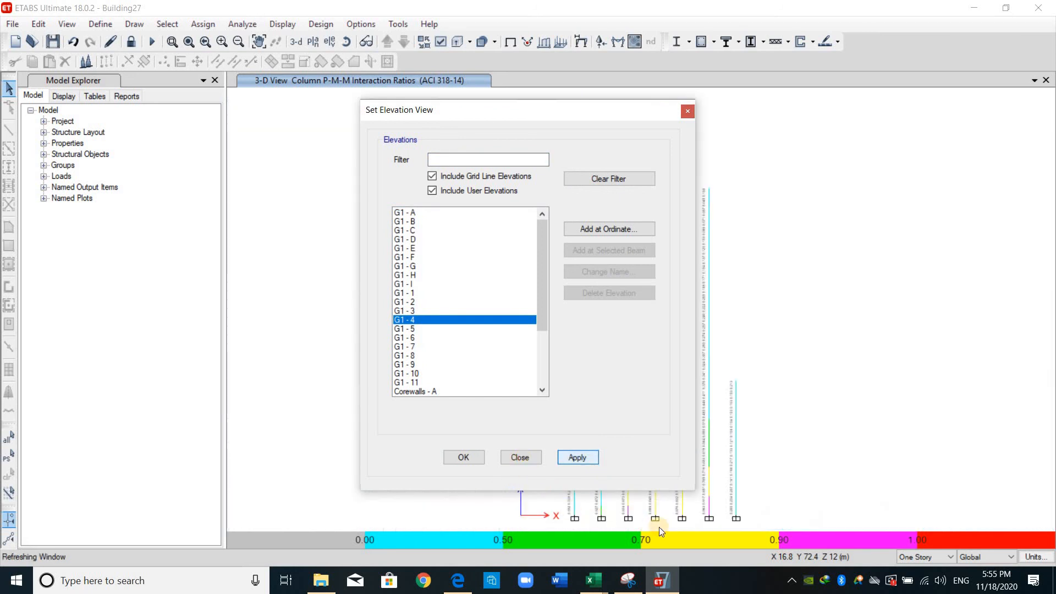
click(463, 457)
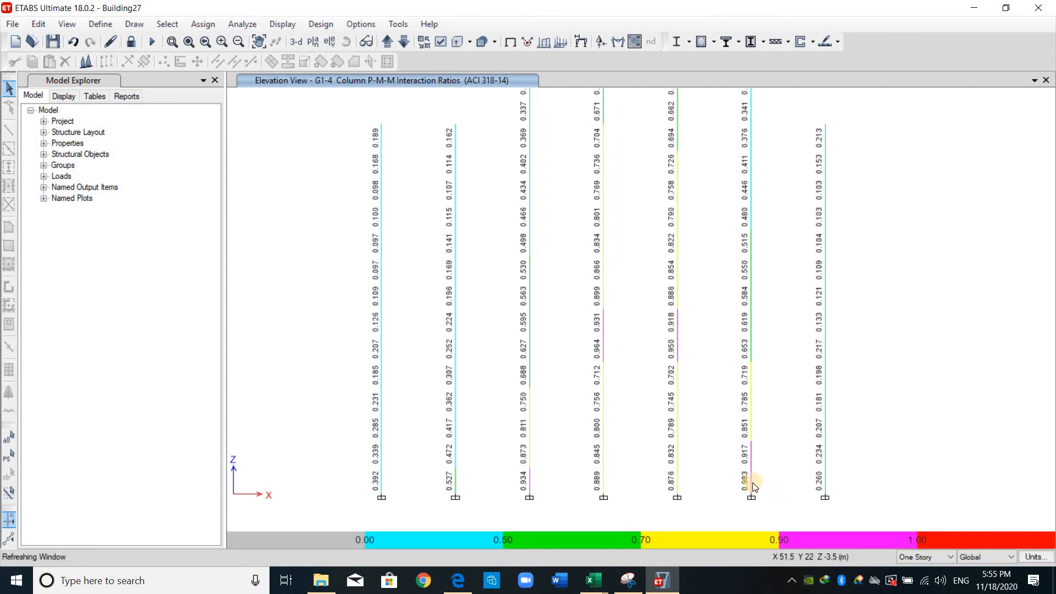
mouse_move(618, 378)
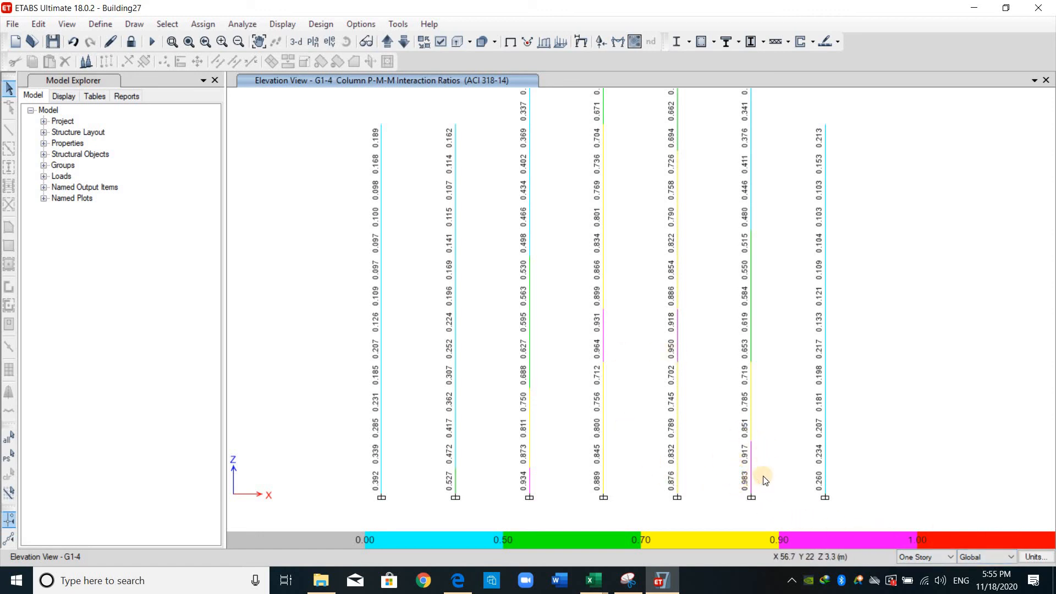
mouse_move(720, 526)
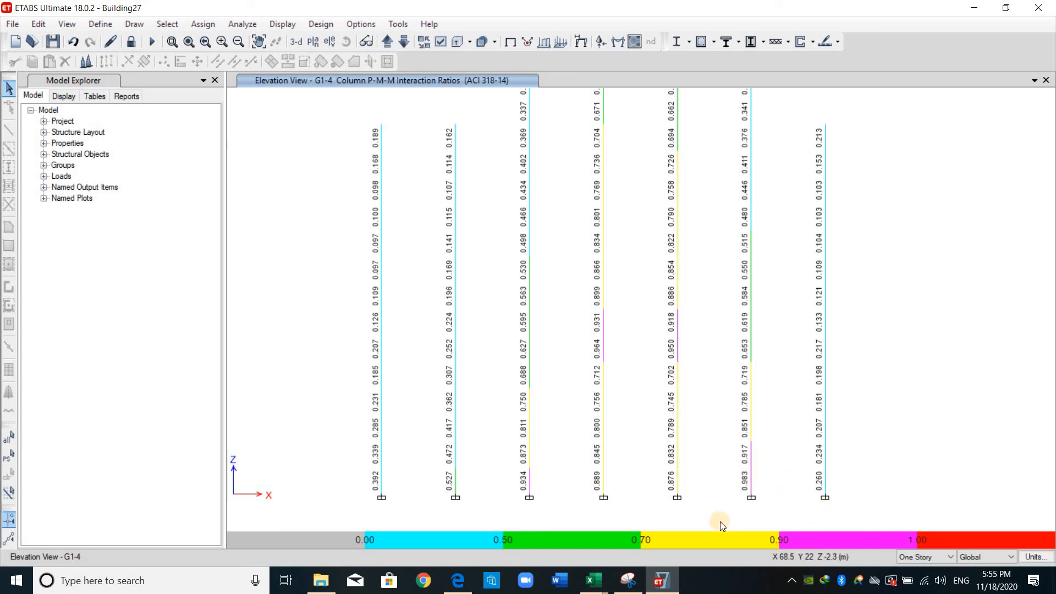
mouse_move(703, 485)
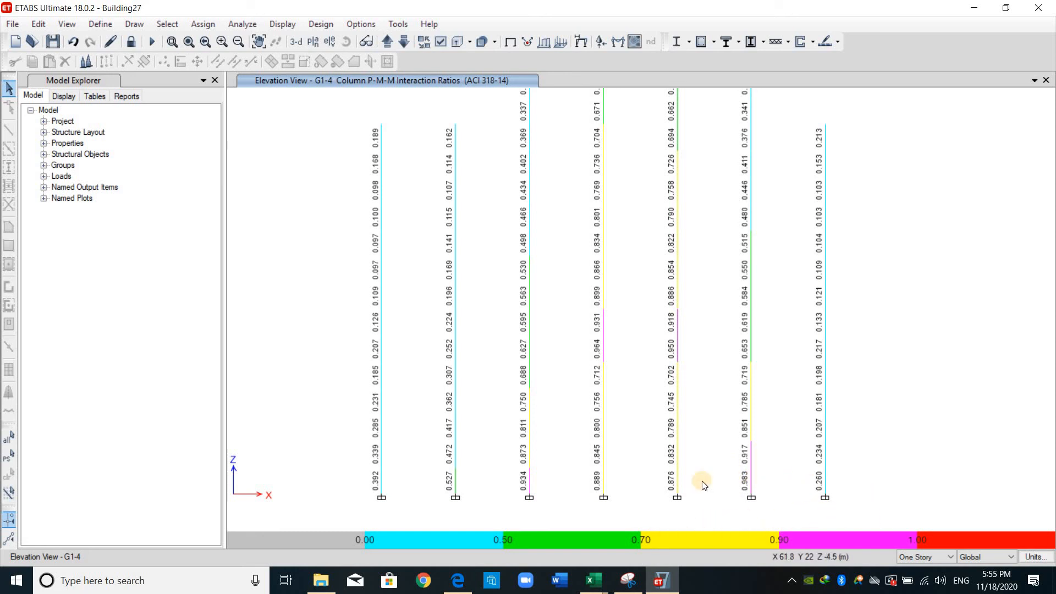
mouse_move(847, 448)
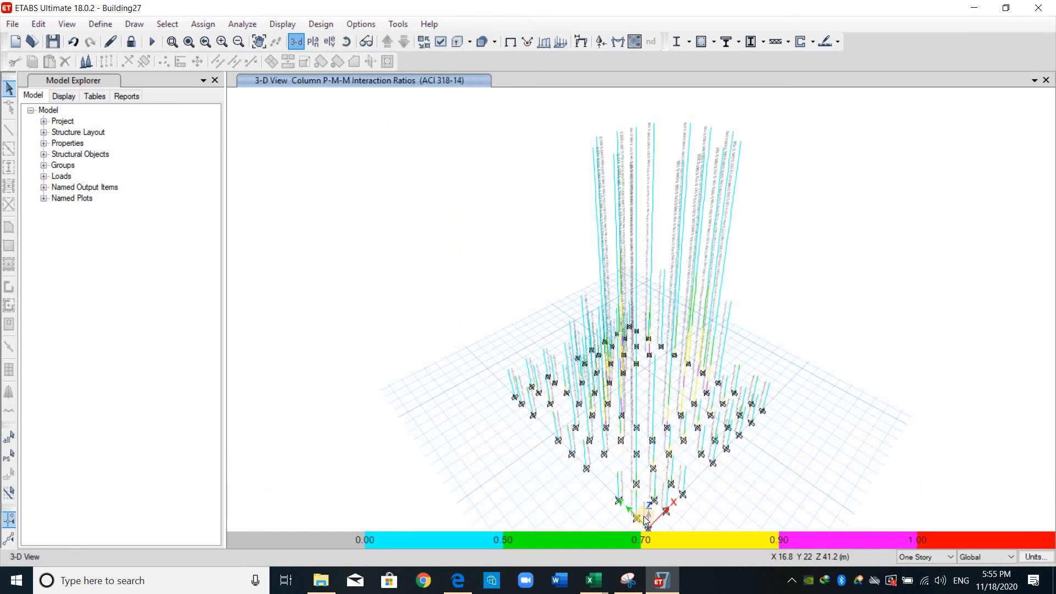
mouse_move(757, 518)
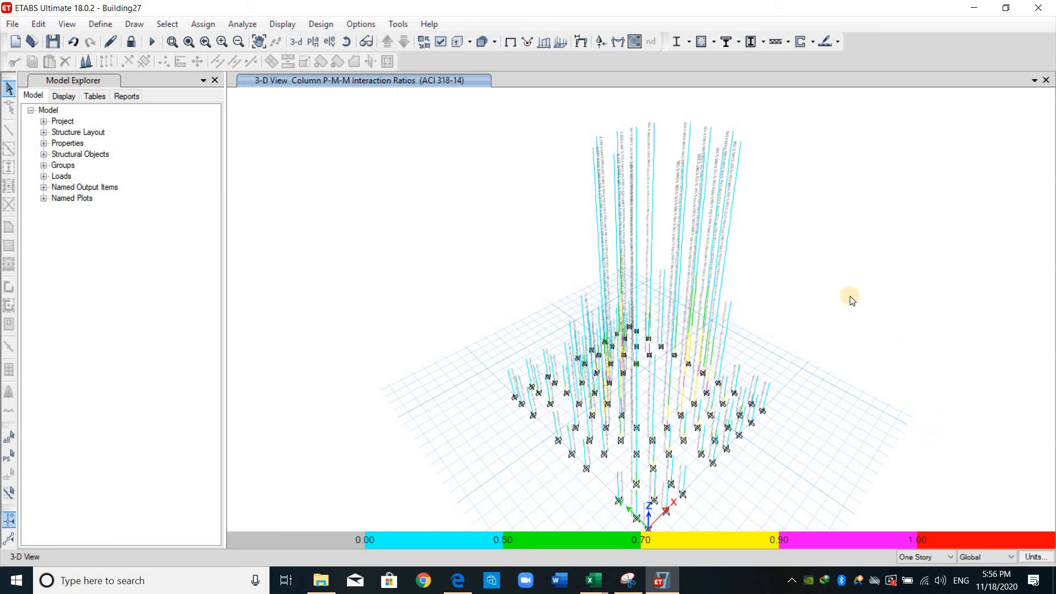
mouse_move(850, 298)
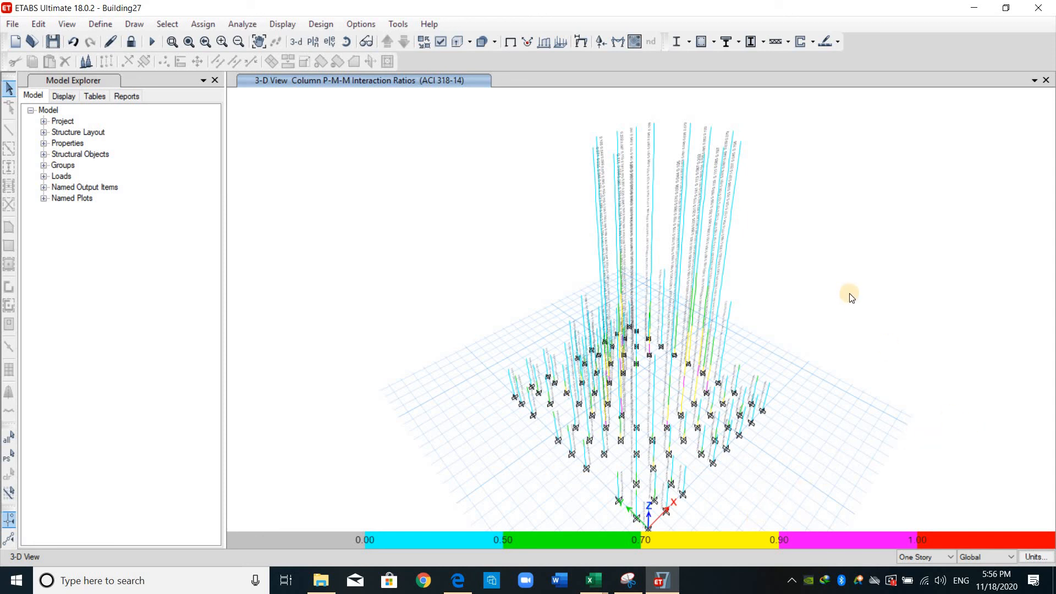